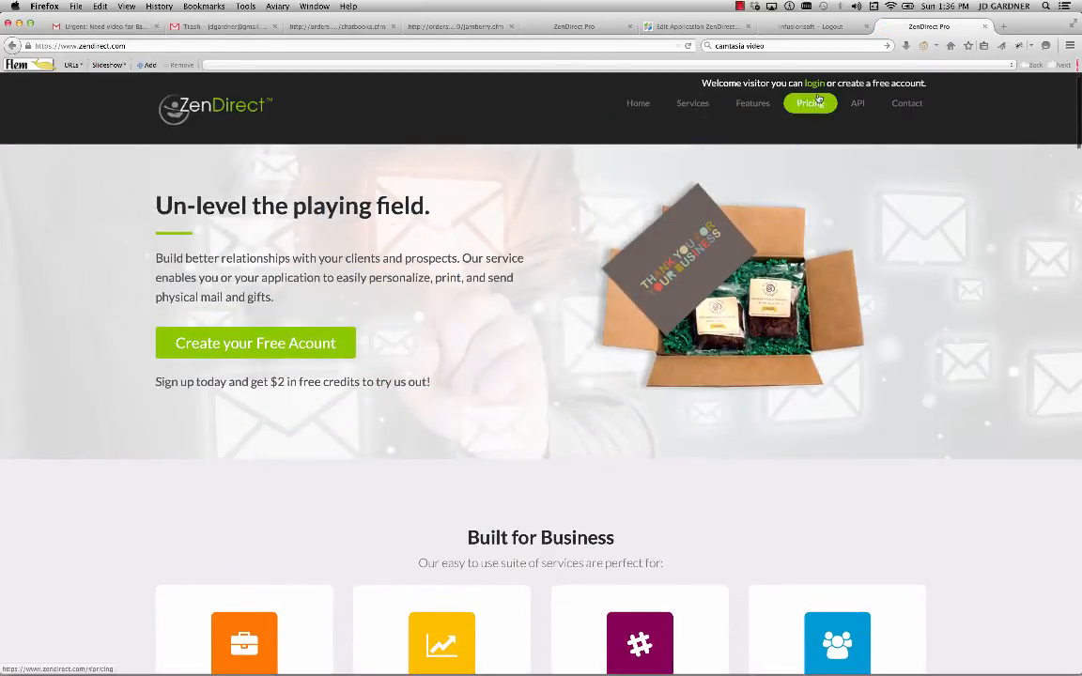
Preview the free account sign-up form, then sign in with the saved email and password.
left_click(814, 83)
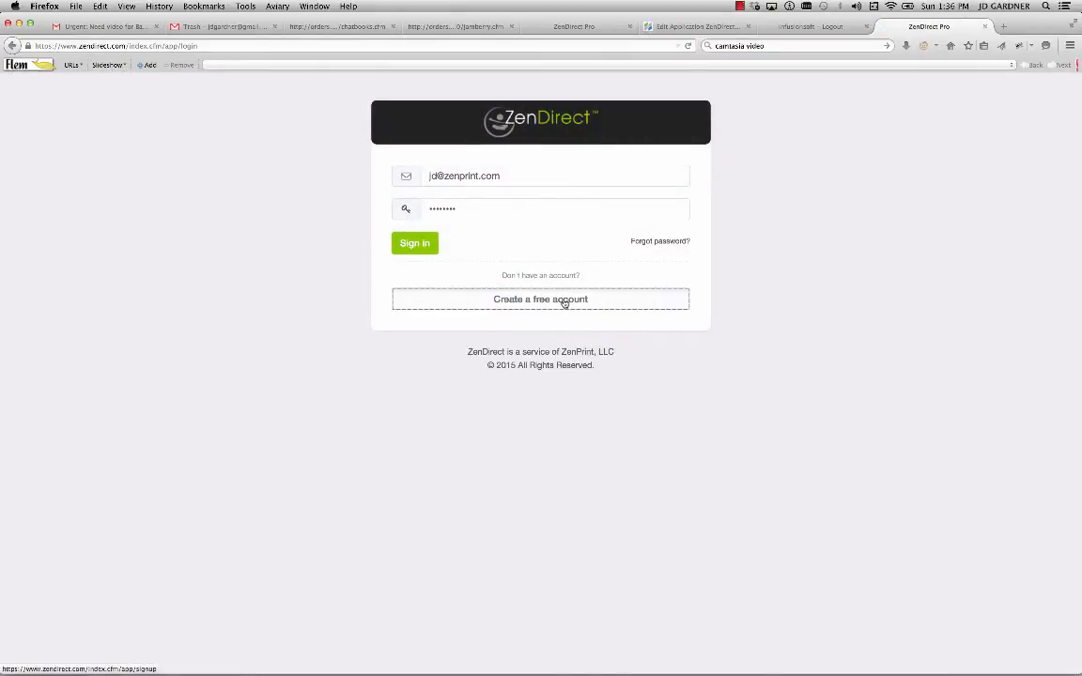
left_click(541, 299)
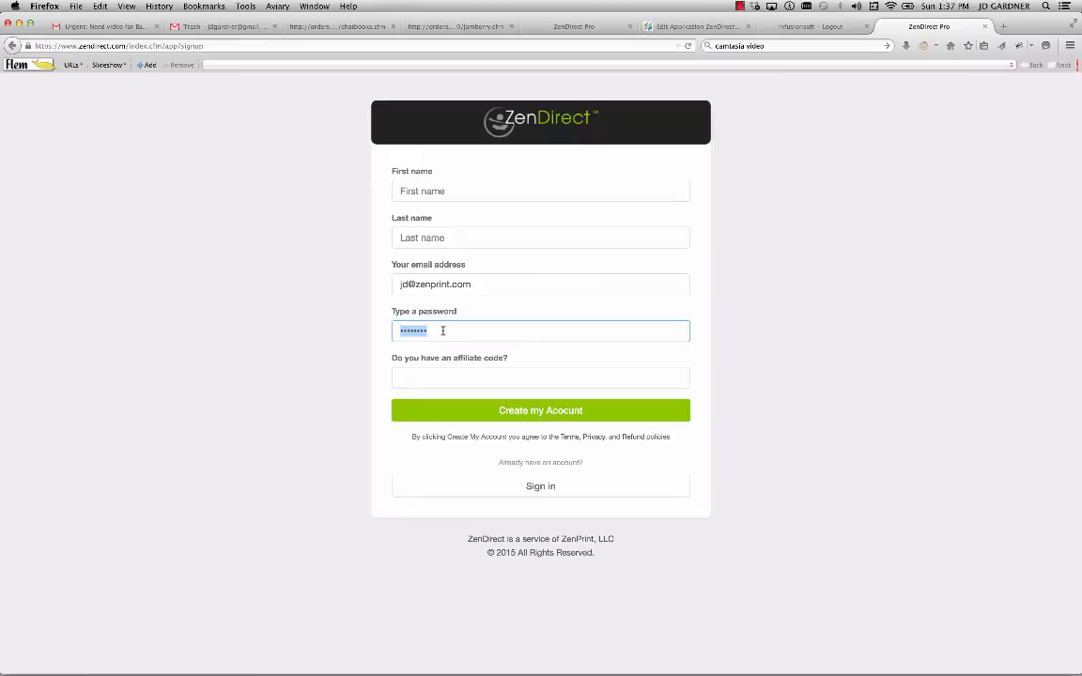
mouse_move(297, 270)
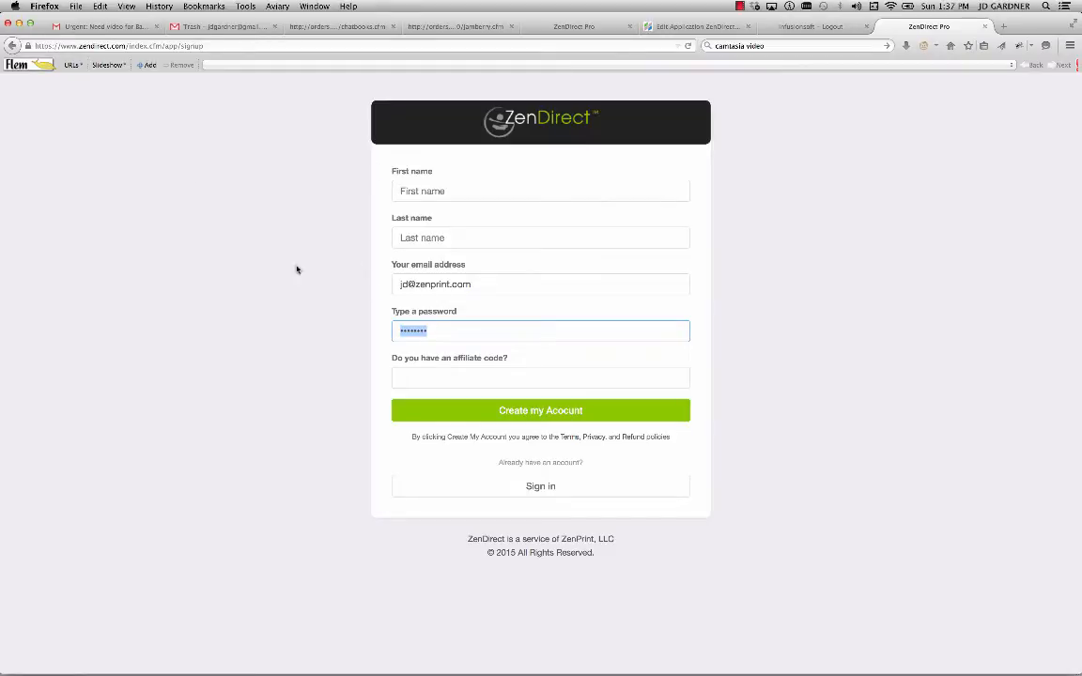
left_click(541, 485)
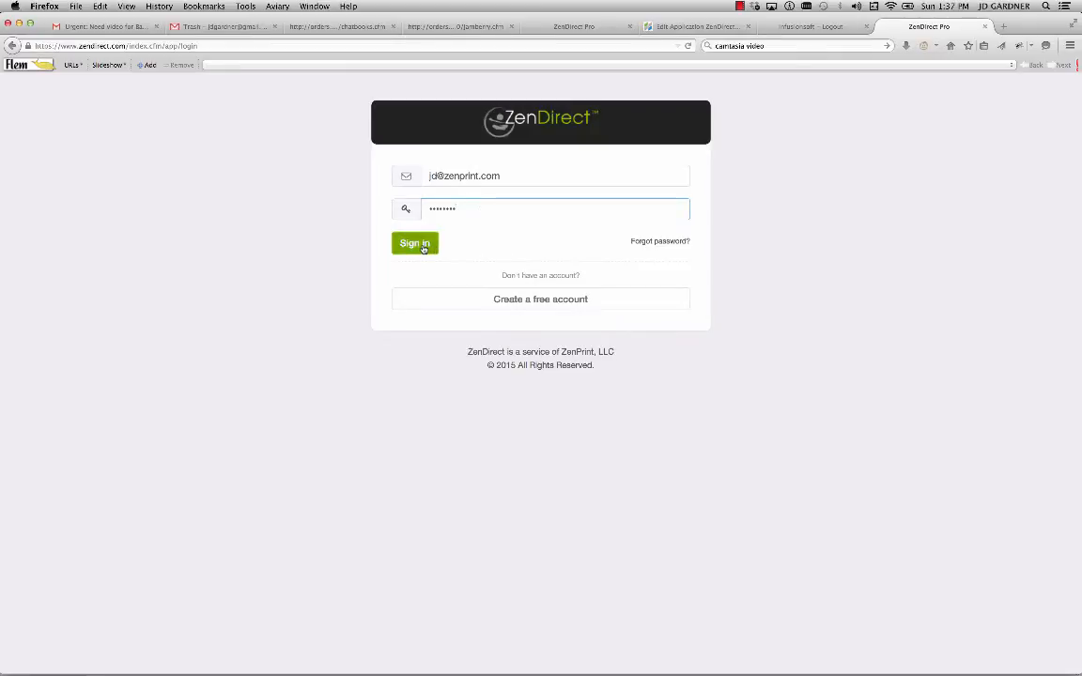
left_click(413, 242)
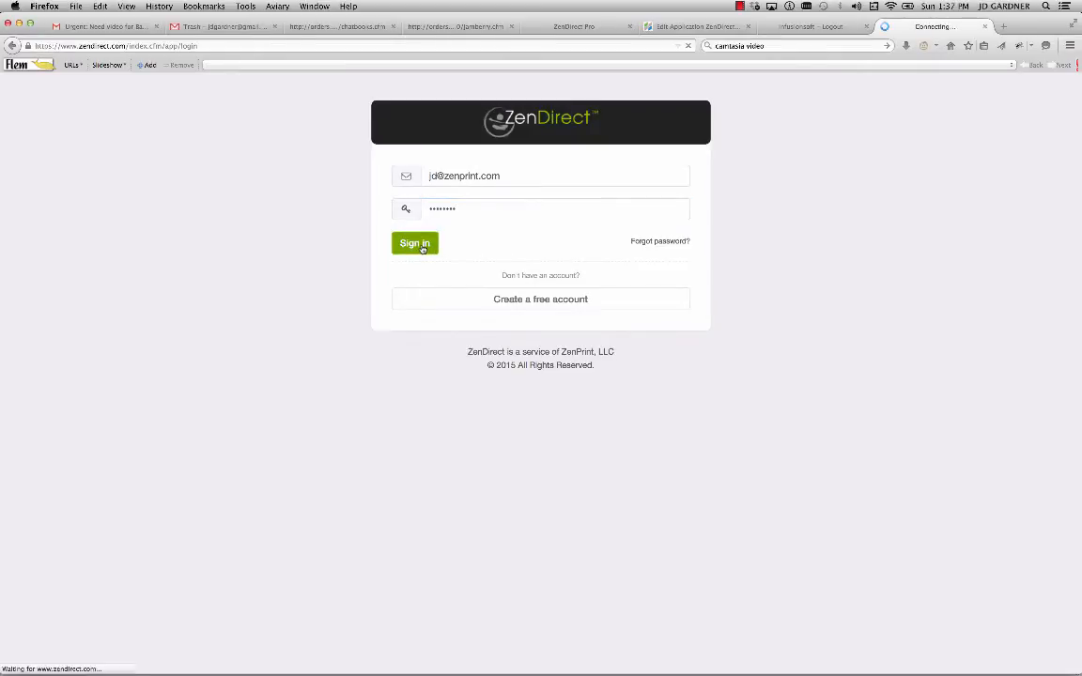
Start a new greeting card mailing, 5x7 landscape, using the Thank You 1 template.
left_click(413, 242)
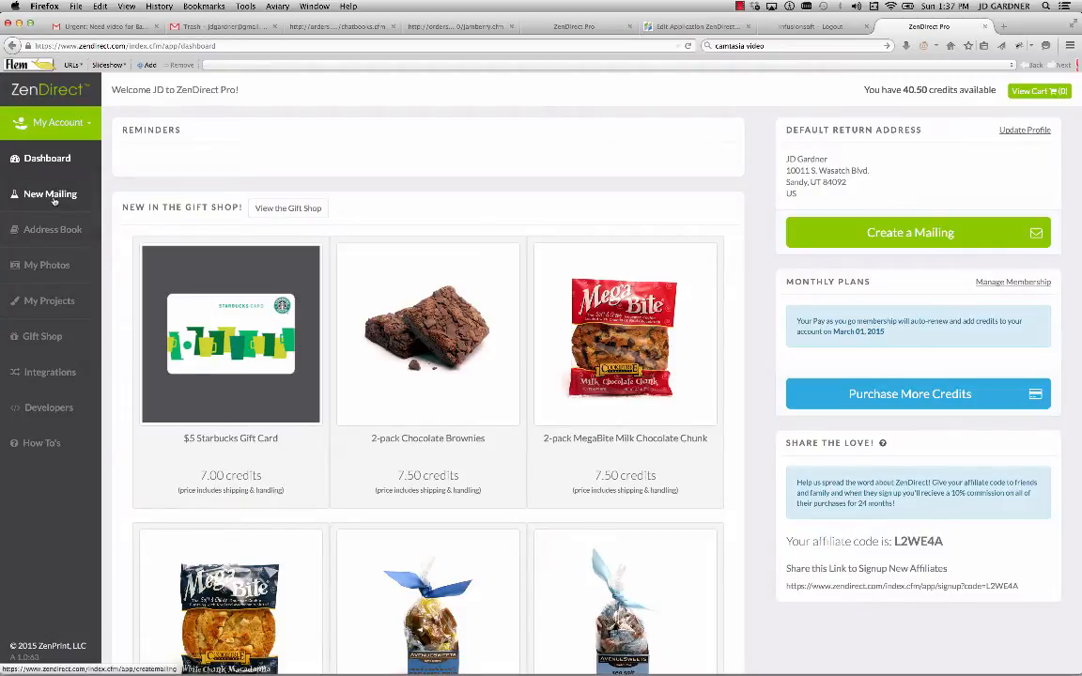
left_click(49, 193)
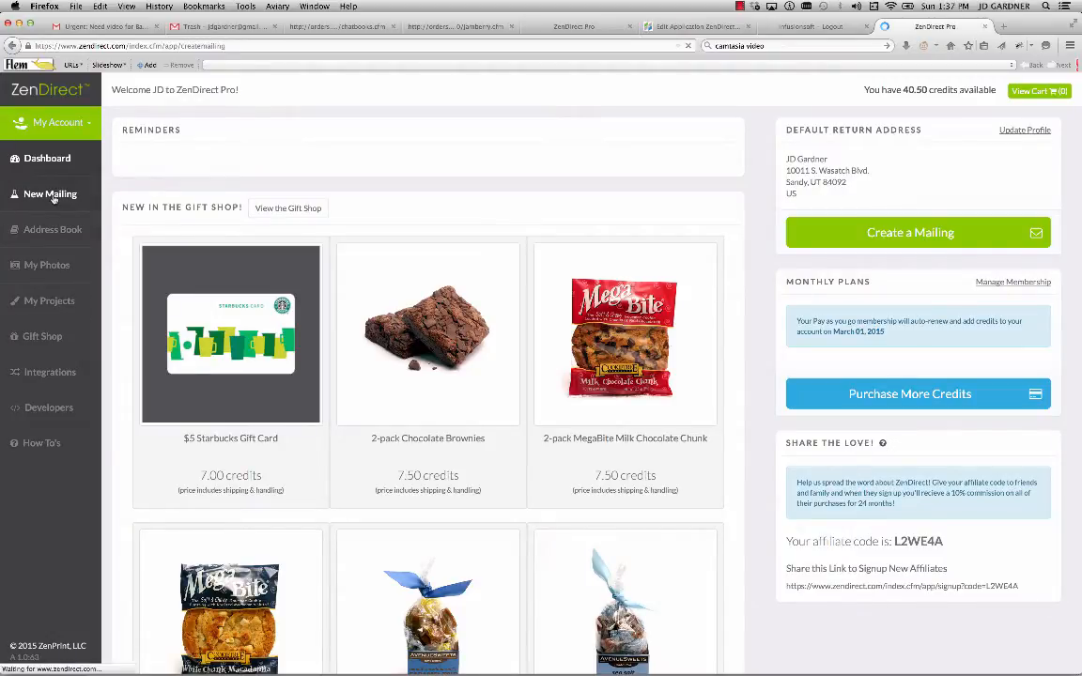
left_click(49, 193)
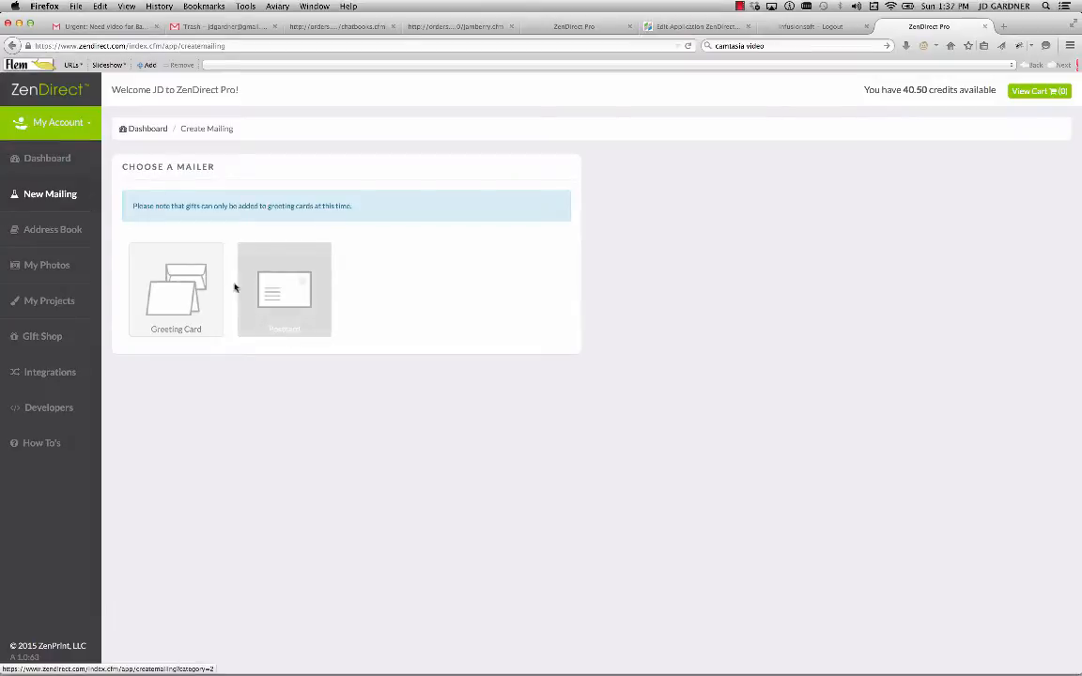
left_click(177, 290)
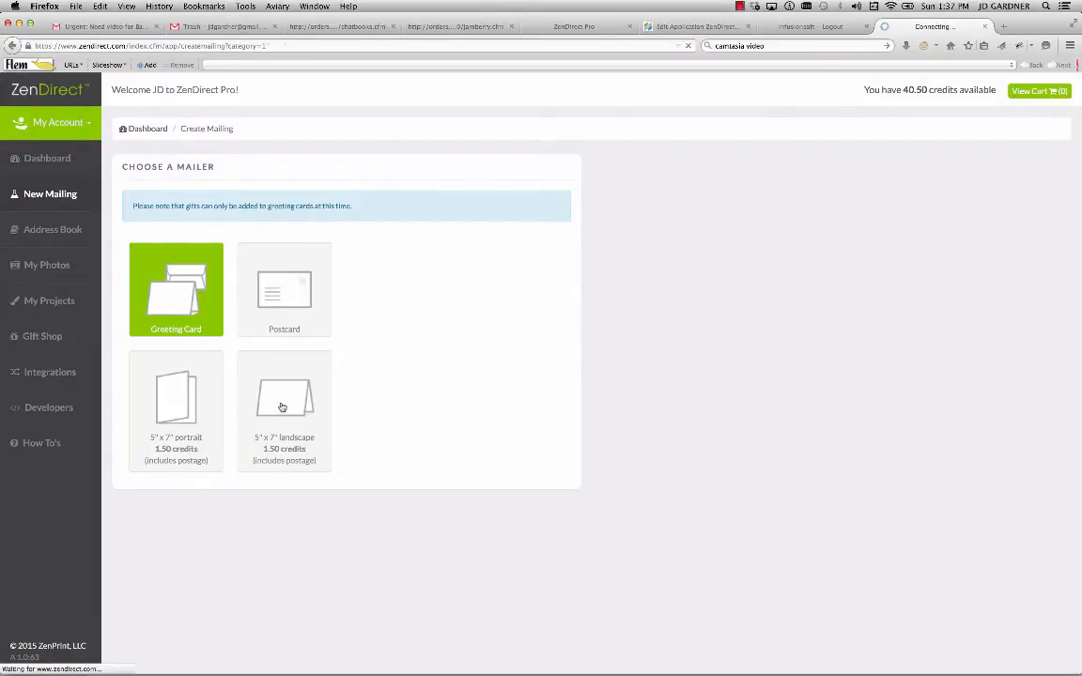
left_click(284, 410)
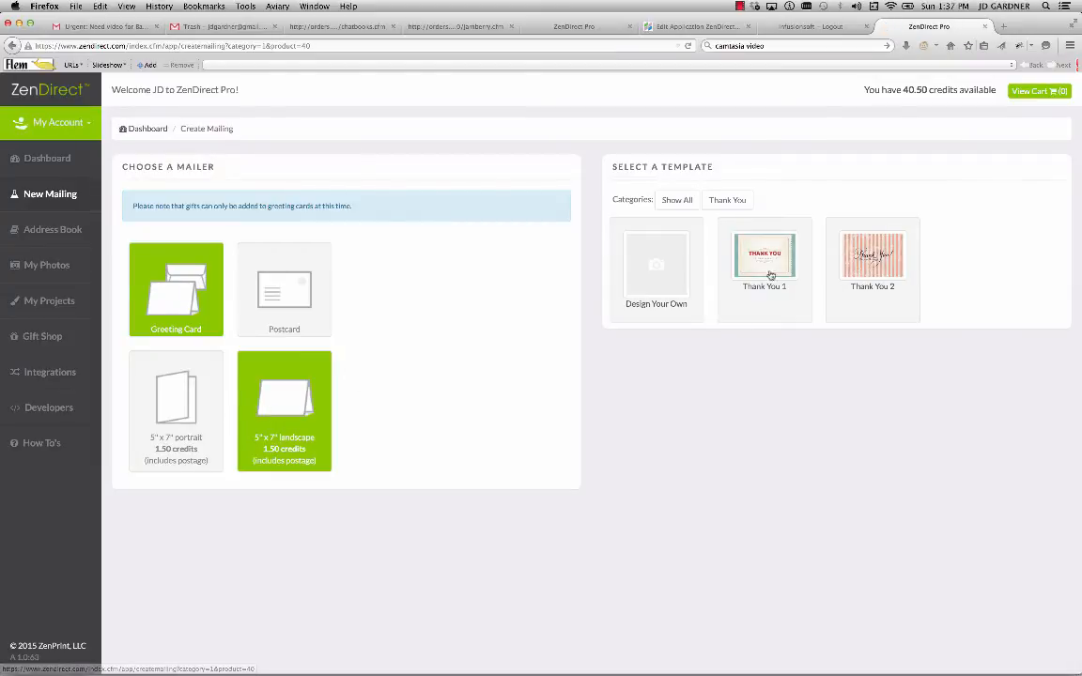
left_click(765, 263)
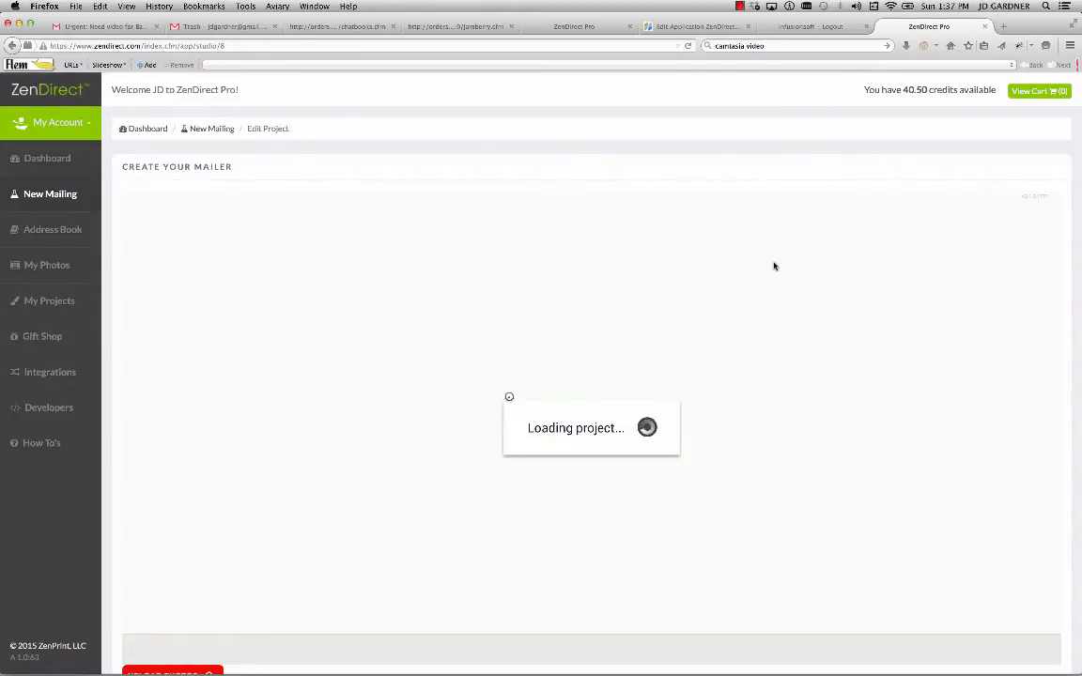
mouse_move(459, 354)
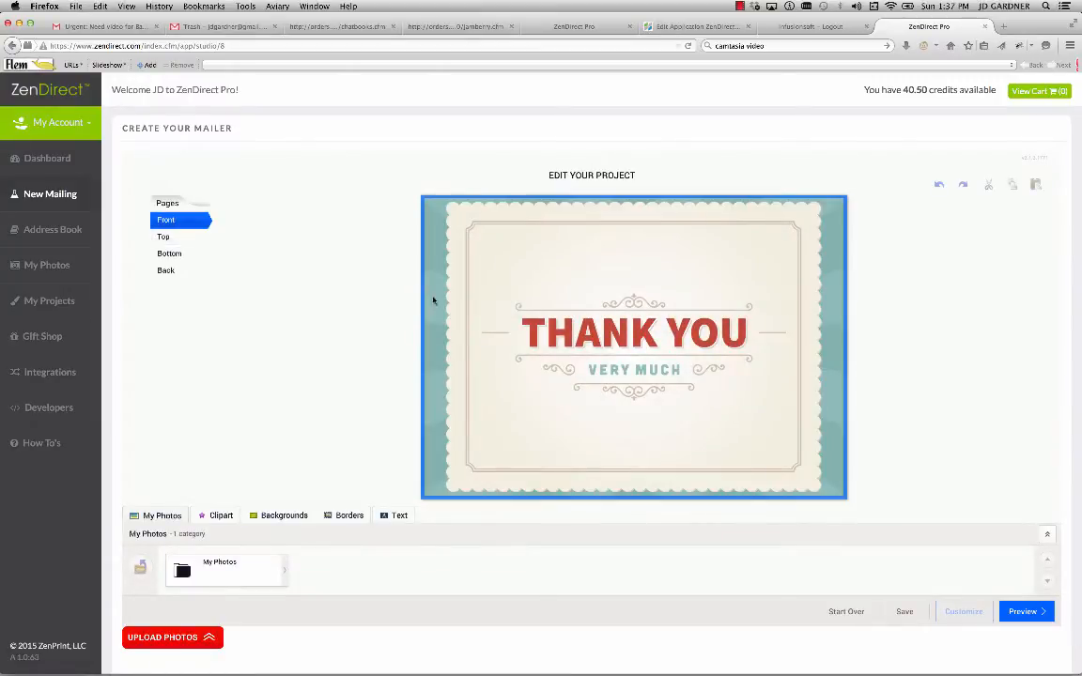
Review the card's inside top, bottom and back pages and the clipart categories.
left_click(165, 236)
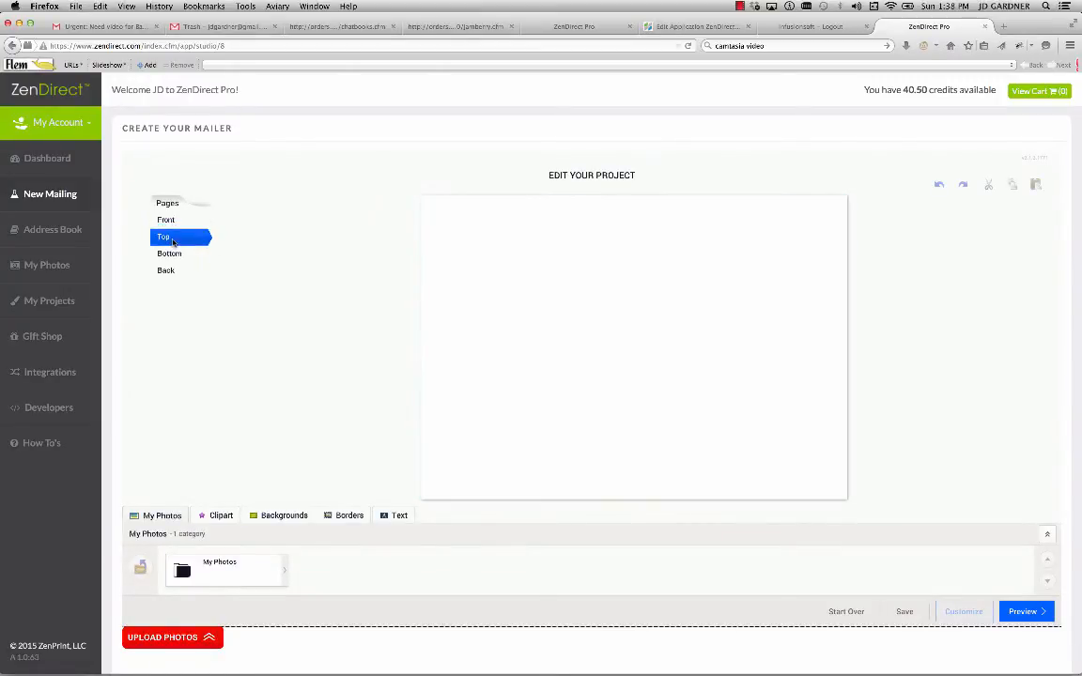
left_click(170, 254)
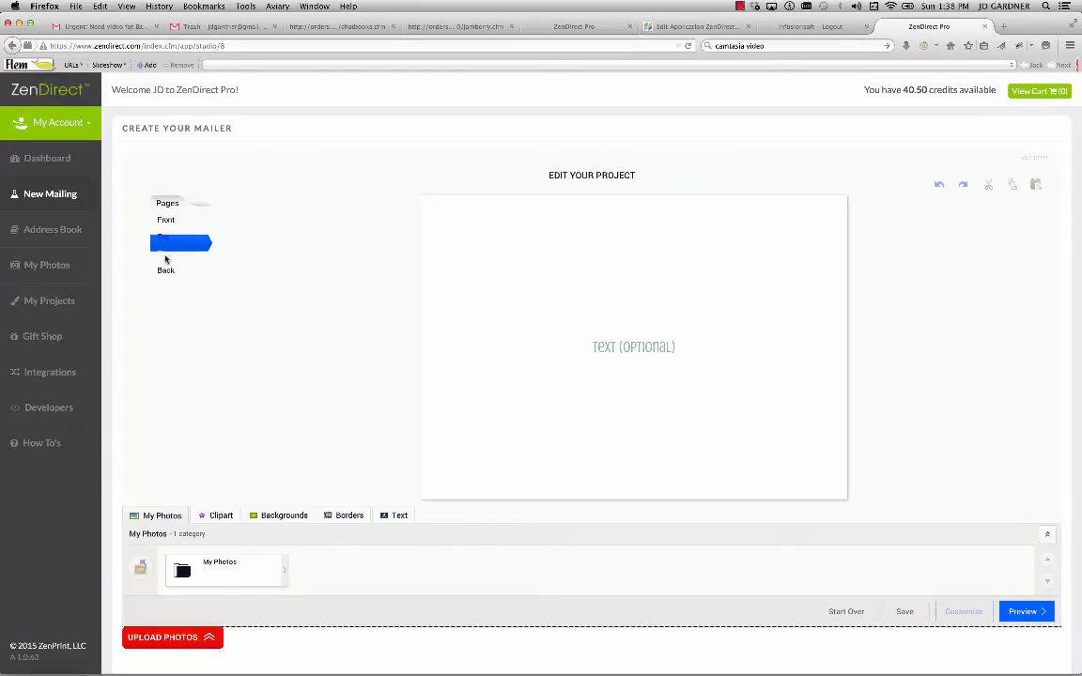
left_click(166, 271)
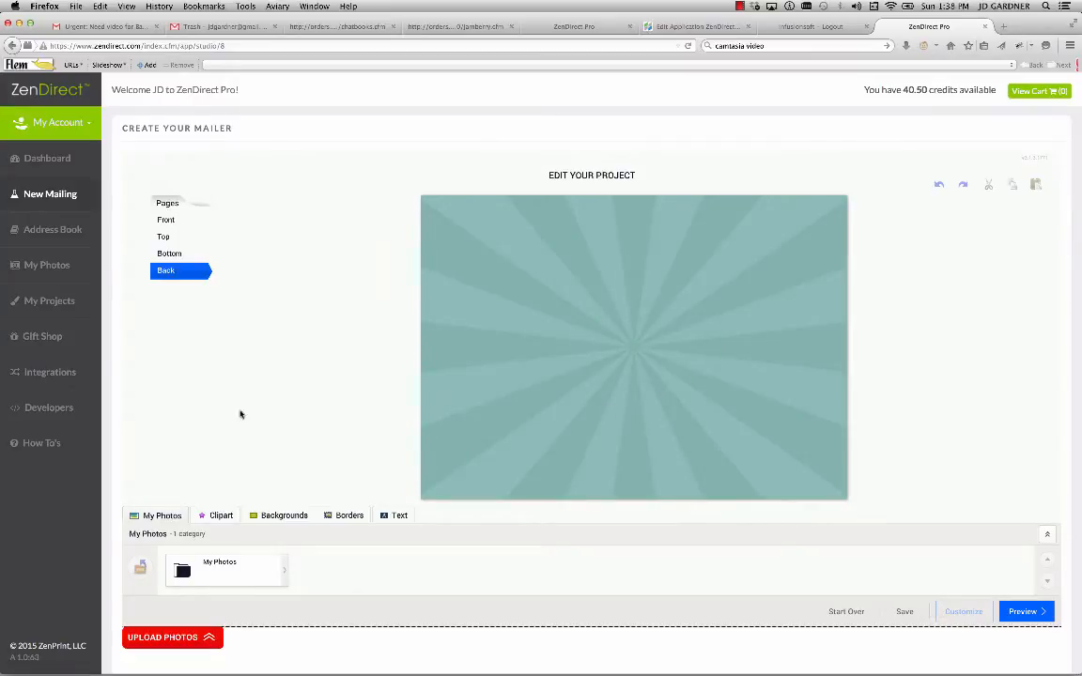
left_click(221, 515)
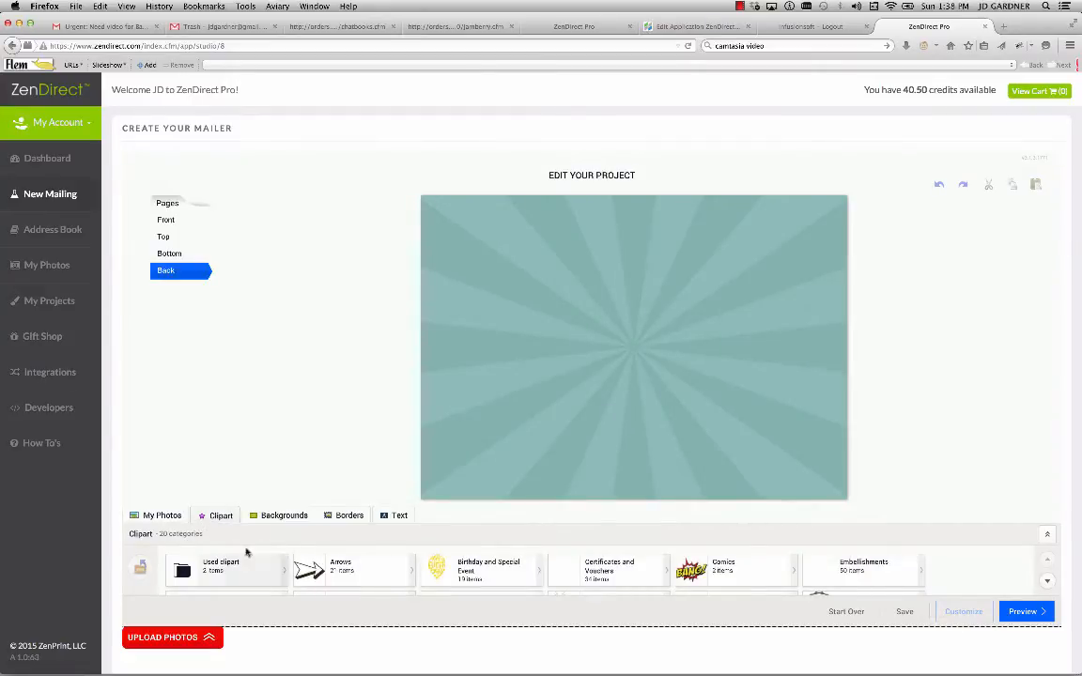
Browse backgrounds and borders, check the bottom page's text options and the card back.
left_click(282, 515)
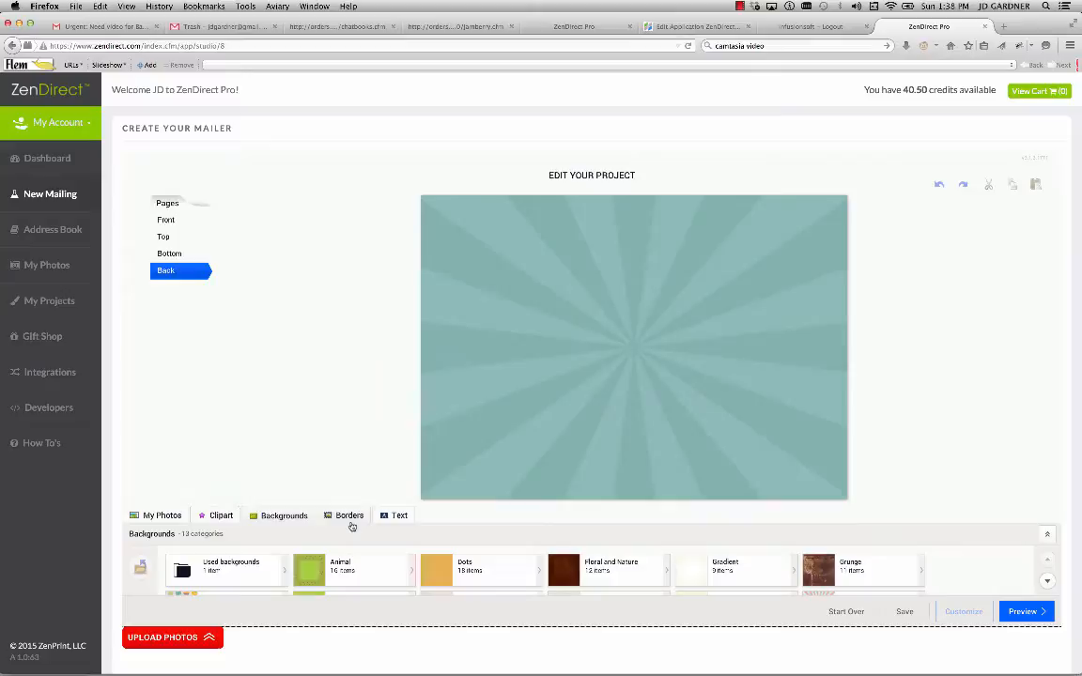
left_click(350, 515)
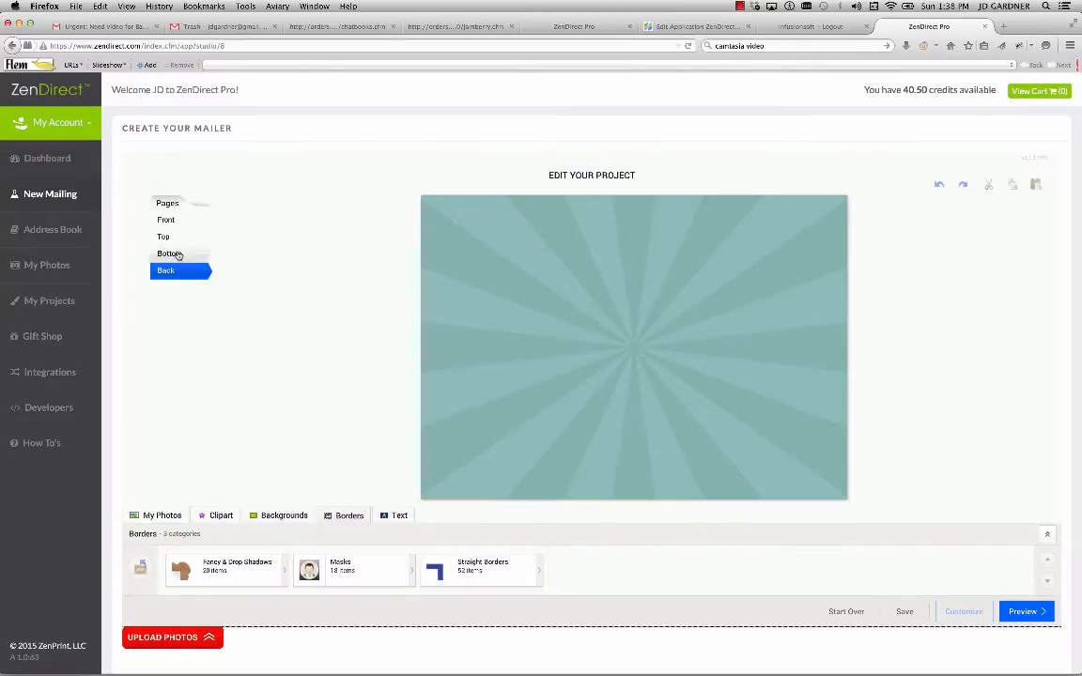
left_click(169, 254)
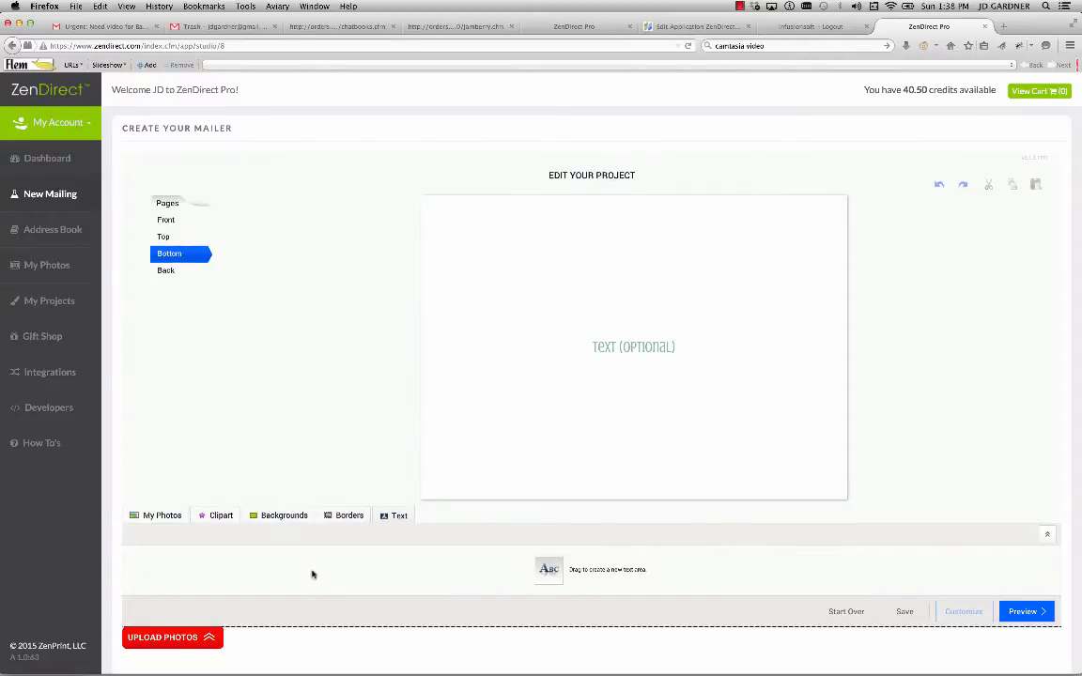
mouse_move(113, 237)
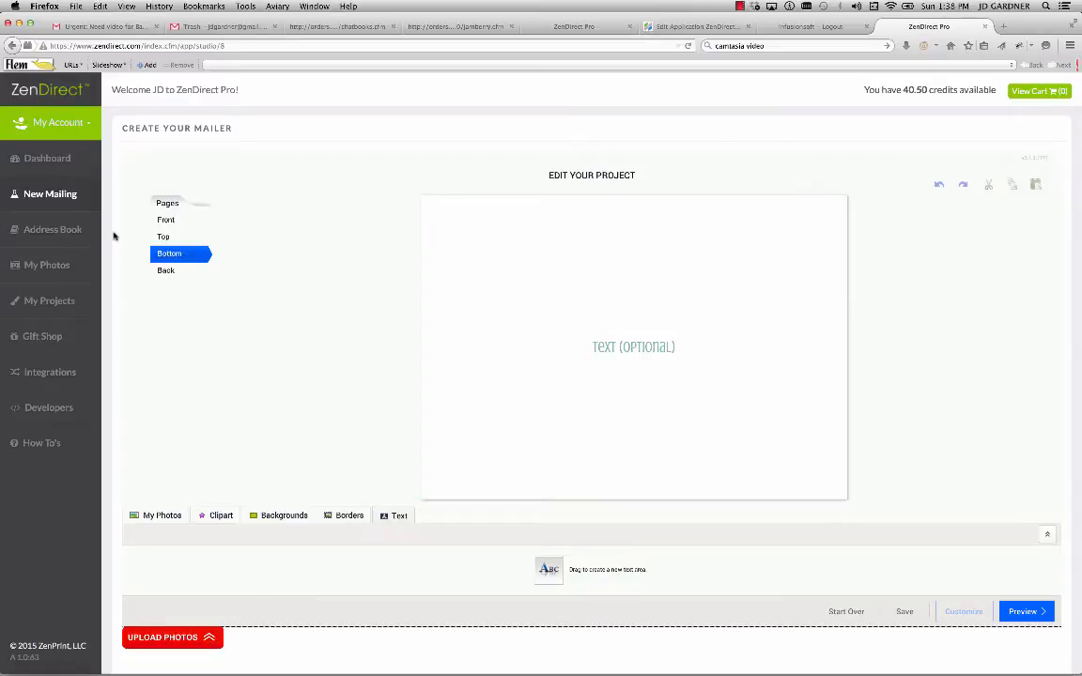
left_click(165, 271)
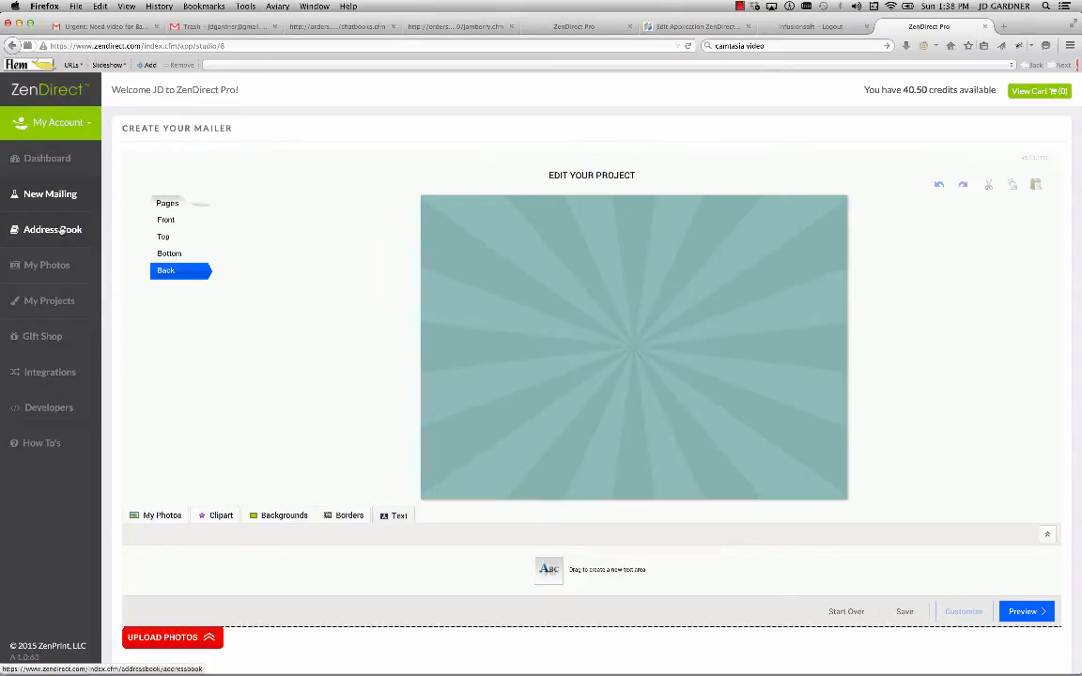
left_click(49, 300)
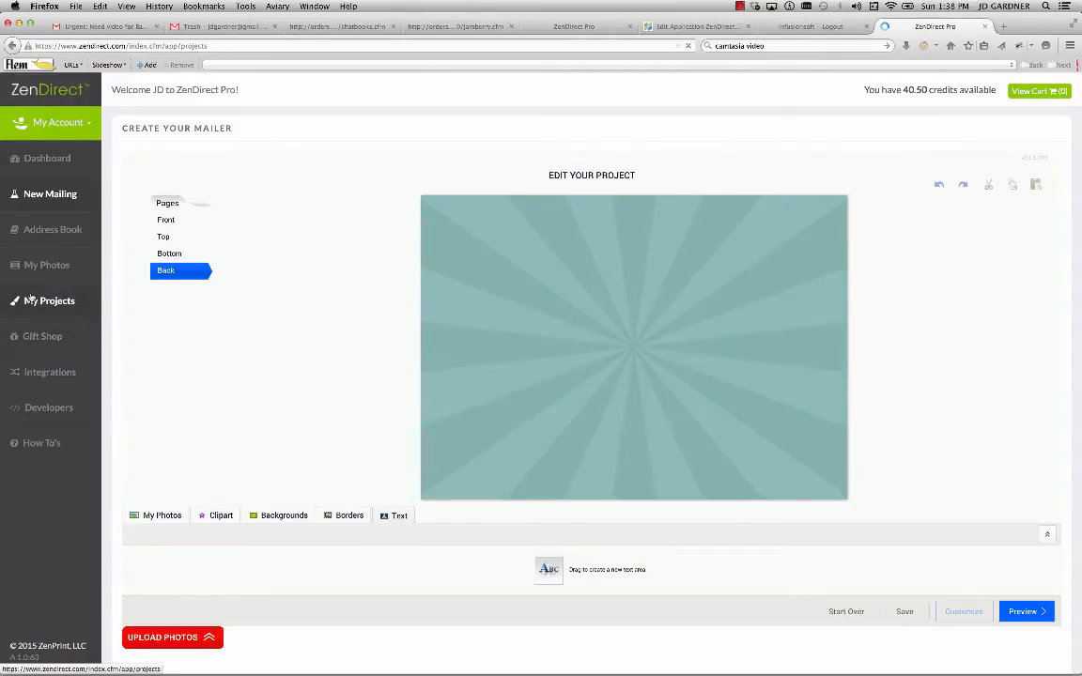
Reopen the Thank you #2 card from saved projects and view its inside bottom message.
left_click(49, 301)
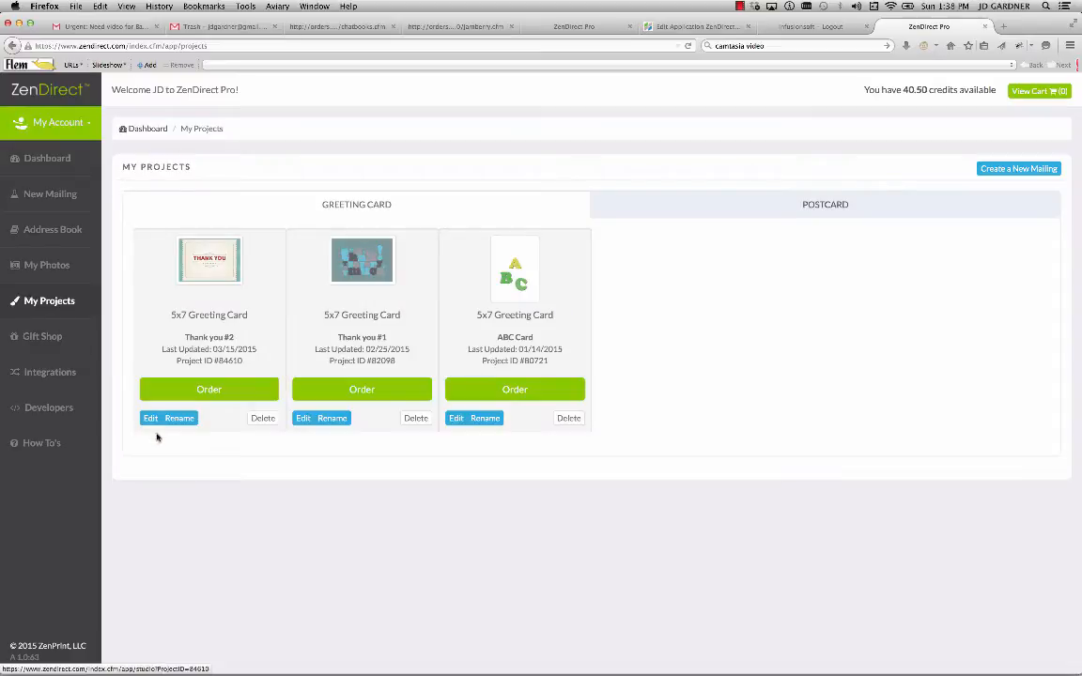
left_click(150, 417)
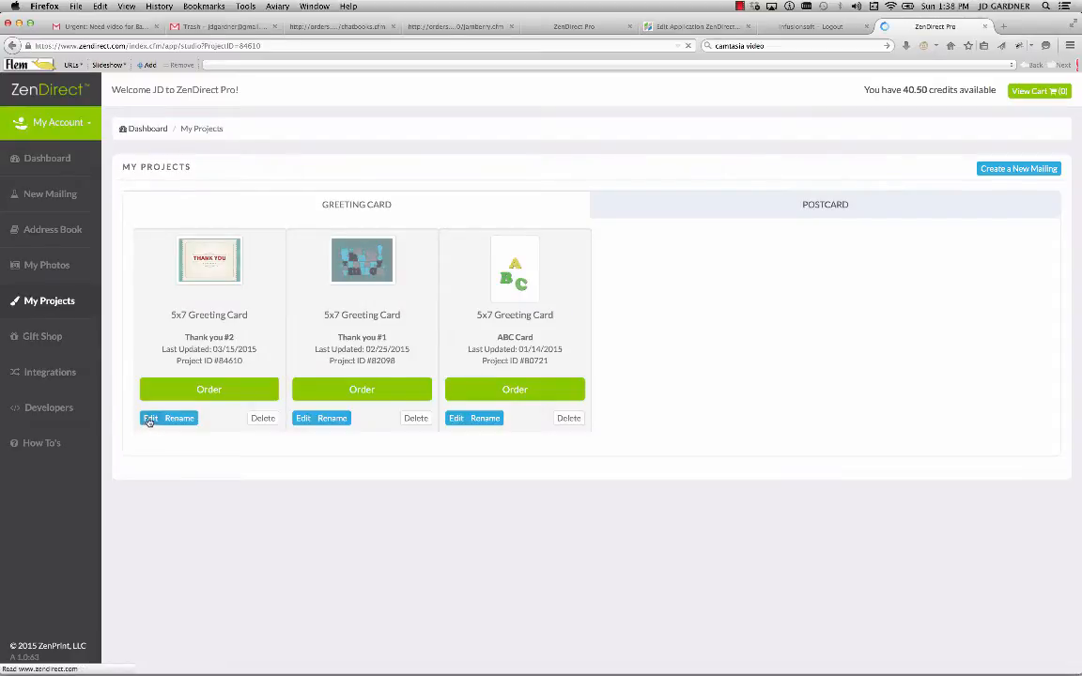
left_click(150, 417)
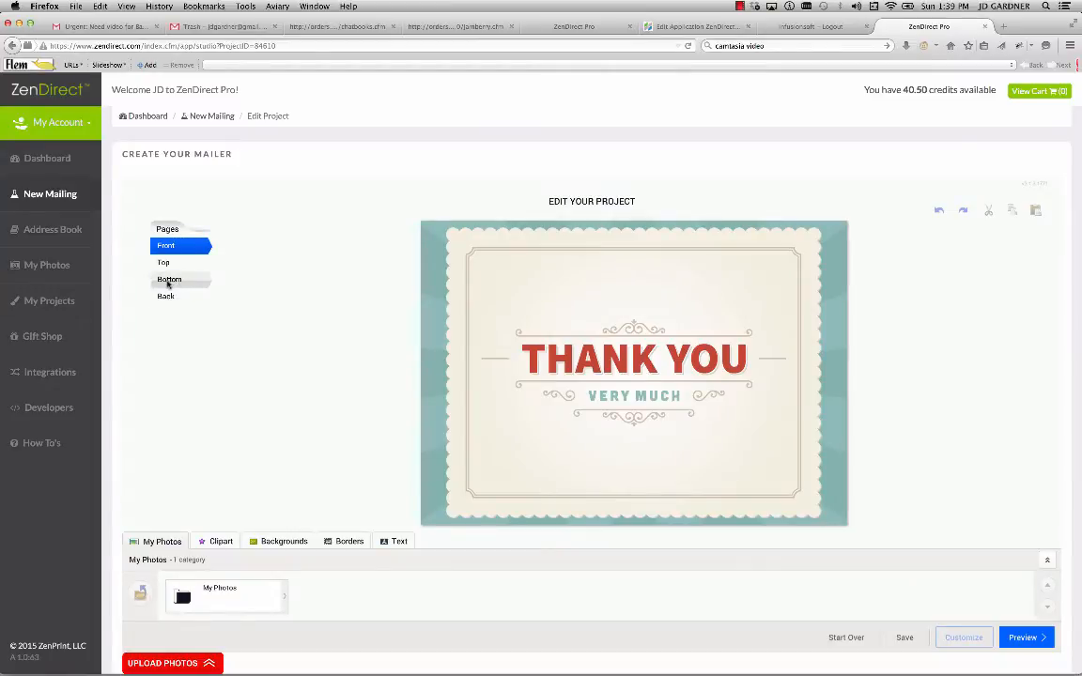
left_click(169, 278)
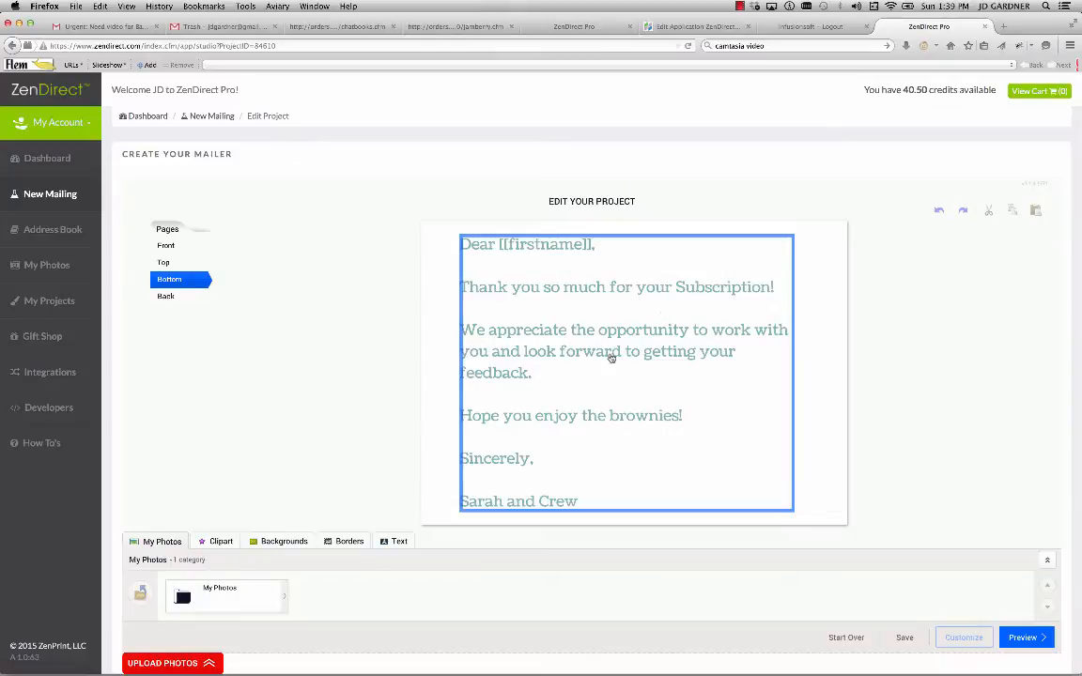
mouse_move(679, 449)
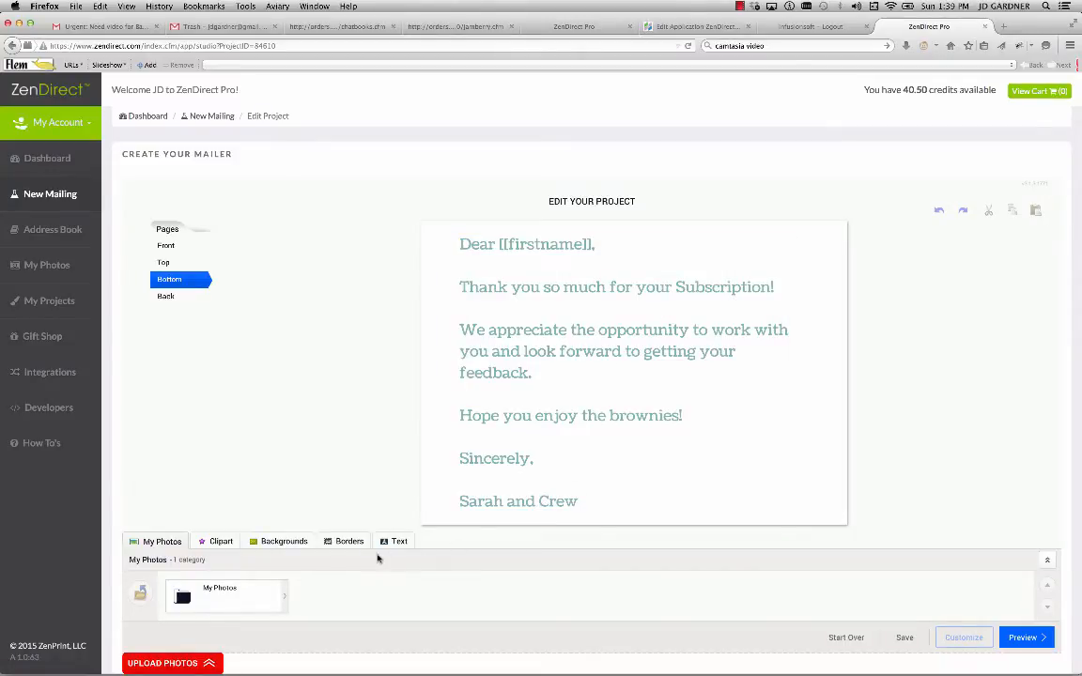
Check the inside message text box and preview the finished card.
left_click(507, 488)
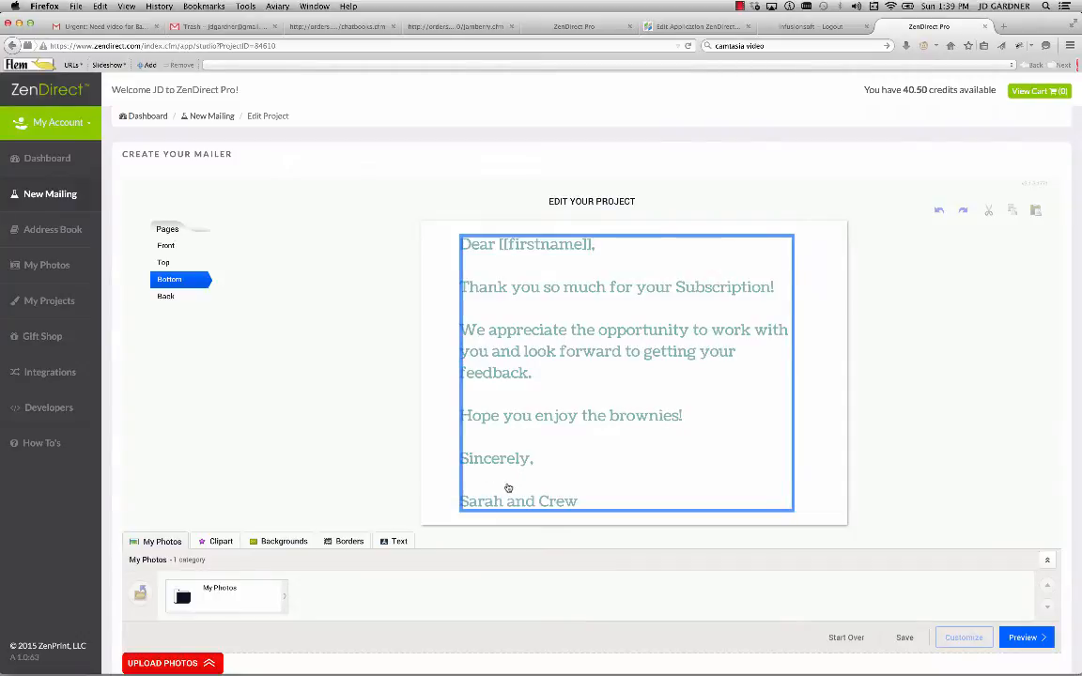
left_click(297, 496)
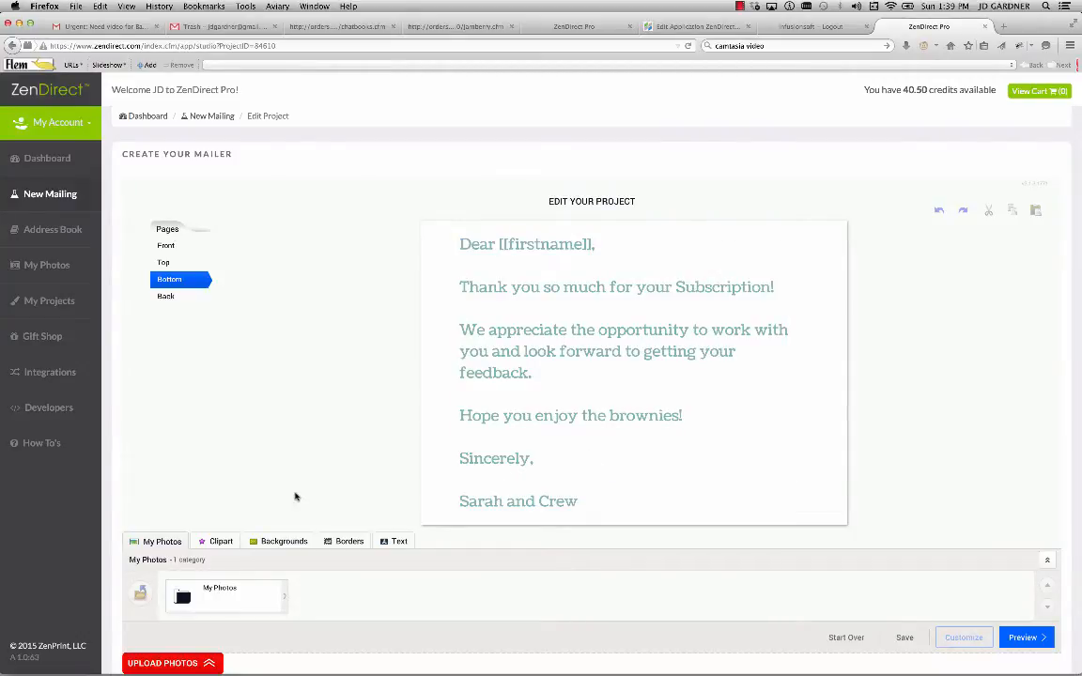
left_click(541, 444)
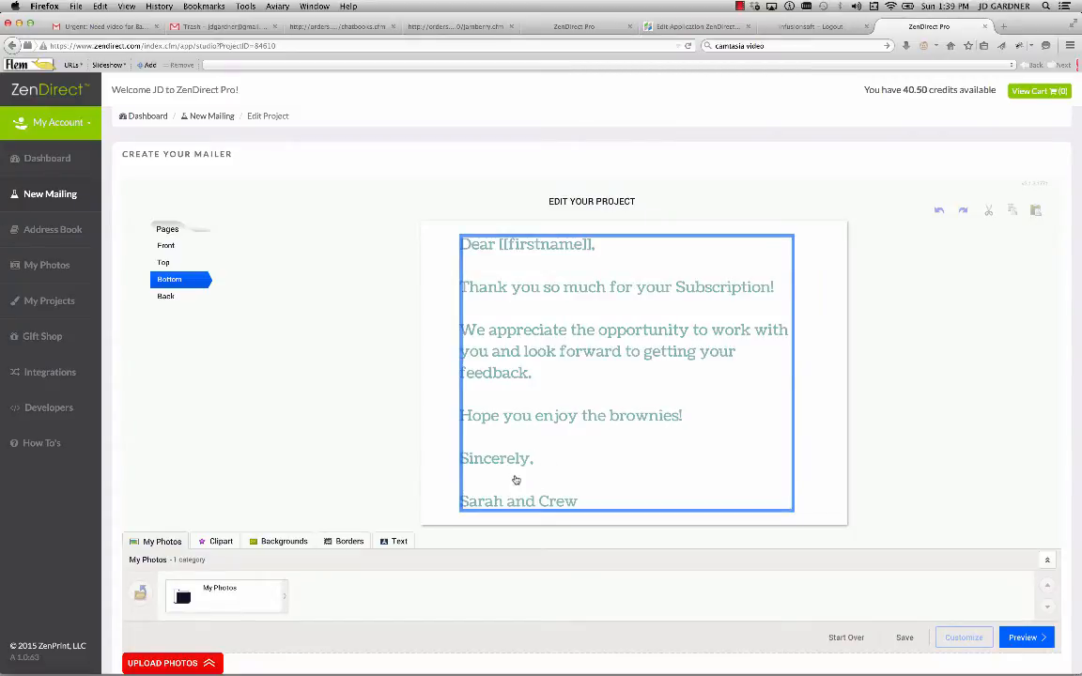
left_click(1022, 637)
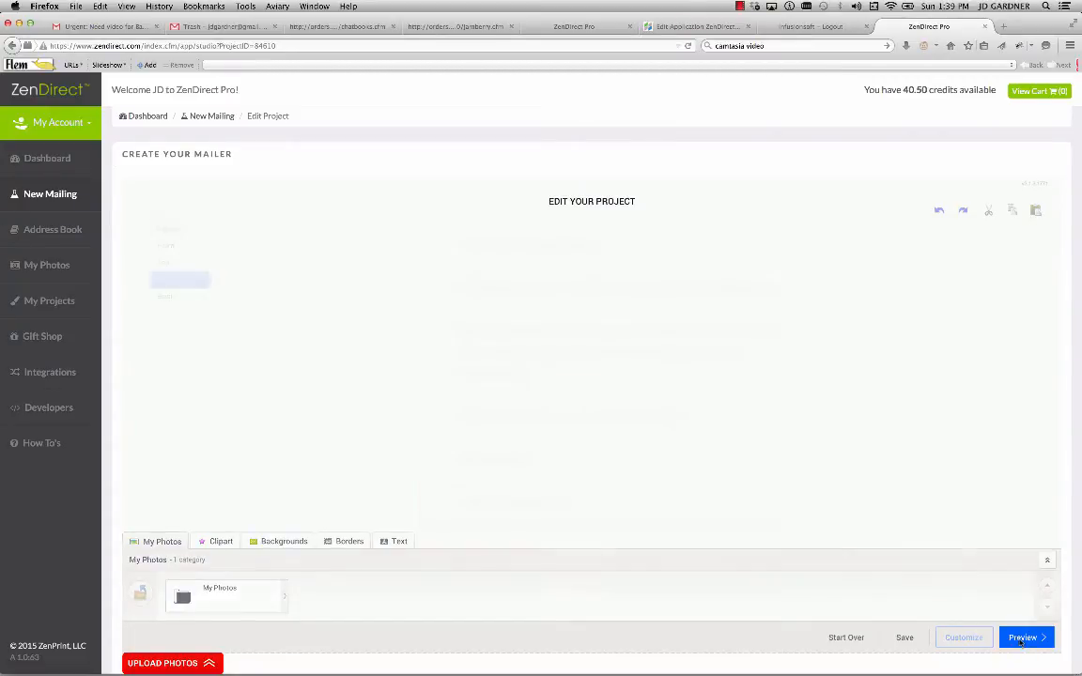
View the preview showing the card's inside message, Thank You front and patterned back.
left_click(1026, 638)
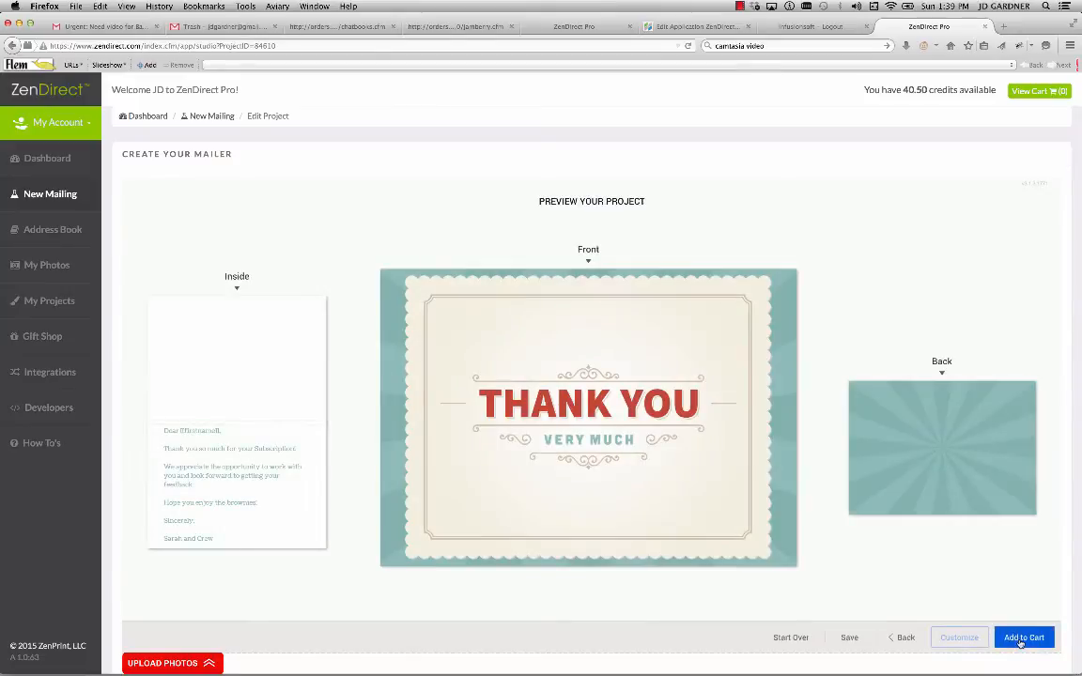
mouse_move(841, 353)
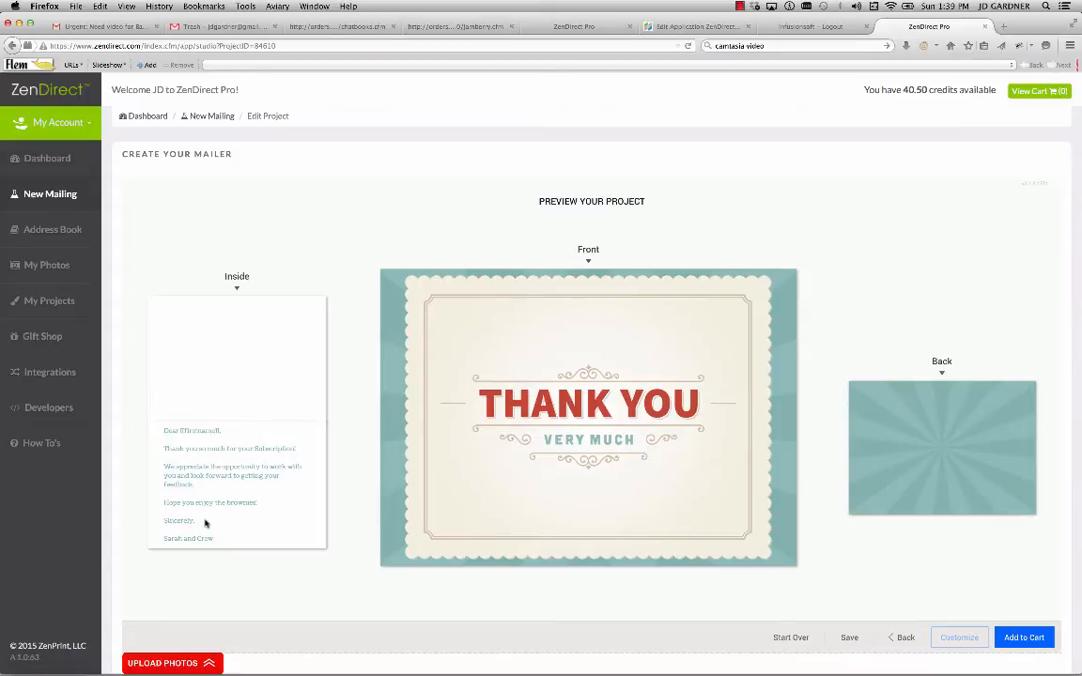
mouse_move(882, 645)
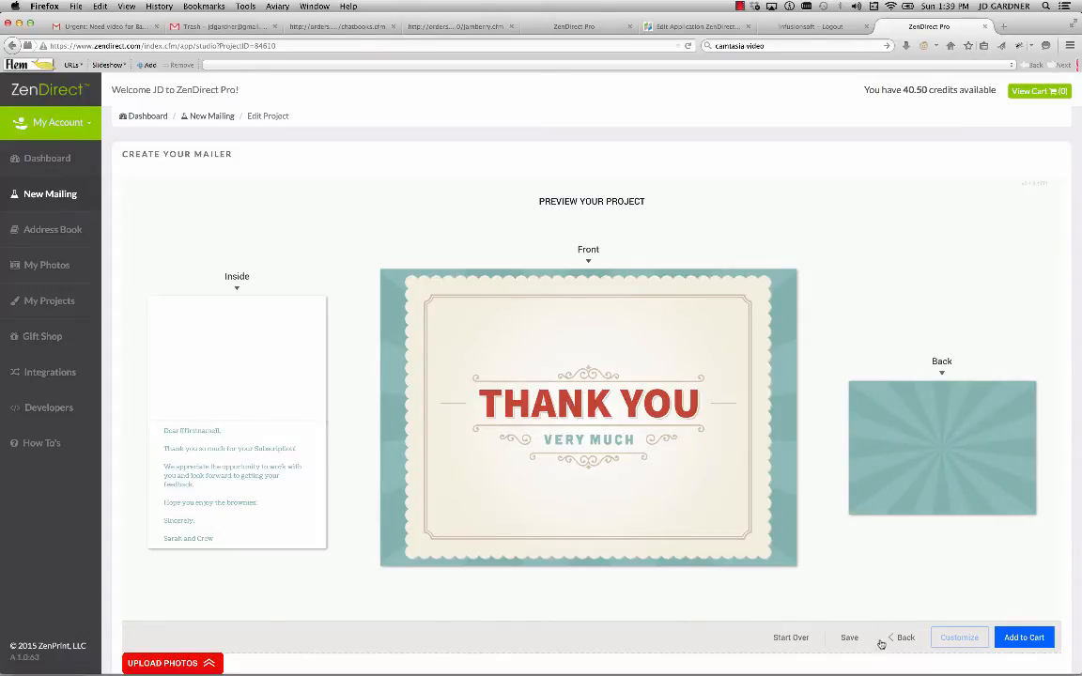
Return from the preview to editing the inside message with its text options.
left_click(958, 637)
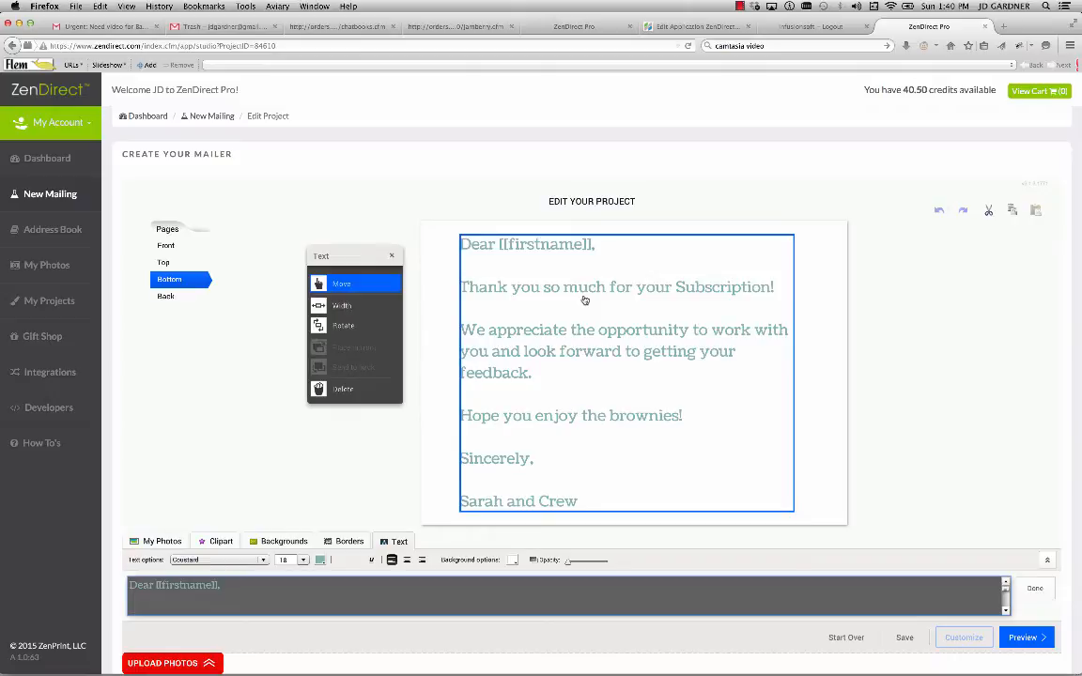
mouse_move(654, 289)
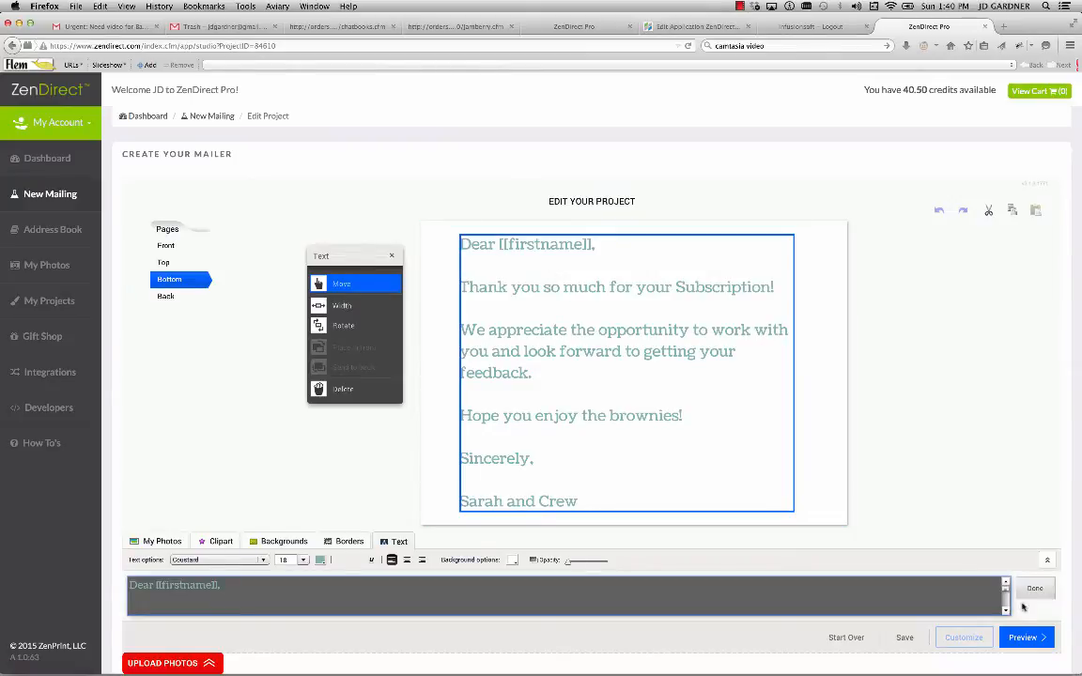
Preview the card, add it to the cart and approve the design in the Verify dialog.
left_click(1026, 637)
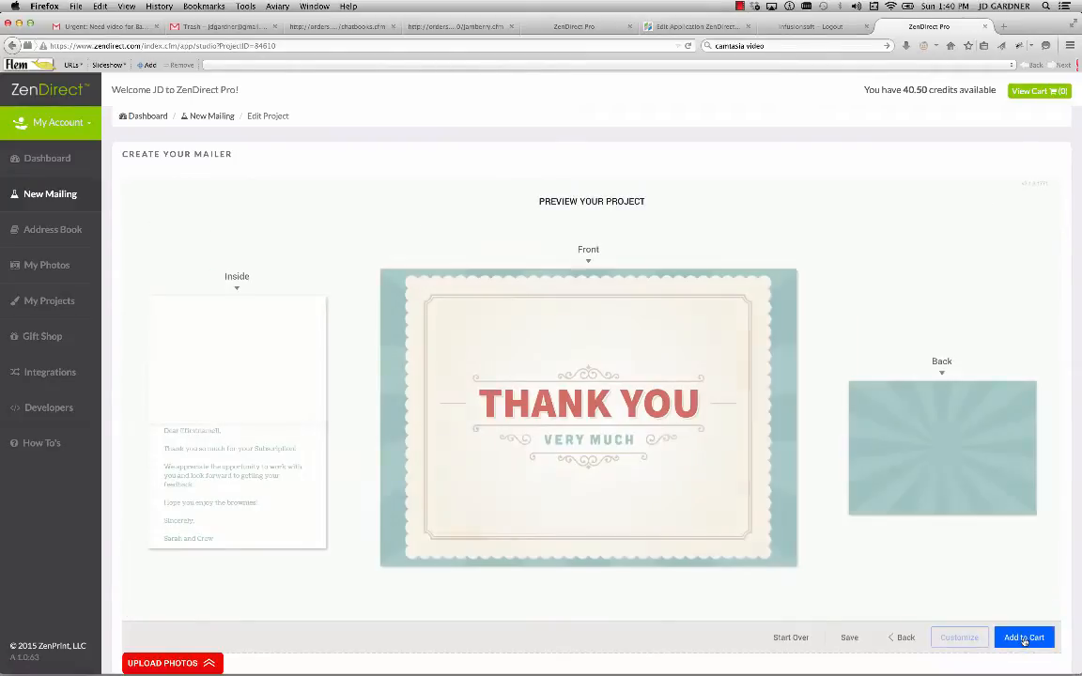
left_click(1022, 637)
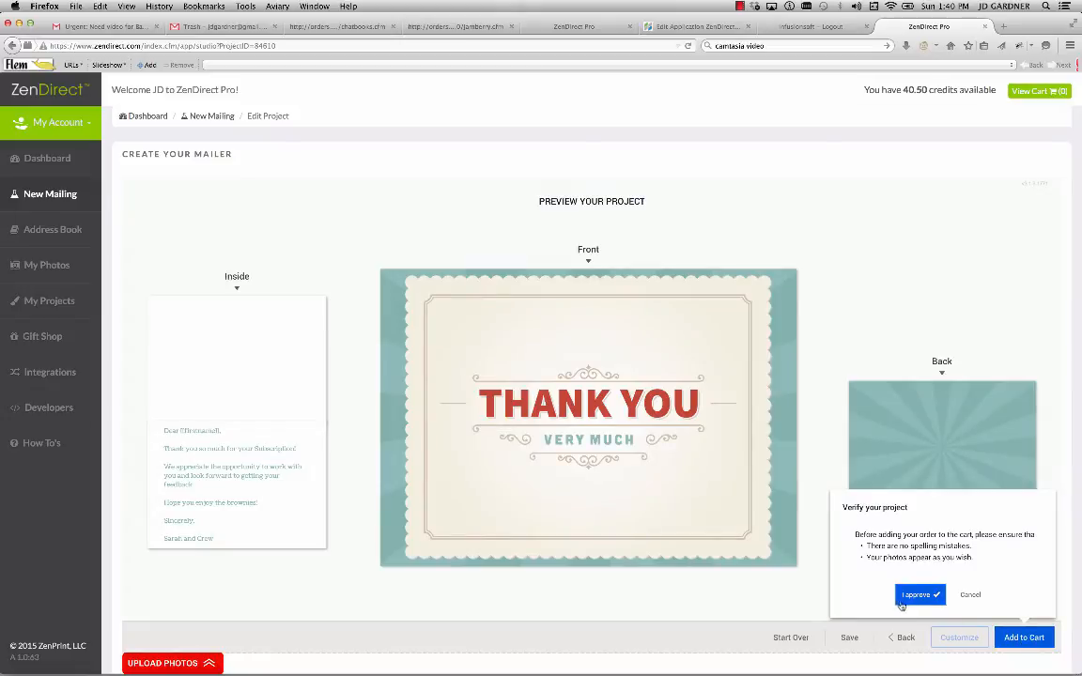
left_click(917, 593)
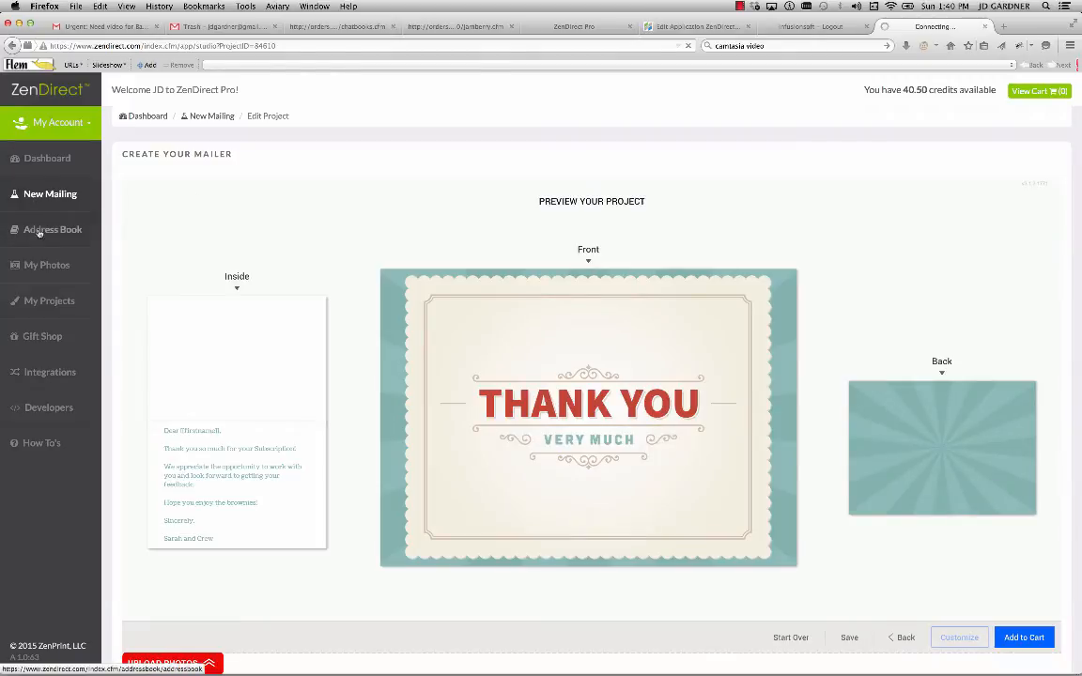
right_click(939, 441)
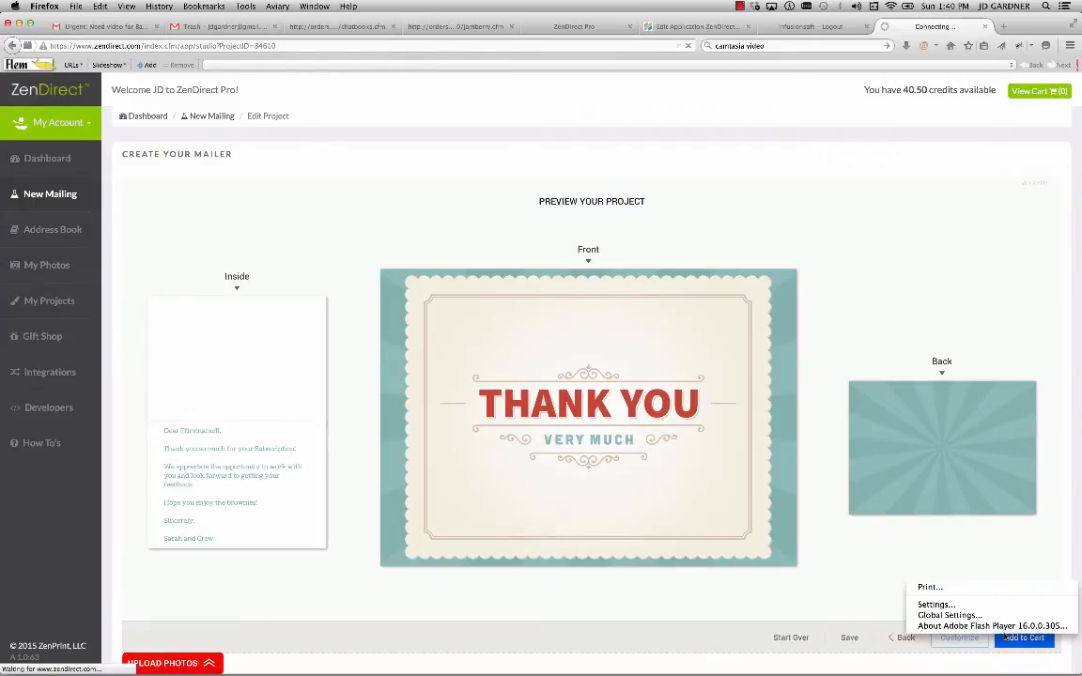
left_click(1024, 639)
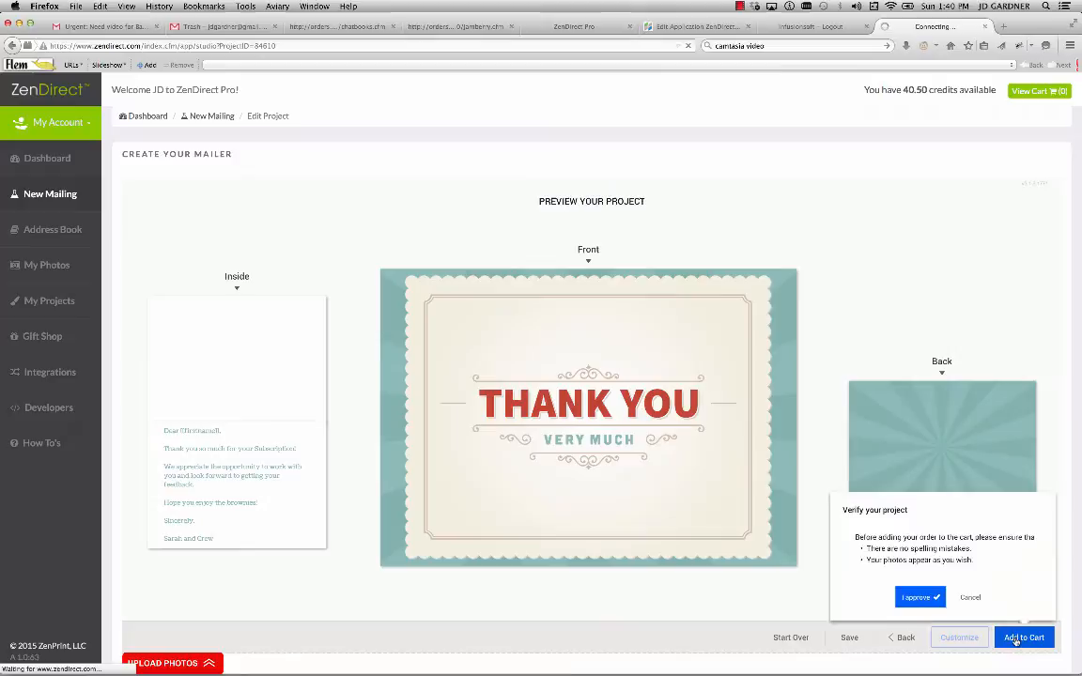
left_click(919, 598)
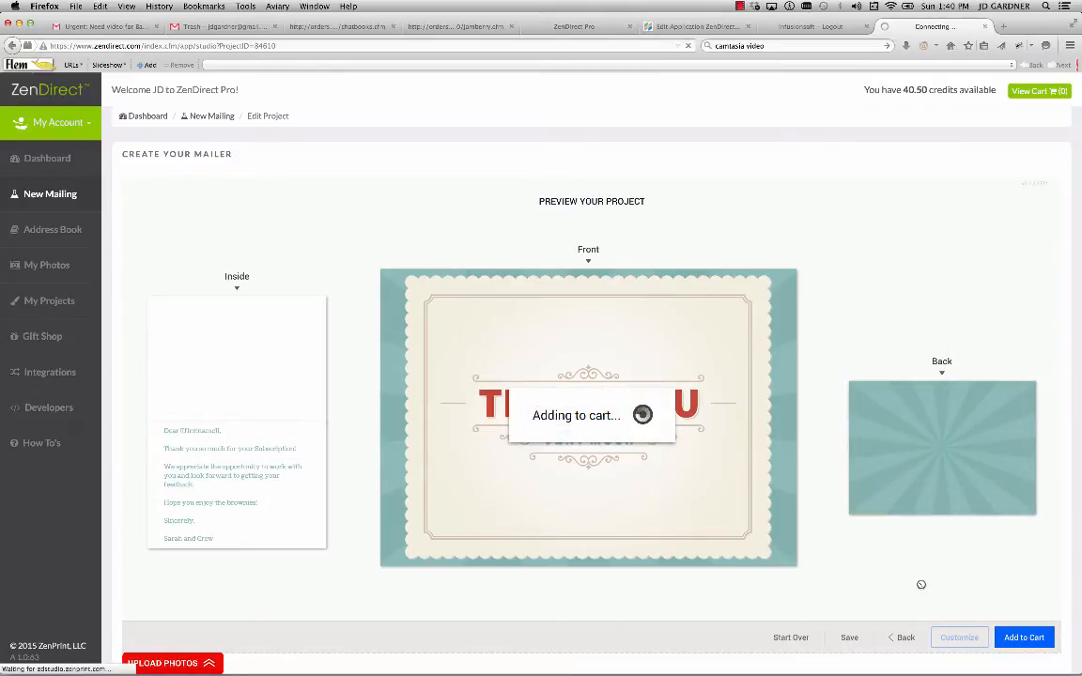
On the order page, glance through the address book recipient list and close it.
left_click(1024, 639)
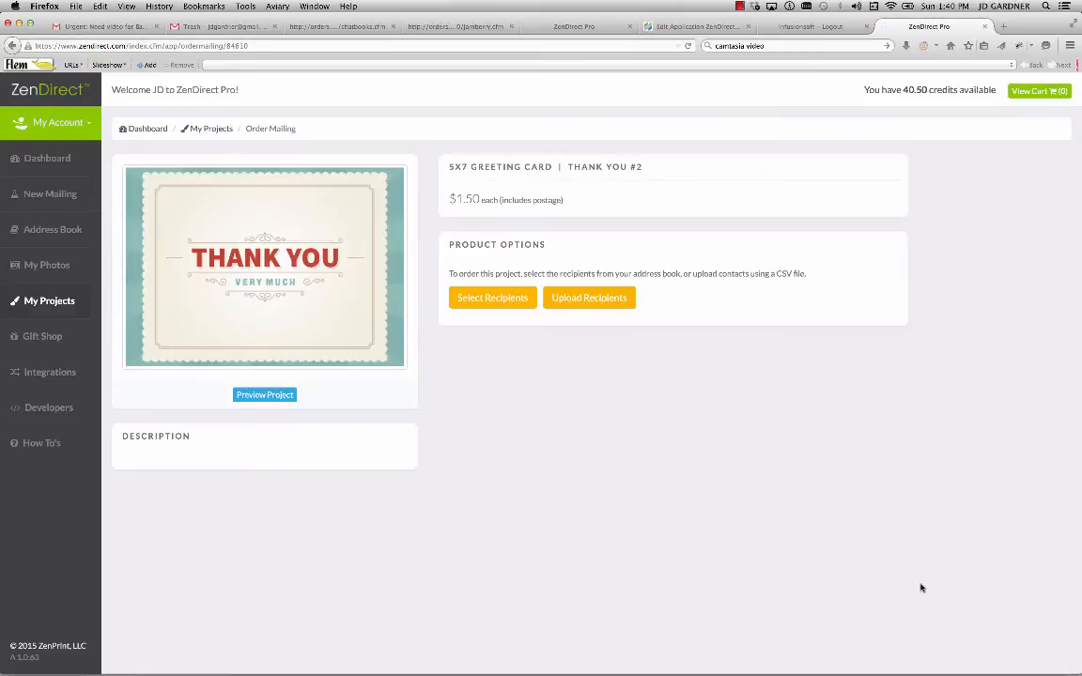
mouse_move(526, 357)
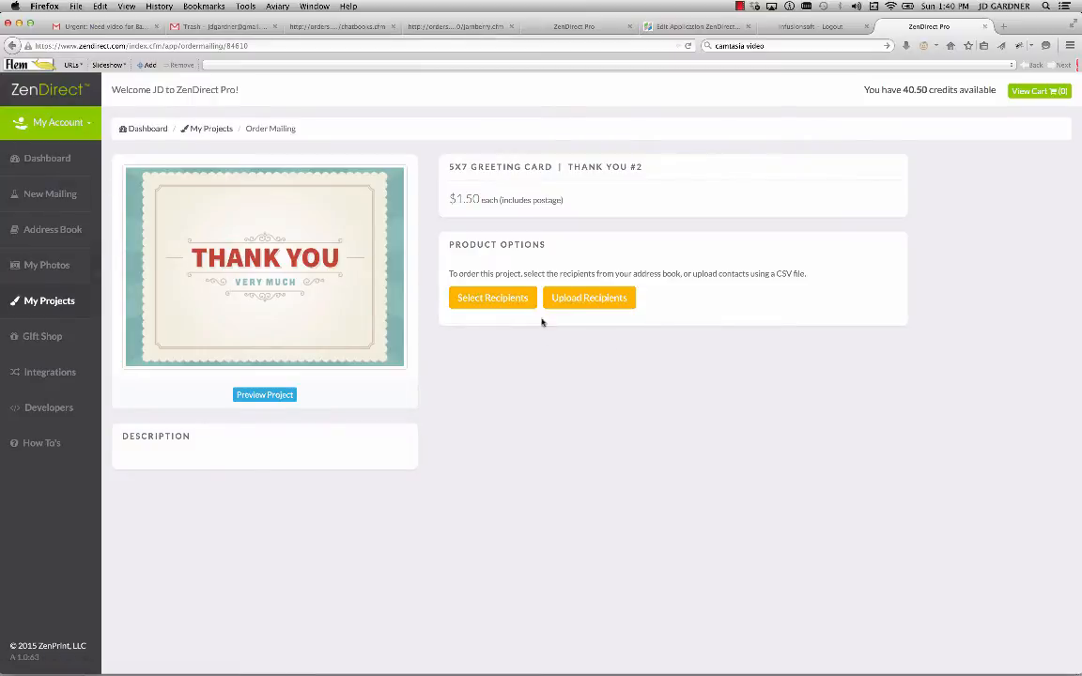
left_click(493, 297)
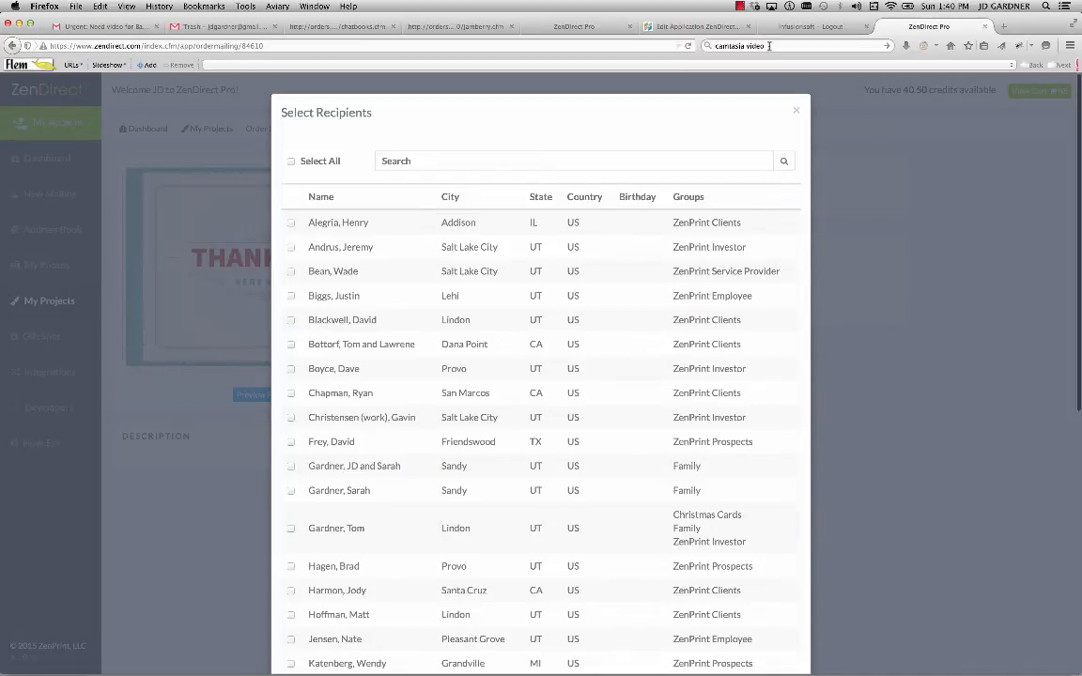
left_click(796, 109)
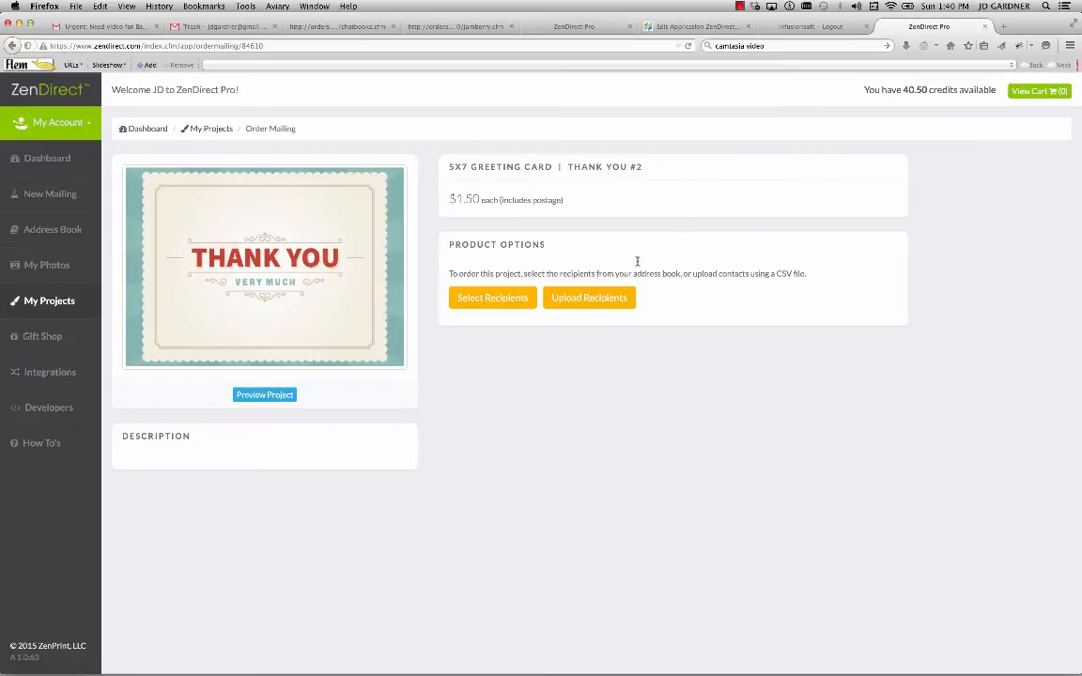
mouse_move(221, 374)
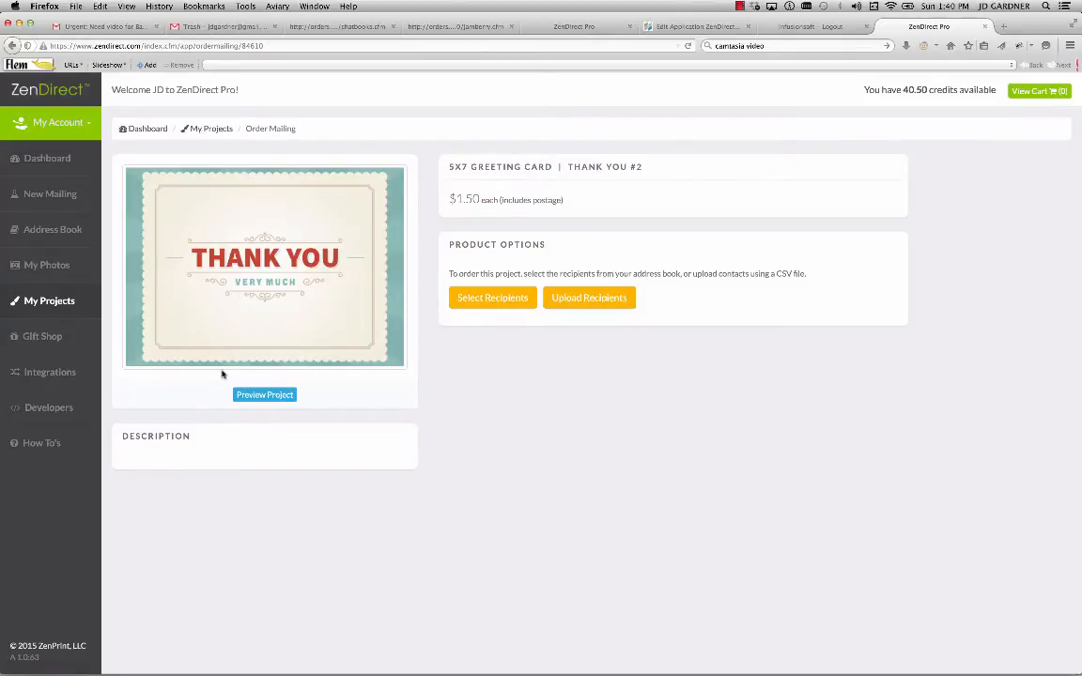
mouse_move(64, 284)
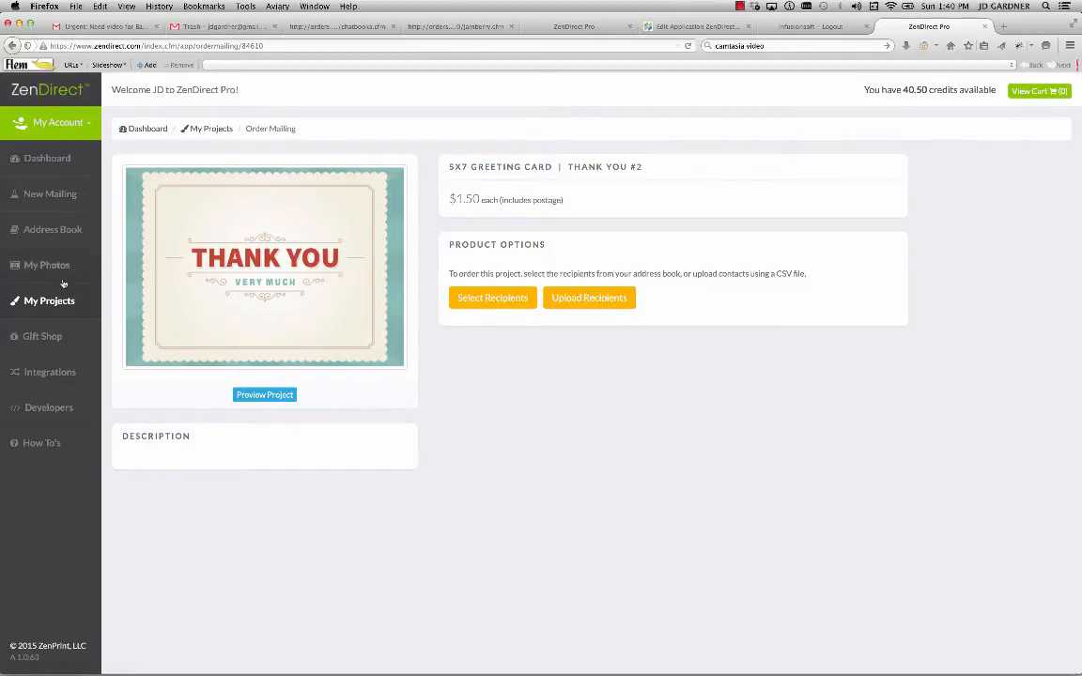
mouse_move(45, 265)
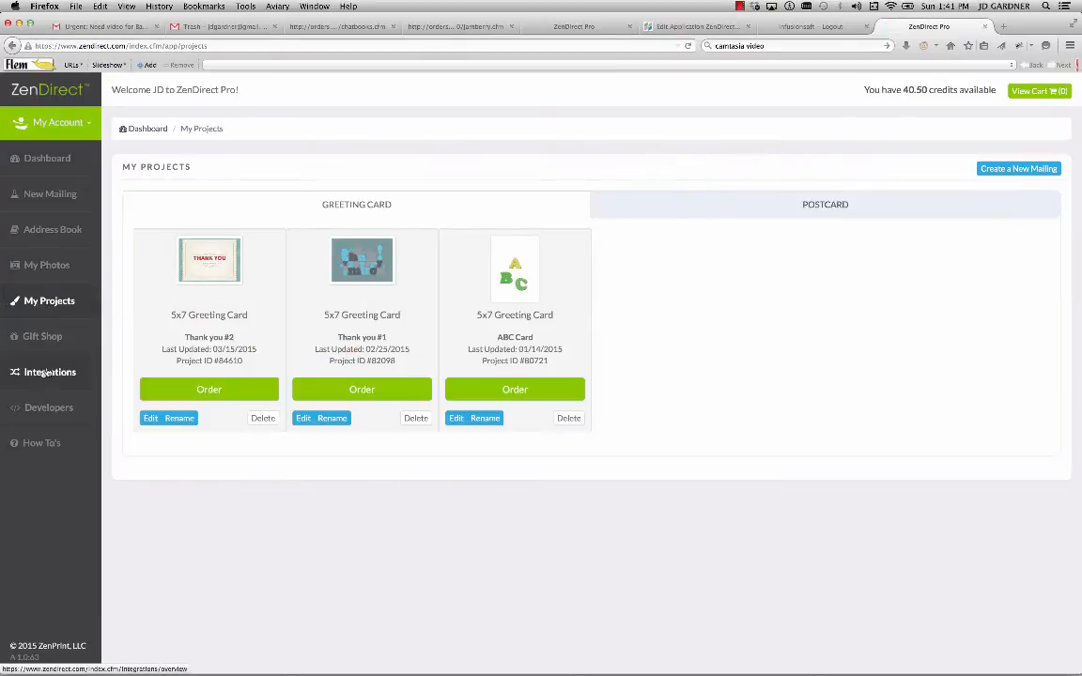
mouse_move(229, 361)
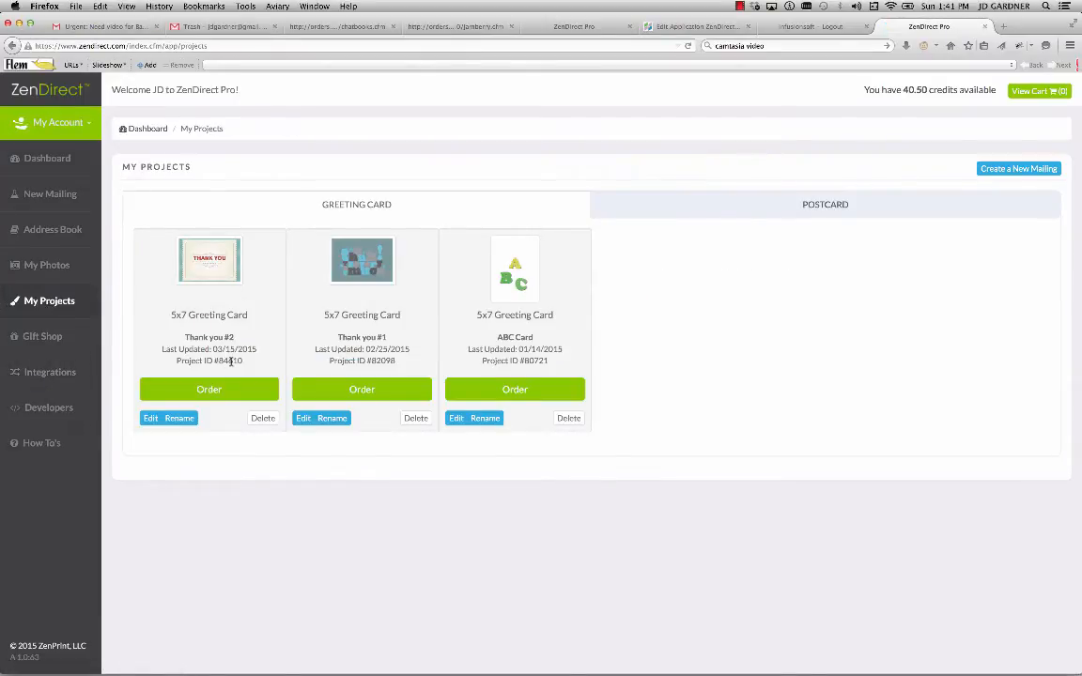
mouse_move(355, 297)
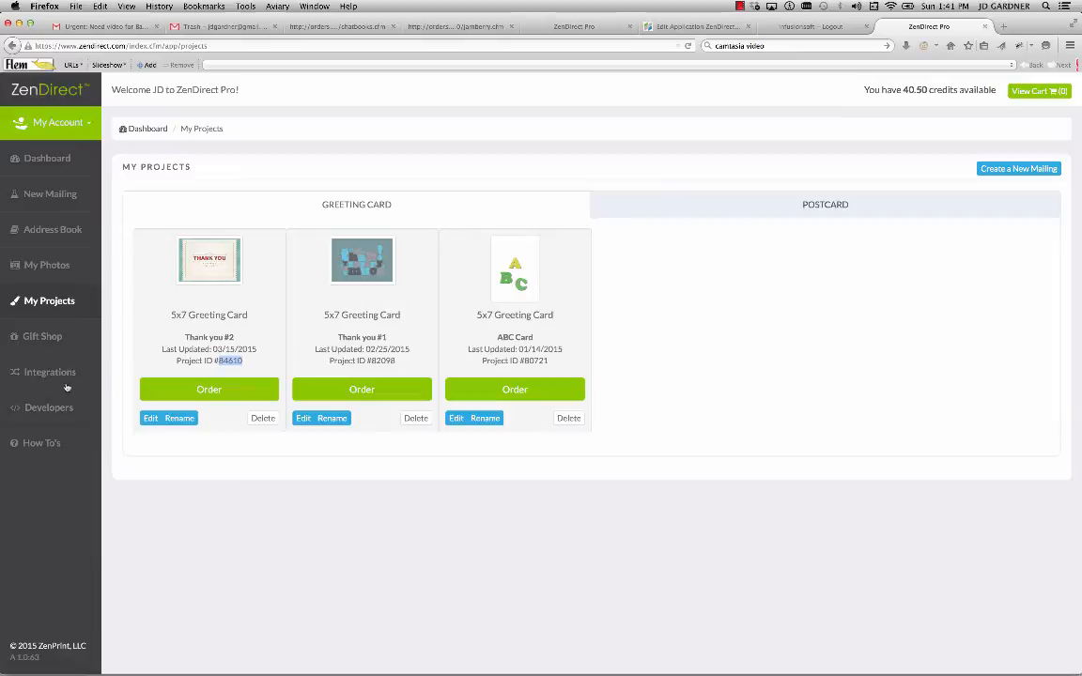
Bring up the Integrations overview showing the Infusionsoft integration.
left_click(49, 372)
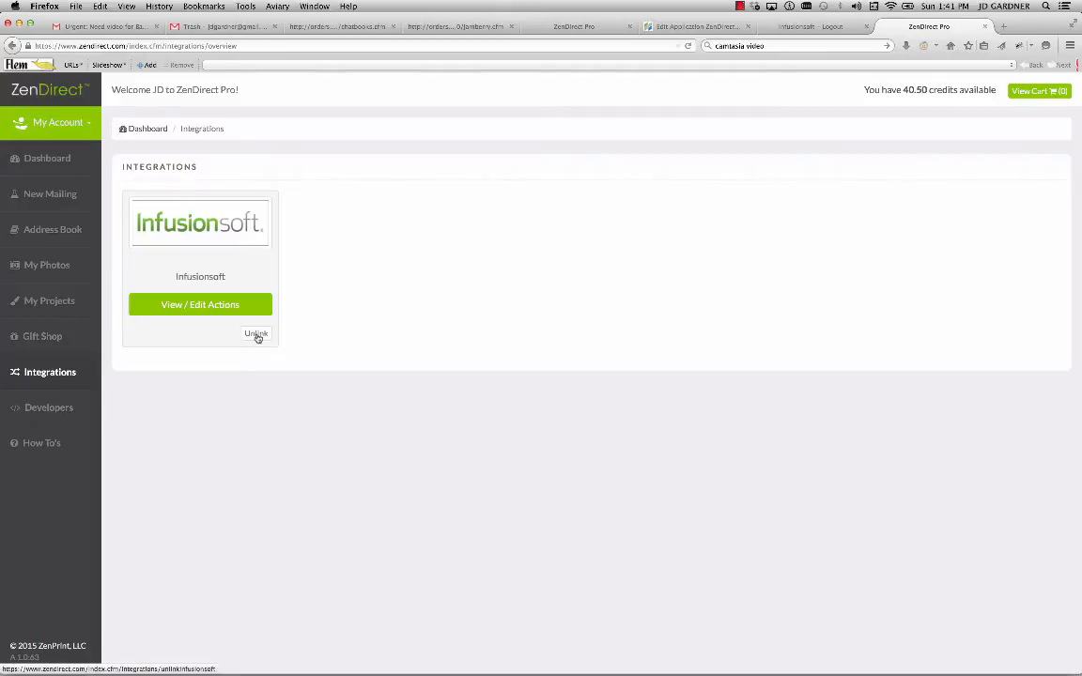
mouse_move(348, 272)
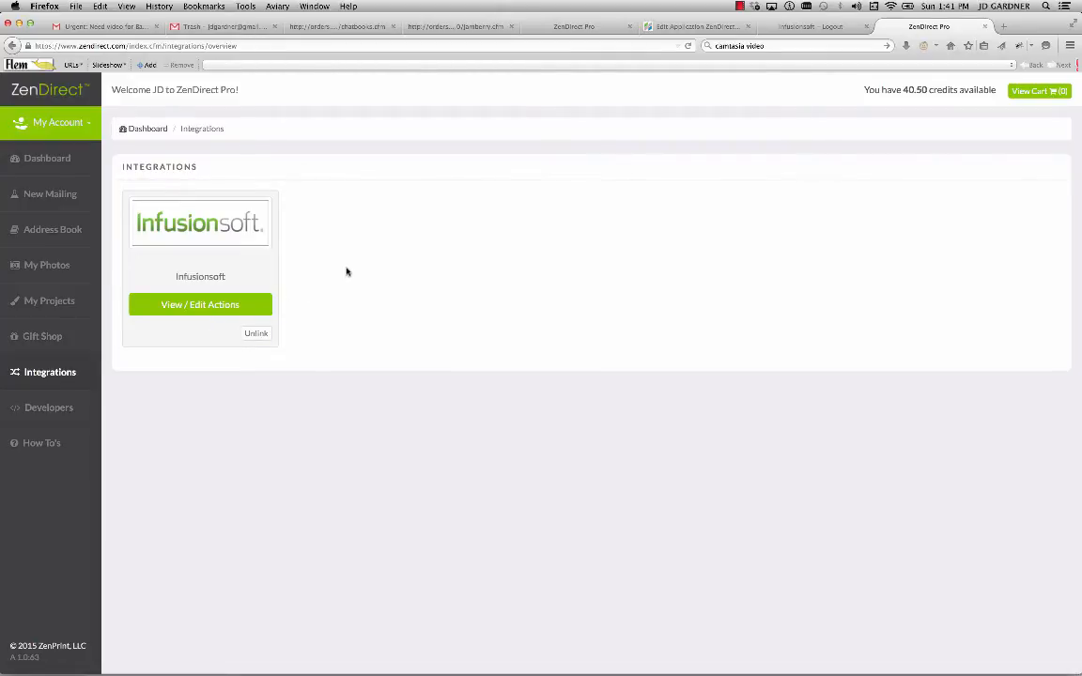
left_click(199, 304)
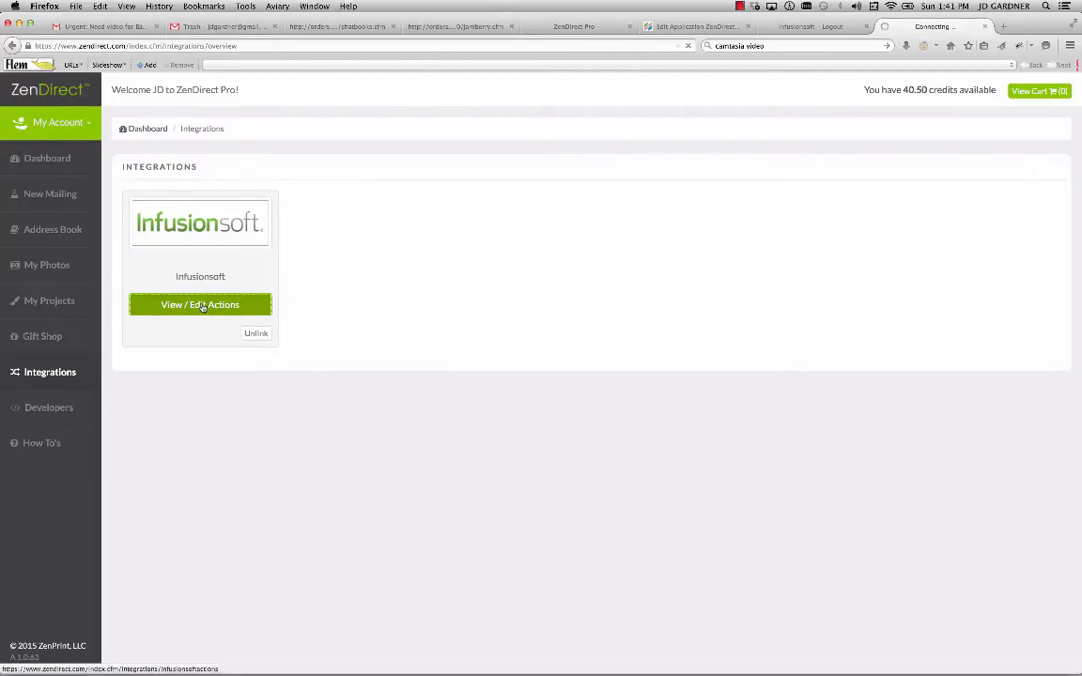
left_click(200, 304)
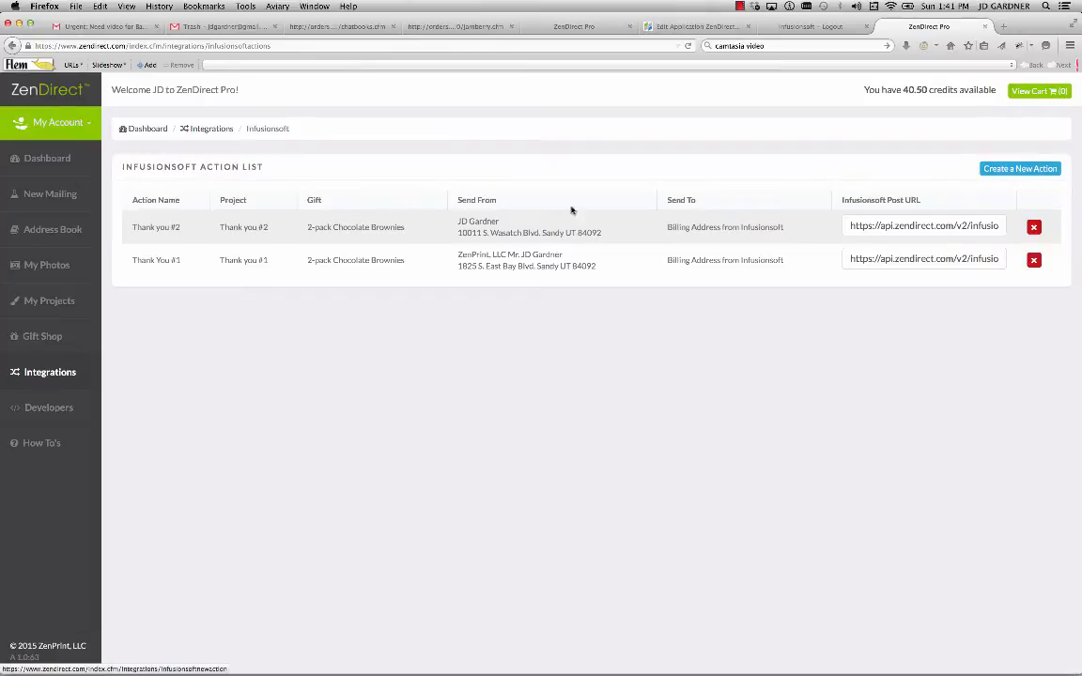
mouse_move(278, 186)
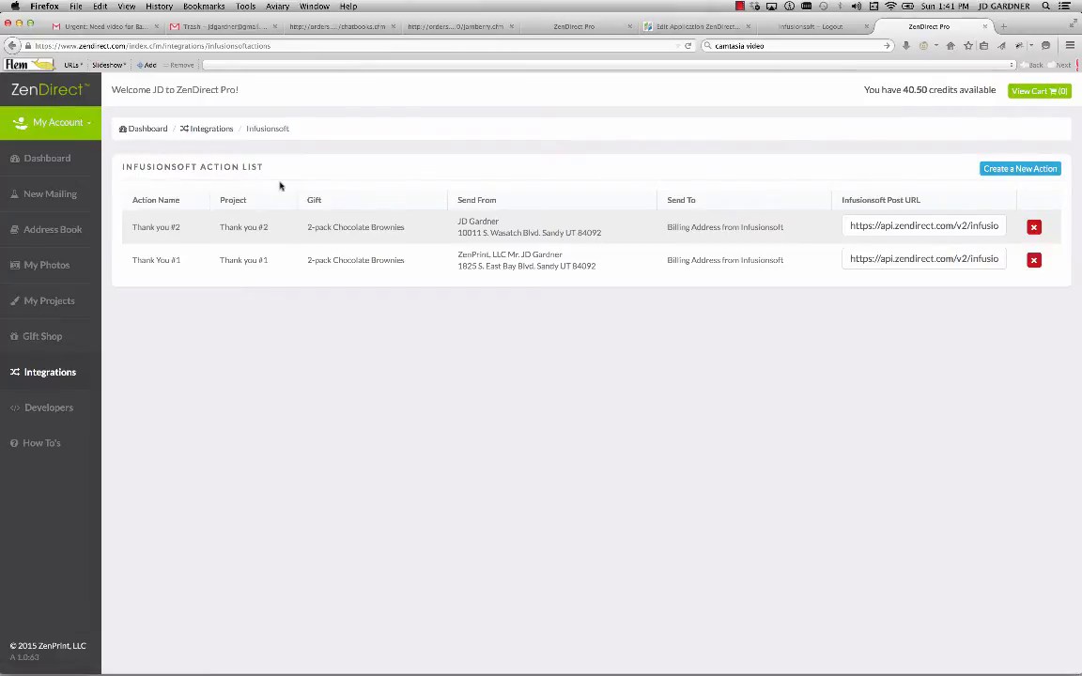
mouse_move(432, 541)
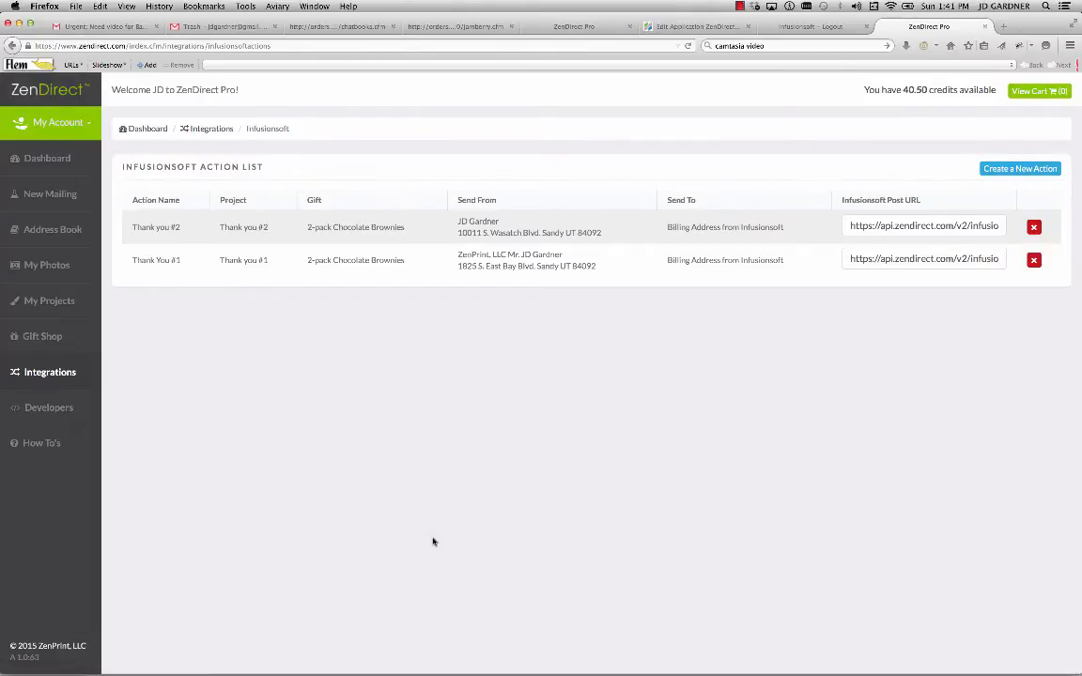
mouse_move(912, 304)
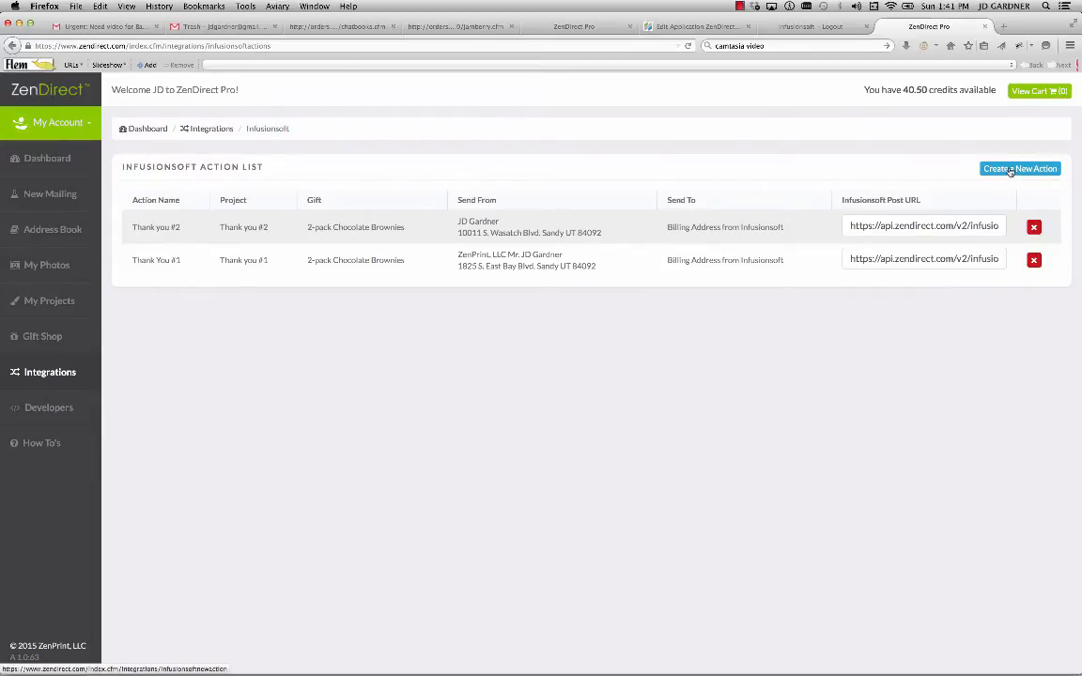
Create a new Infusionsoft action for Thank you #2 with the 2-pack MegaBite Milk Chocolate Chunk gift.
left_click(1021, 169)
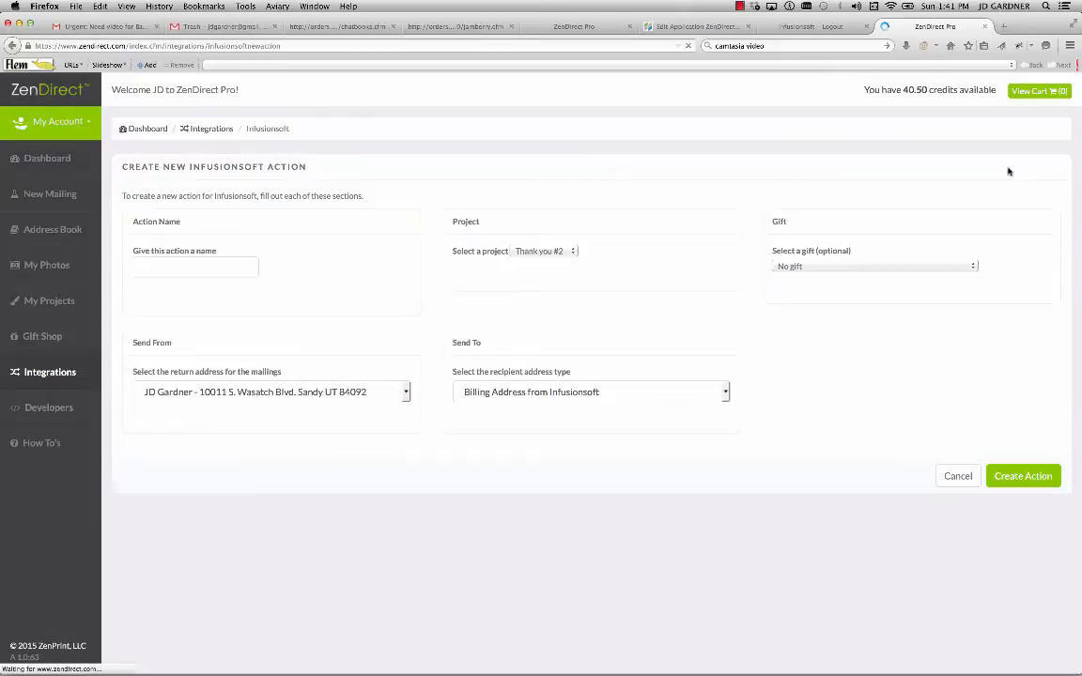
left_click(545, 252)
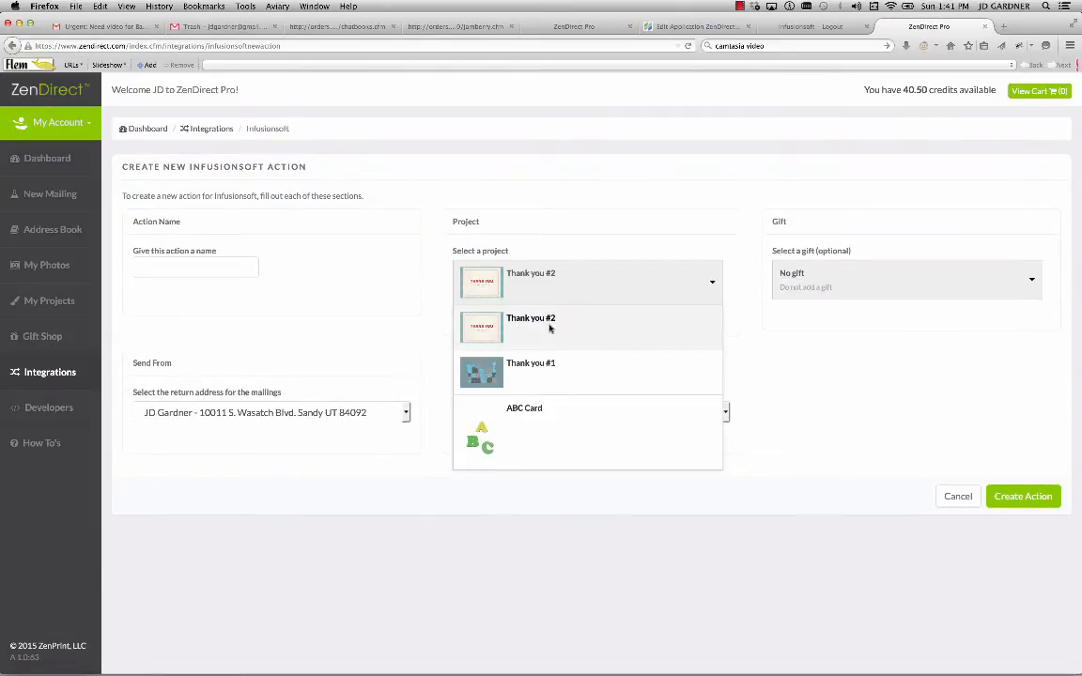
left_click(530, 317)
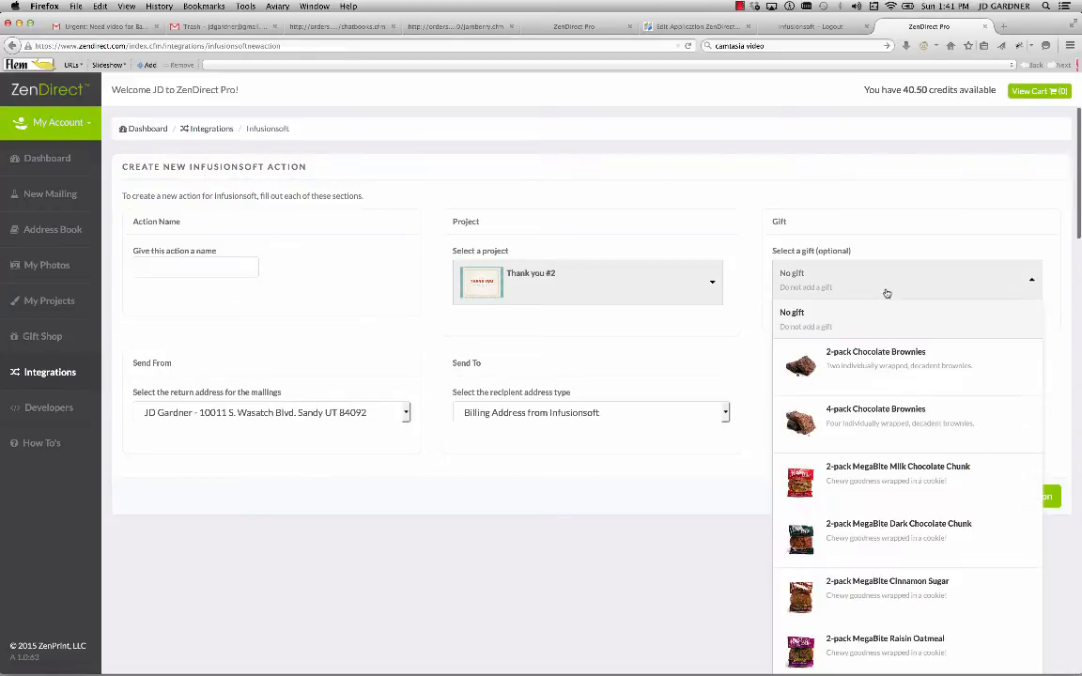
mouse_move(846, 479)
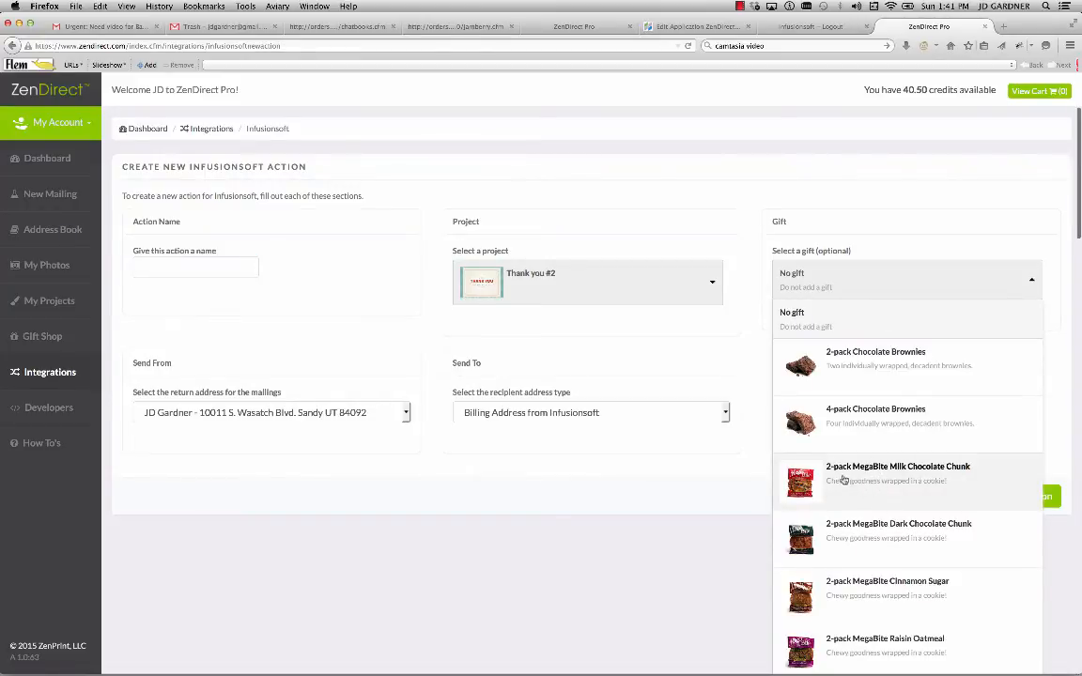
mouse_move(849, 549)
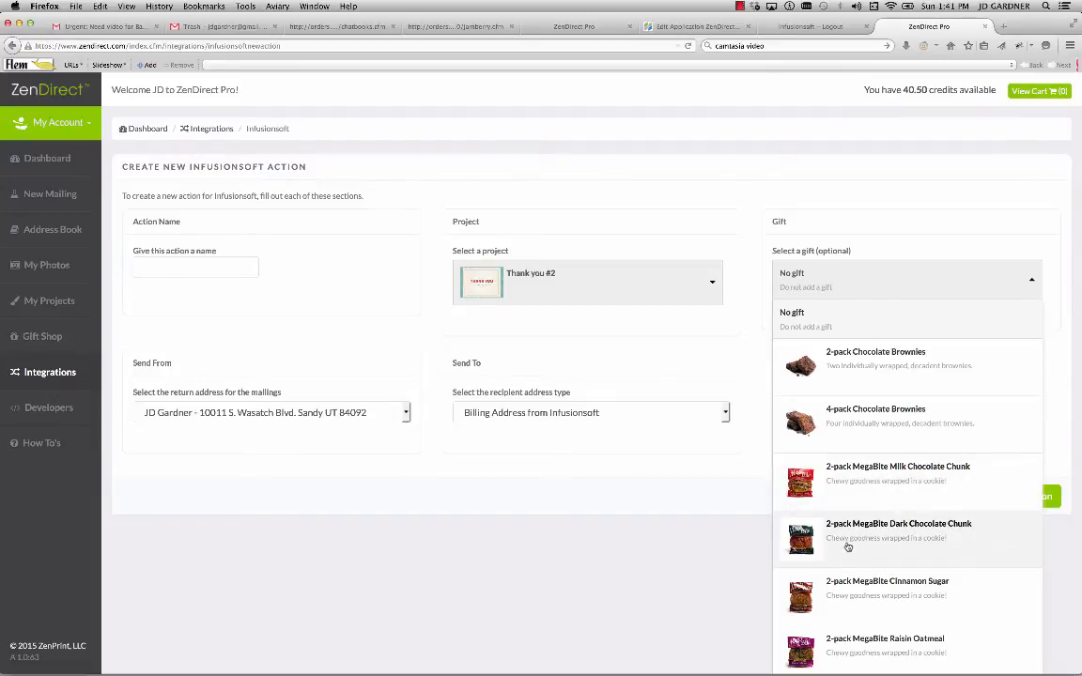
left_click(898, 473)
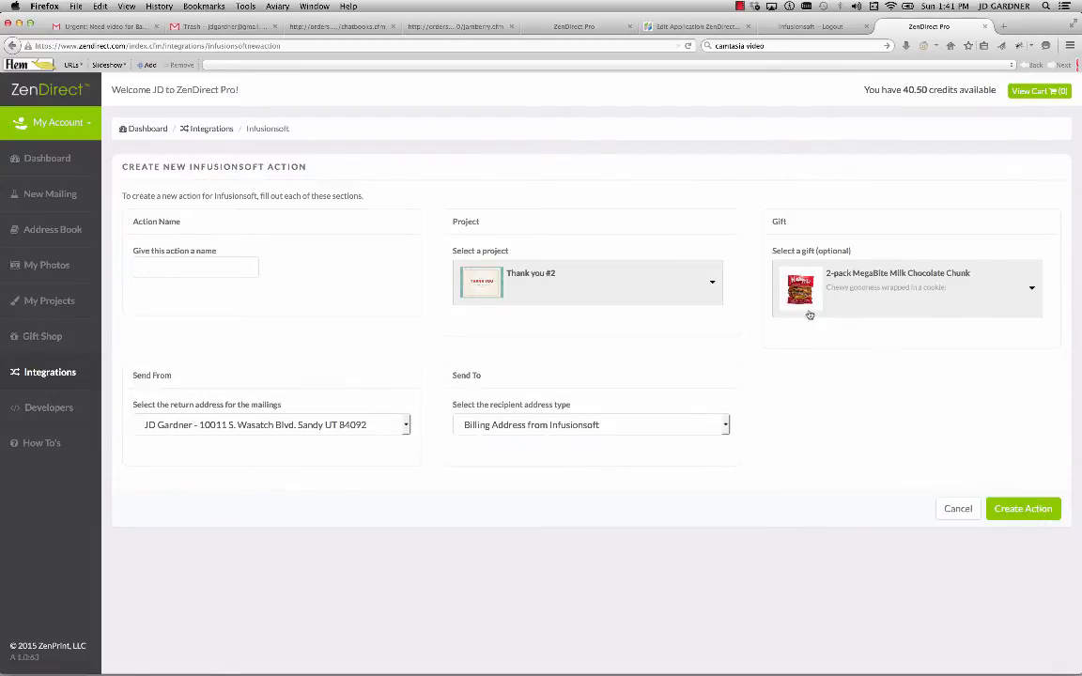
mouse_move(891, 286)
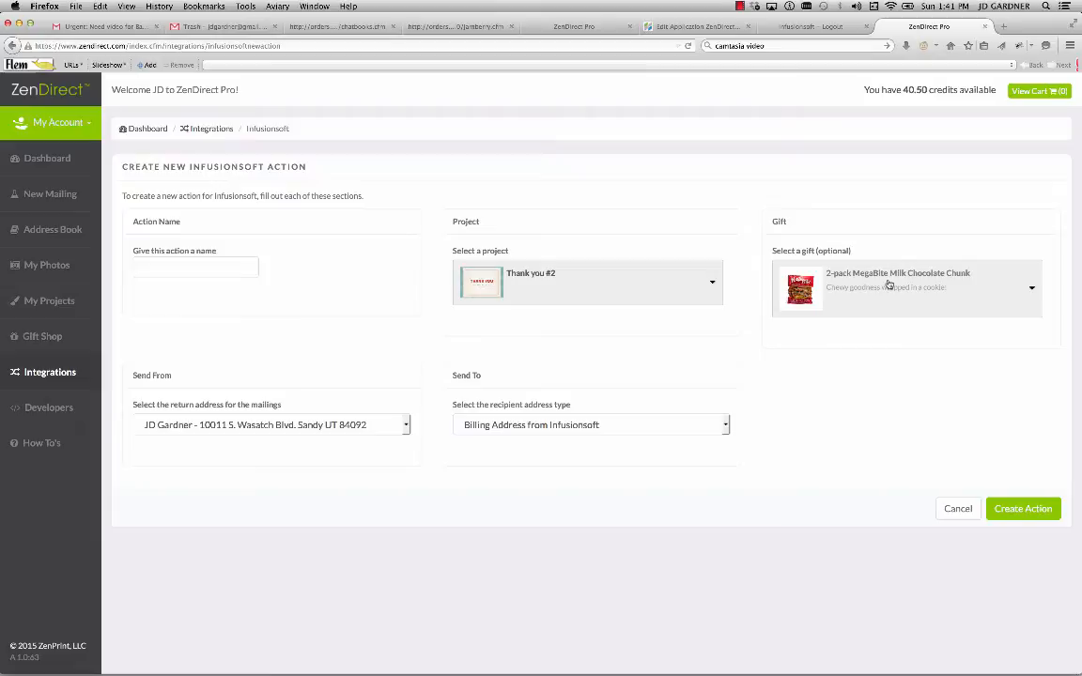
mouse_move(507, 251)
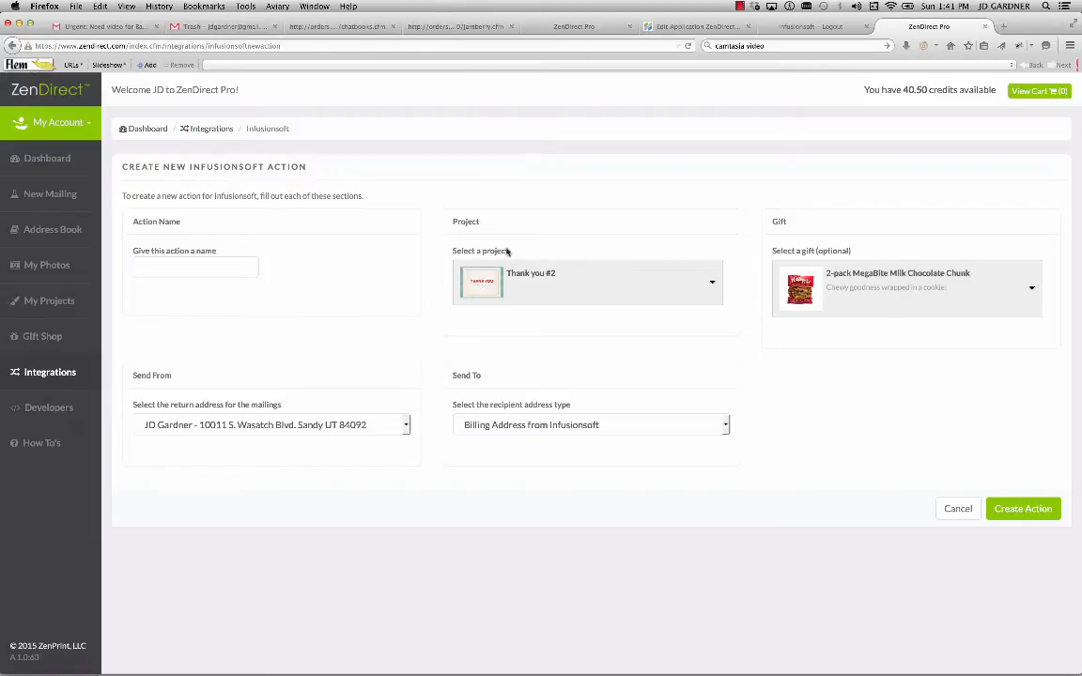
Name the new action 'Cookie Thank You', fixing a typo along the way.
type("C")
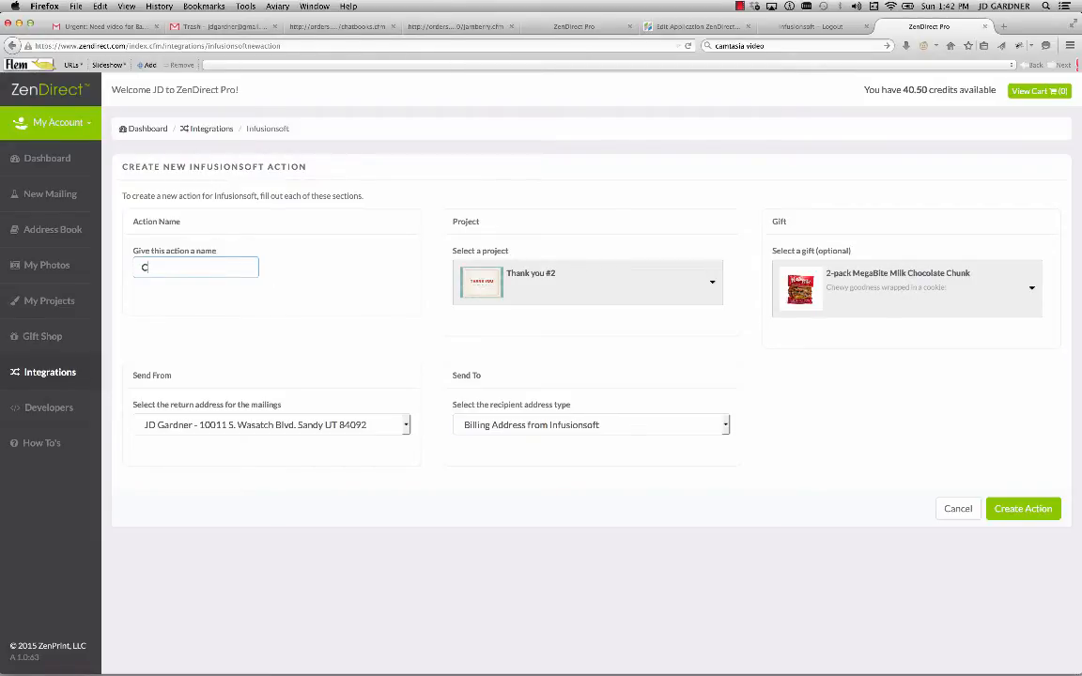
type("hoi")
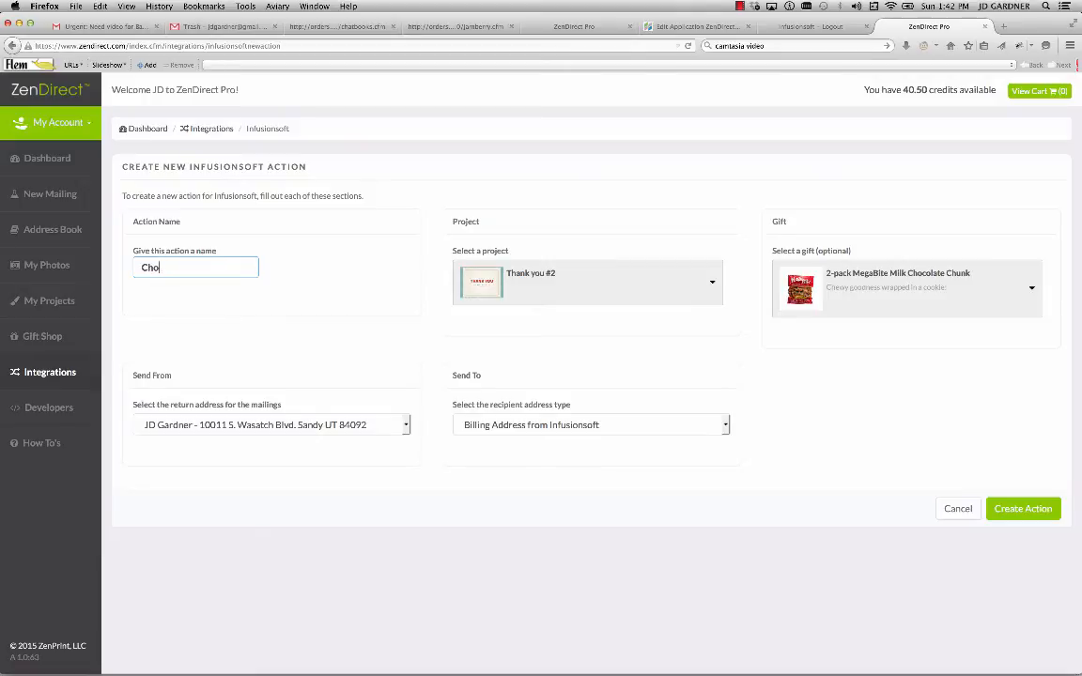
key("Backspace")
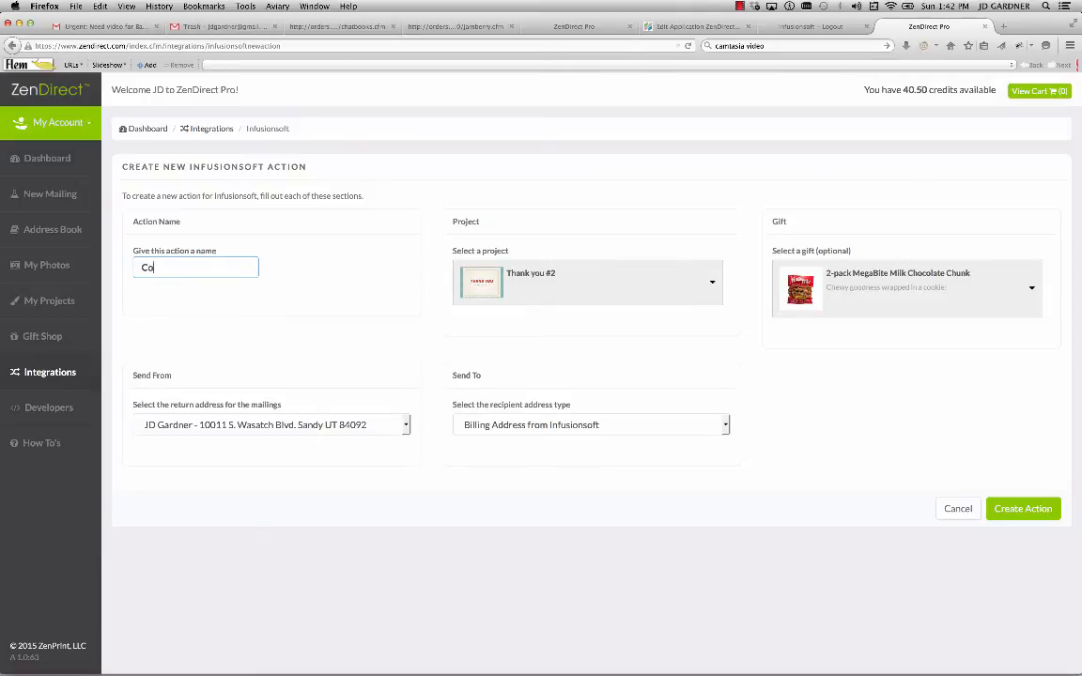
type("okie Thank")
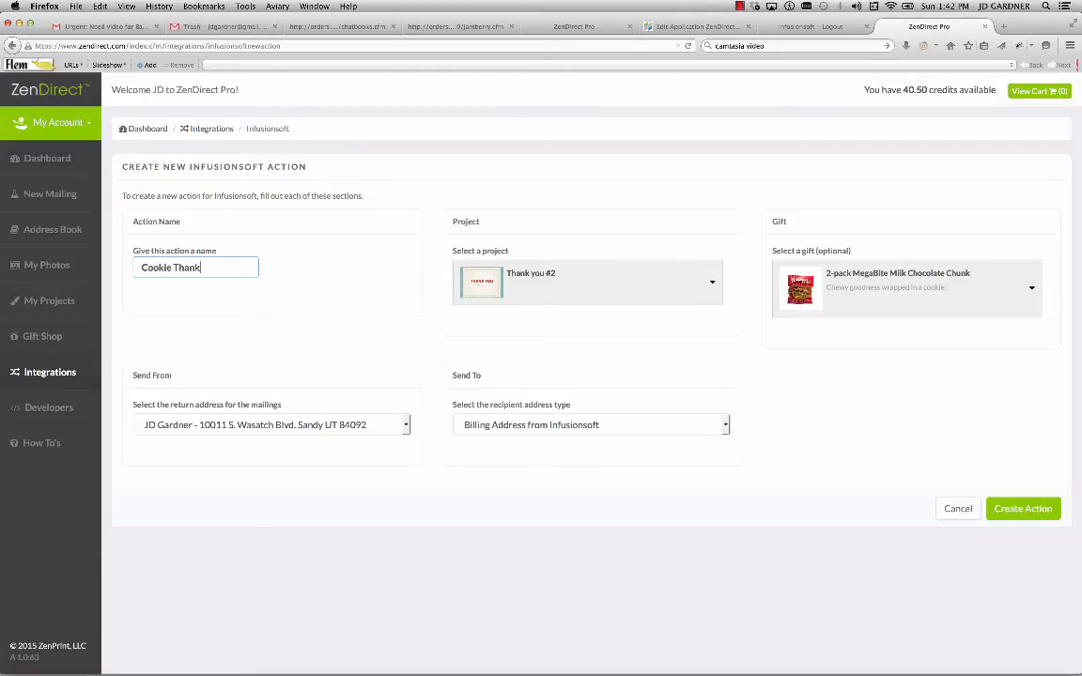
type("You")
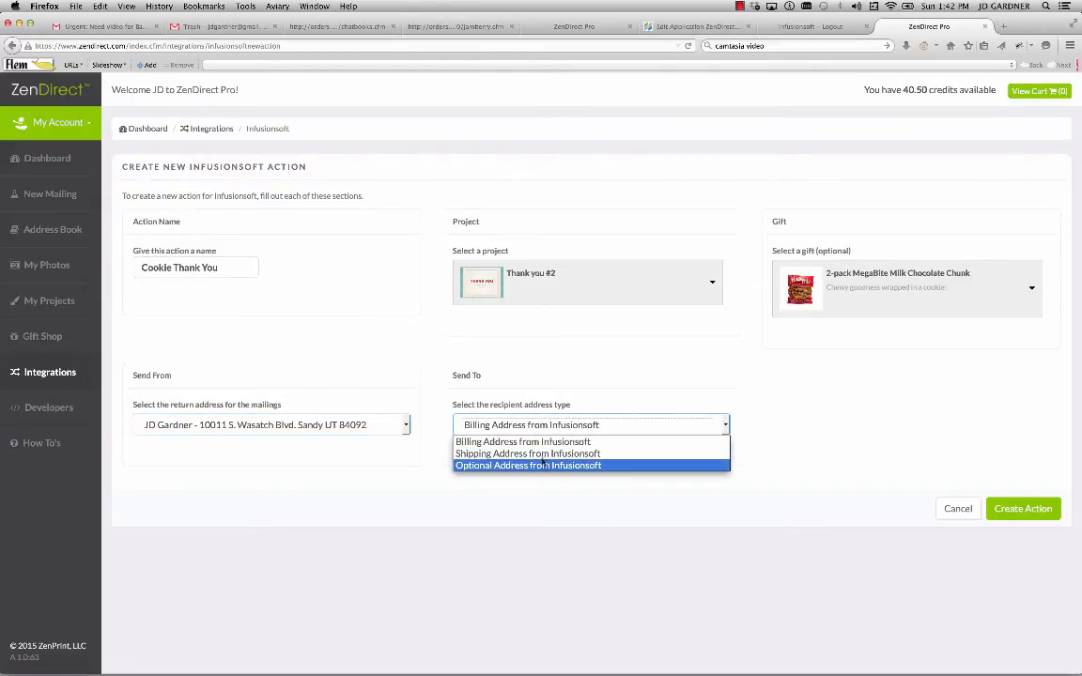
mouse_move(522, 442)
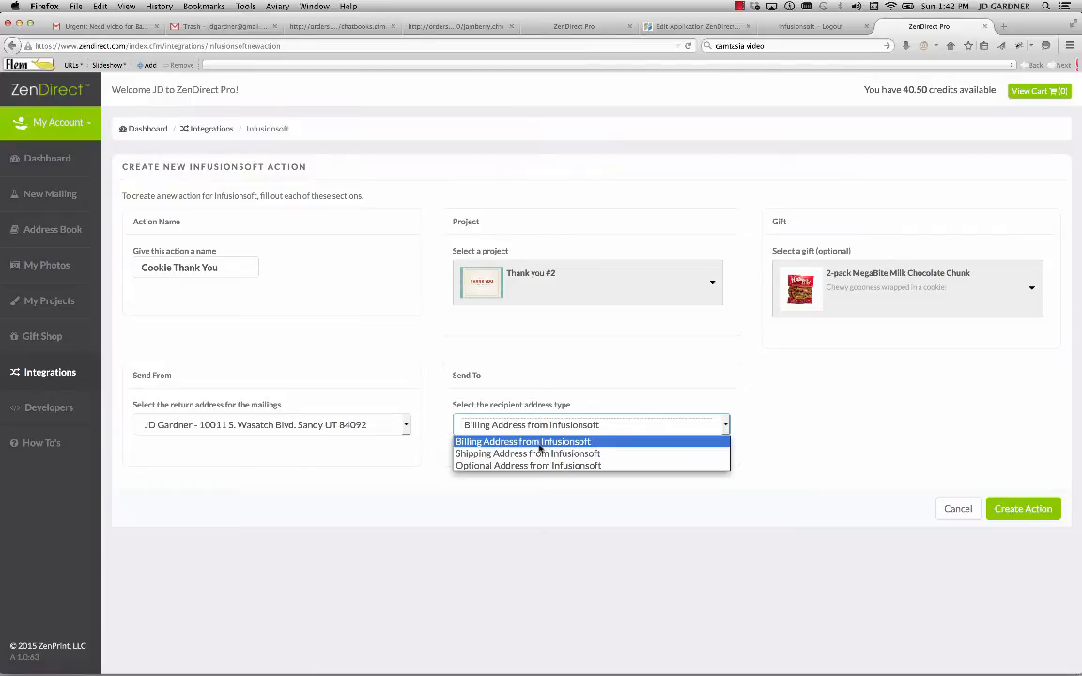
Keep Billing Address as recipient and 2-pack MegaBite Milk Chocolate Chunk as the gift.
left_click(522, 442)
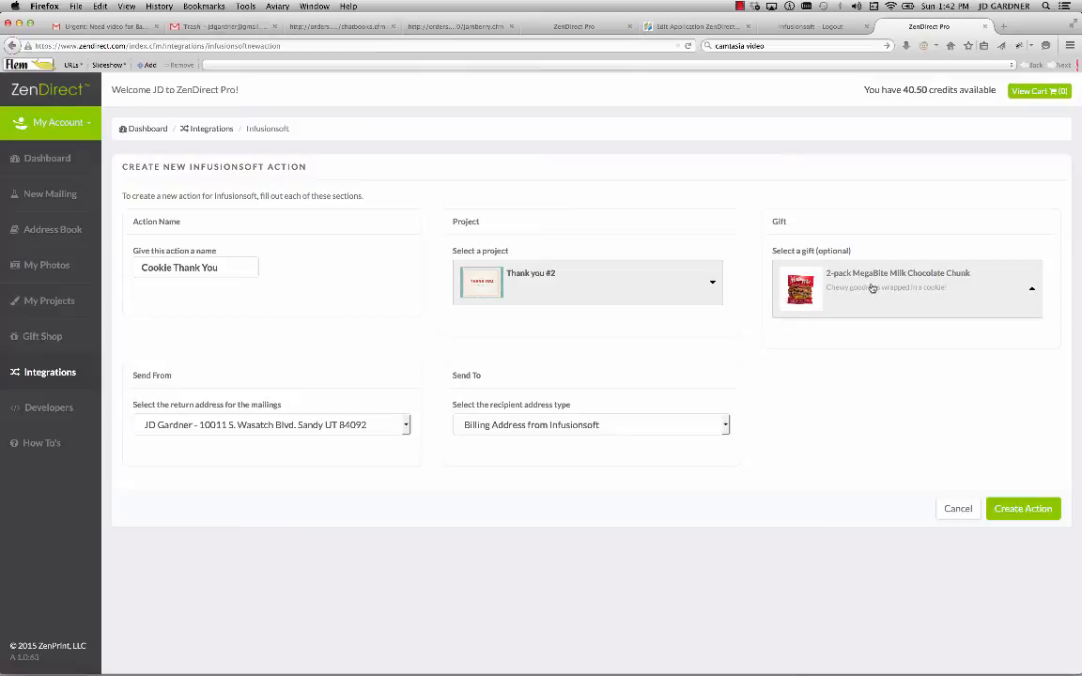
left_click(1031, 287)
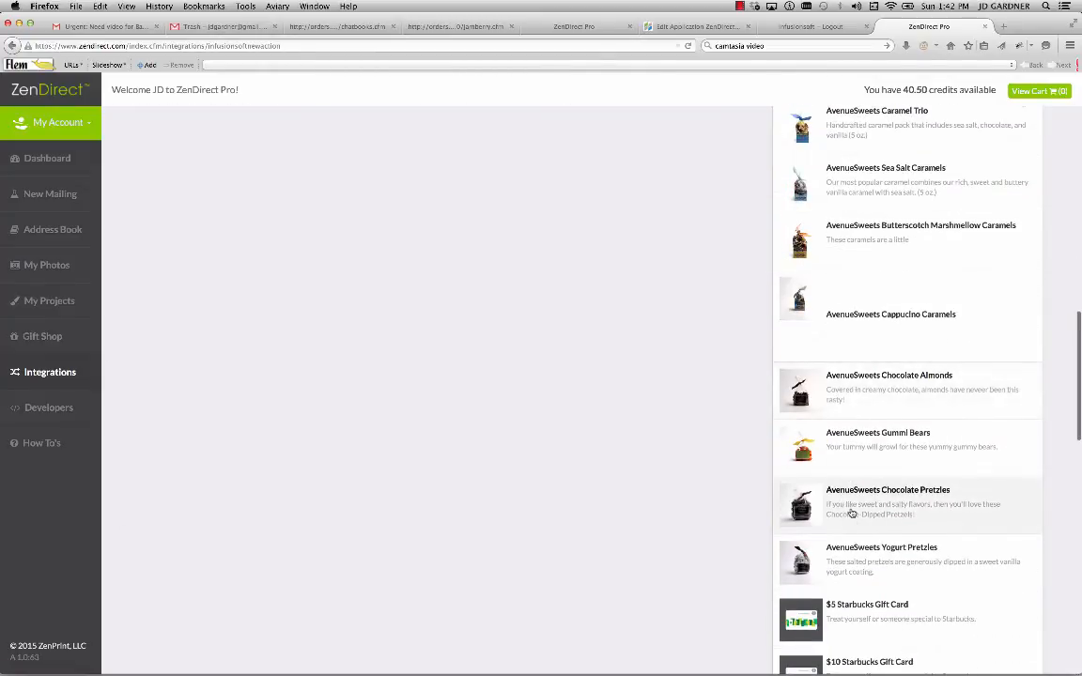
scroll("down", 3)
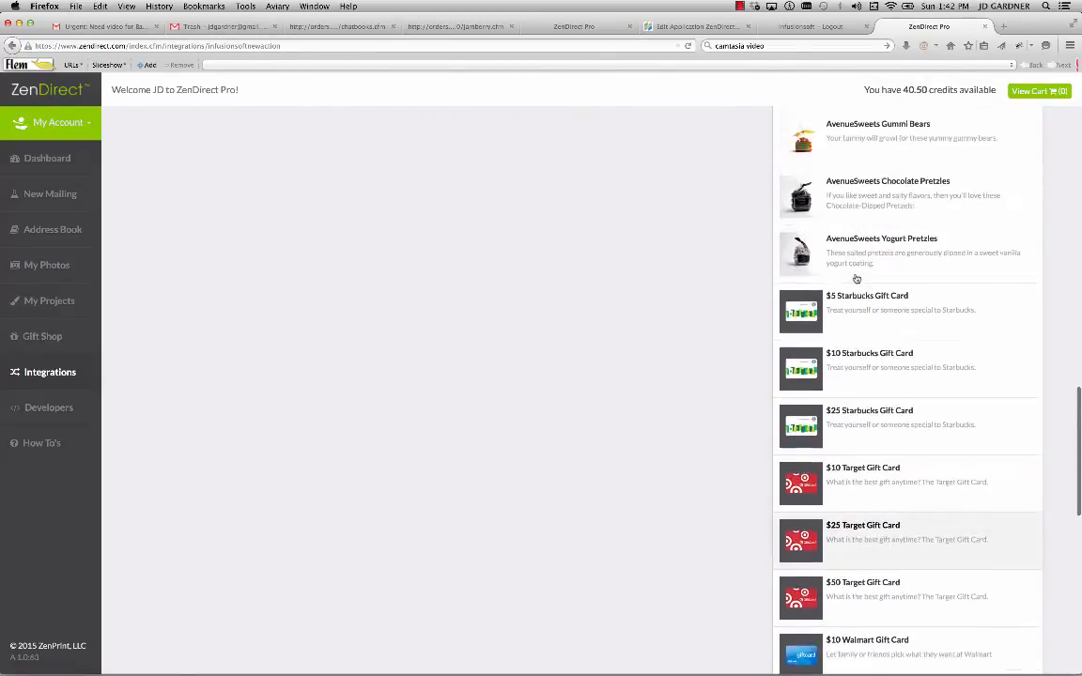
scroll("down", 3)
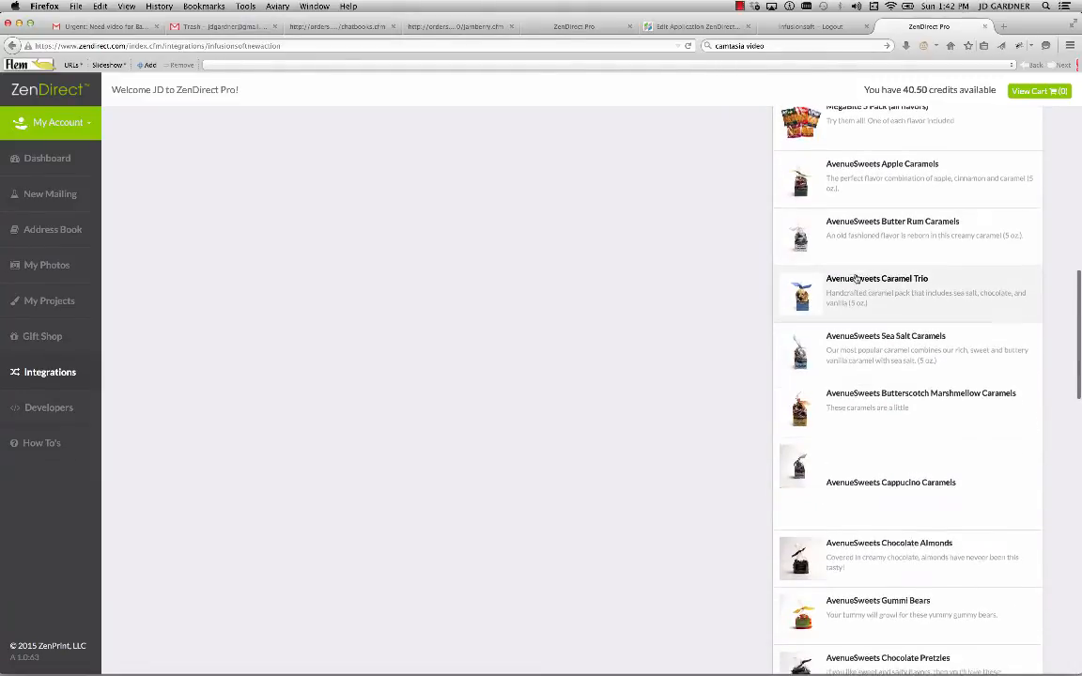
scroll("down", 3)
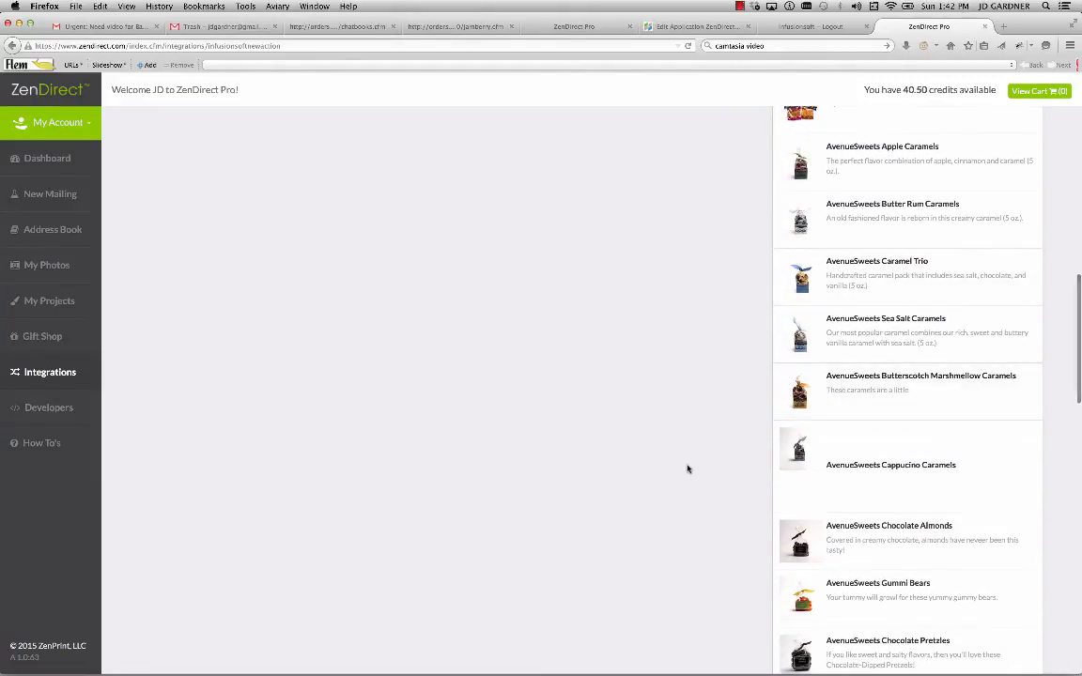
scroll("up", 3)
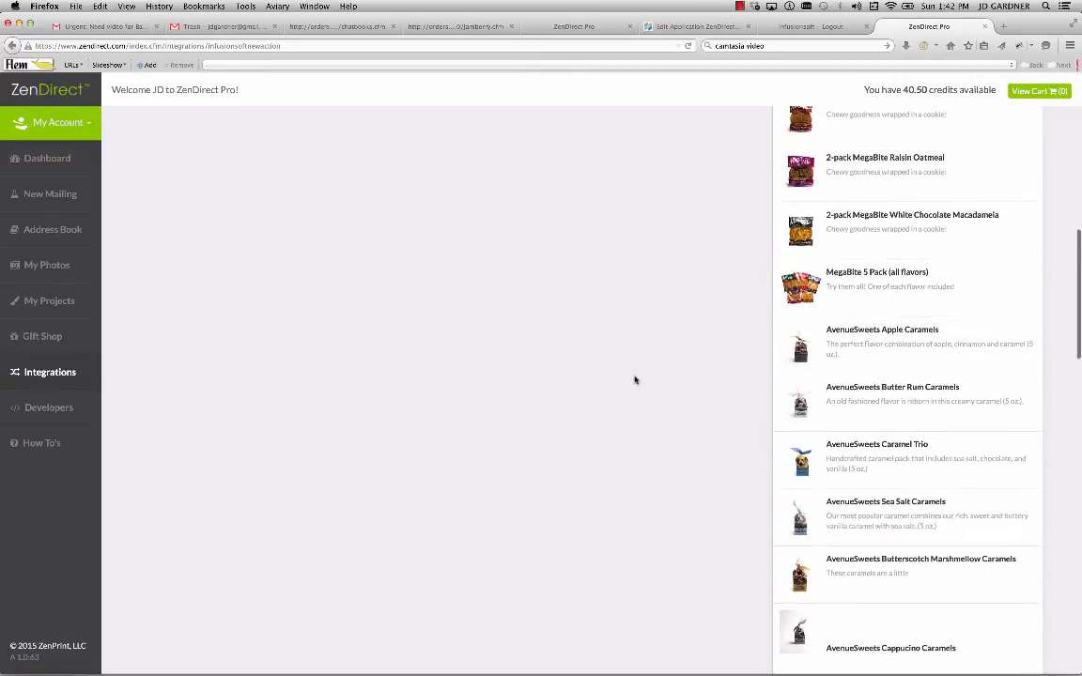
scroll("down", 3)
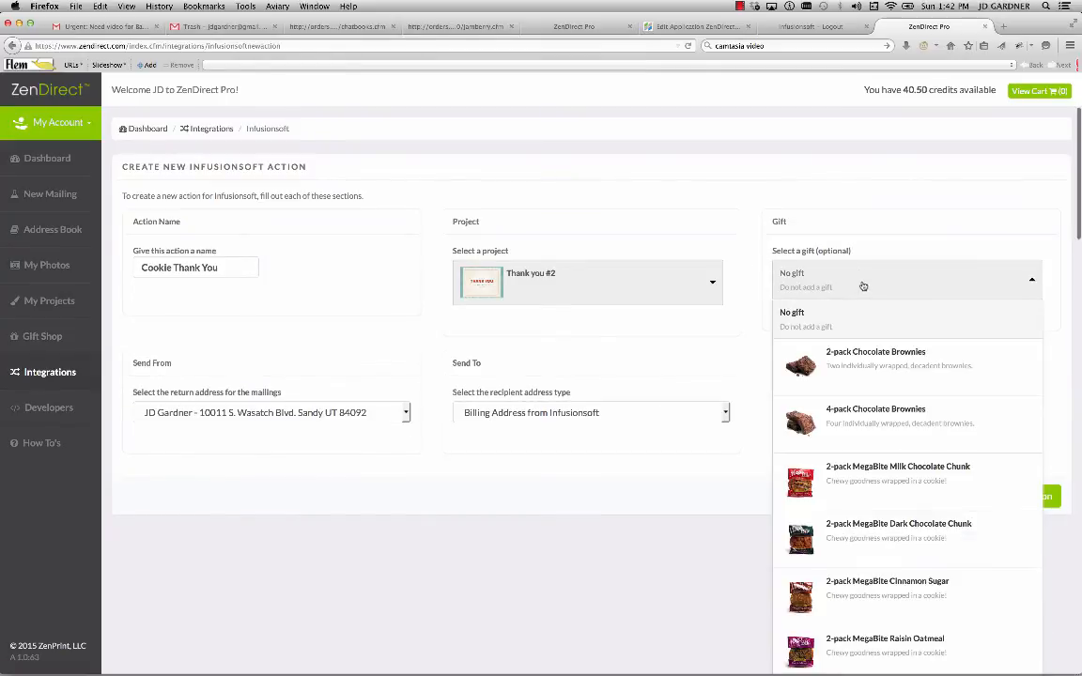
left_click(898, 474)
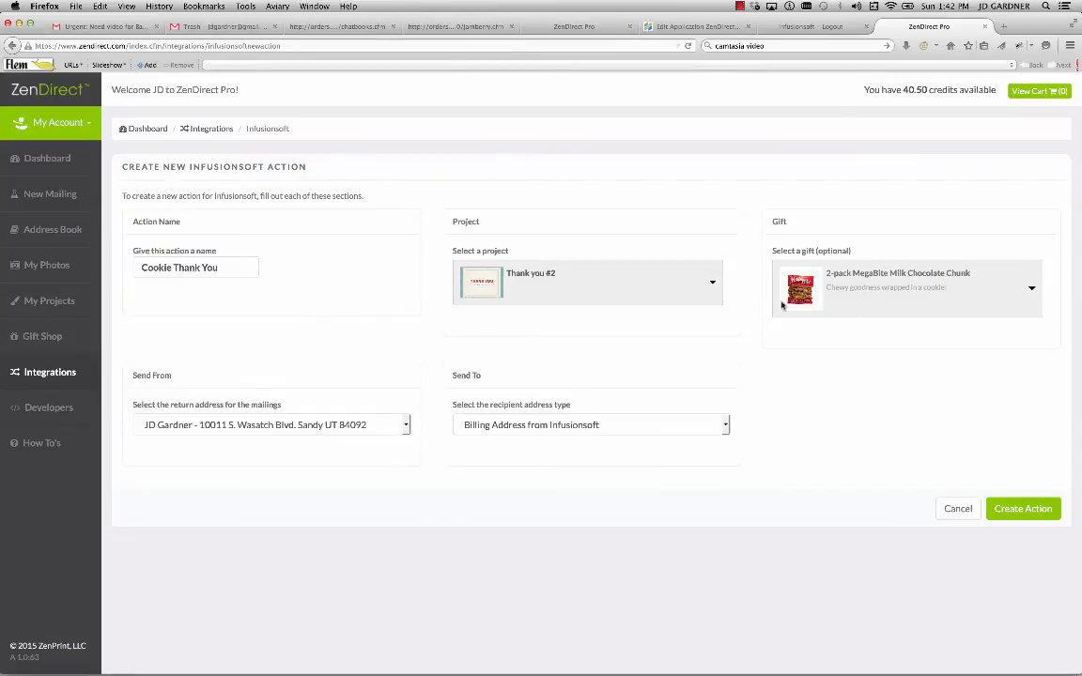
mouse_move(215, 430)
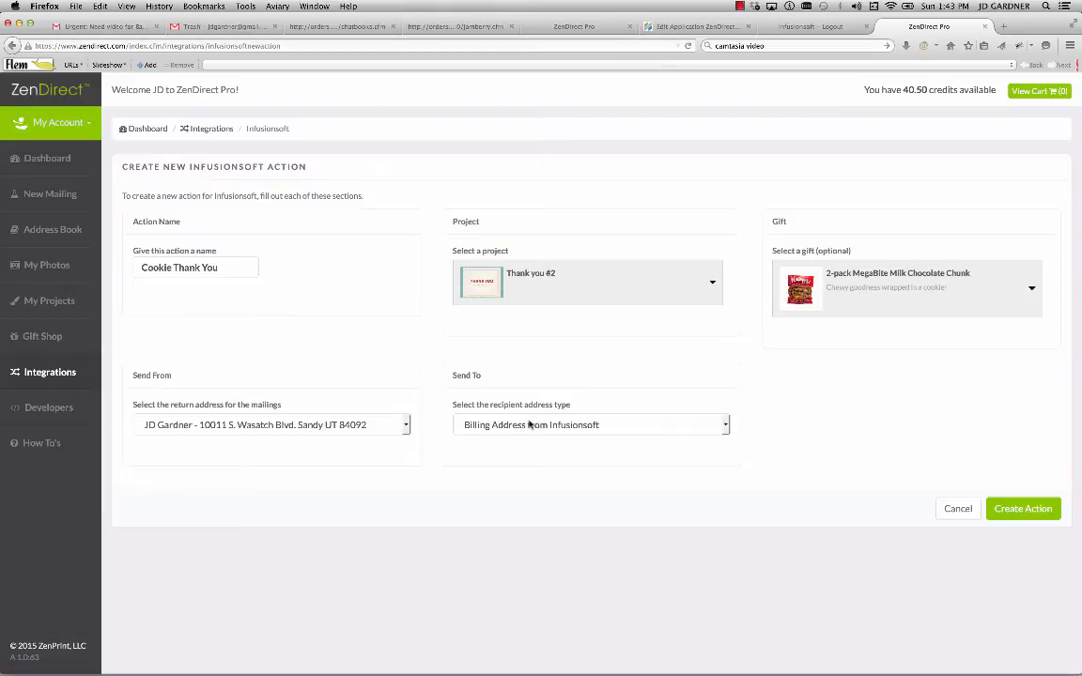
mouse_move(825, 451)
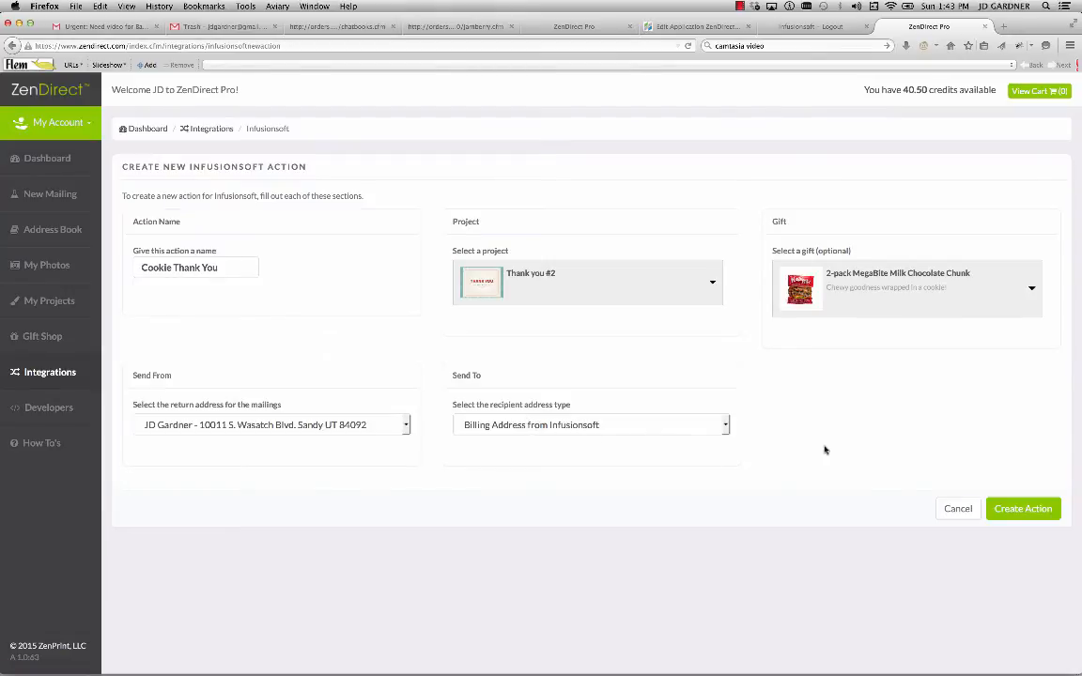
Create the Cookie Thank You action and select its full Infusionsoft post URL for copying.
left_click(1023, 507)
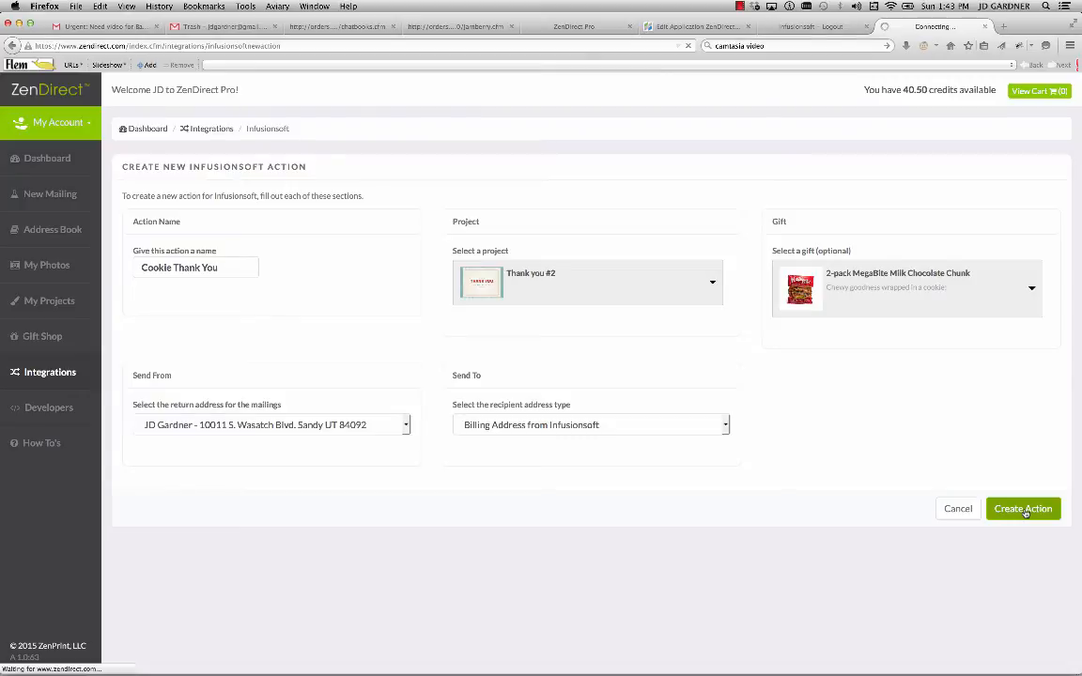
left_click(1022, 507)
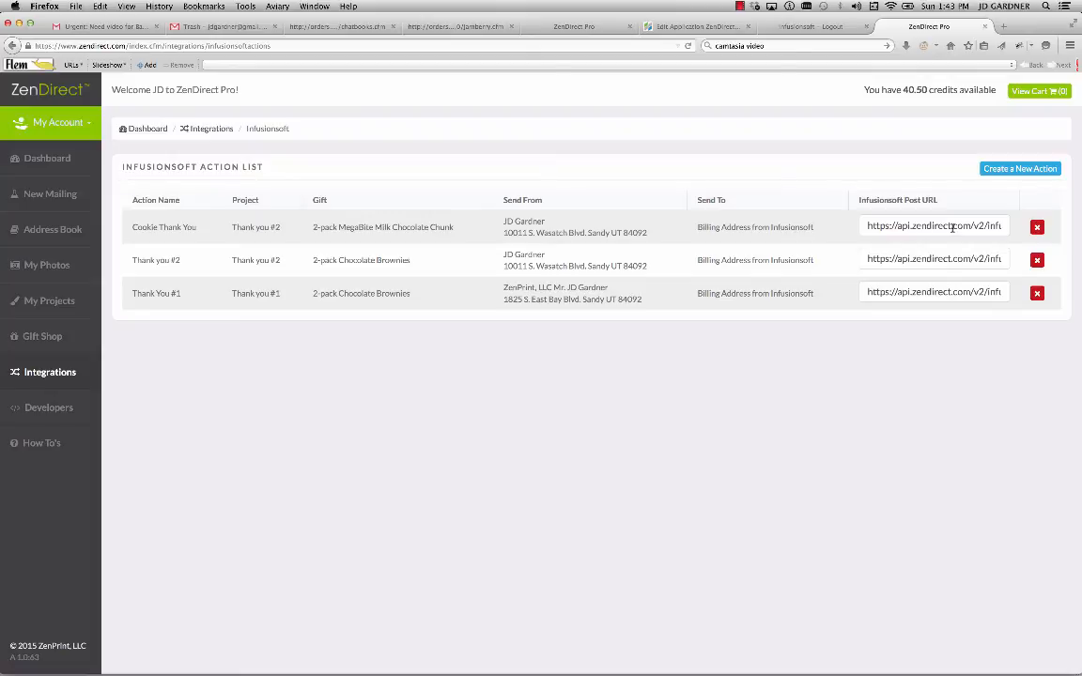
mouse_move(681, 308)
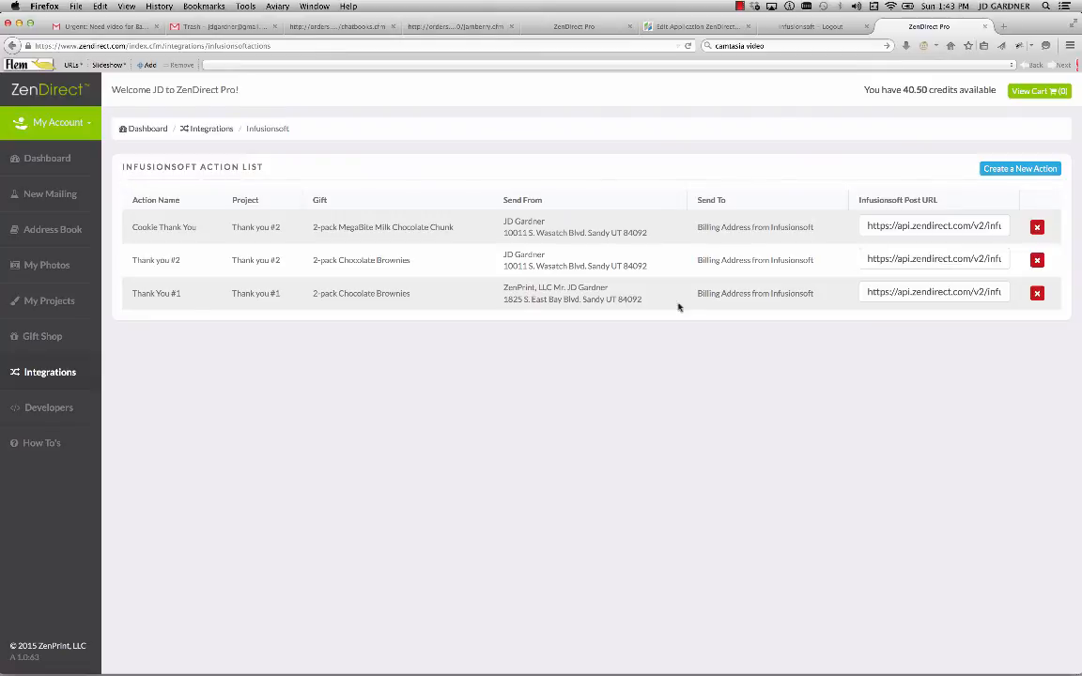
mouse_move(928, 260)
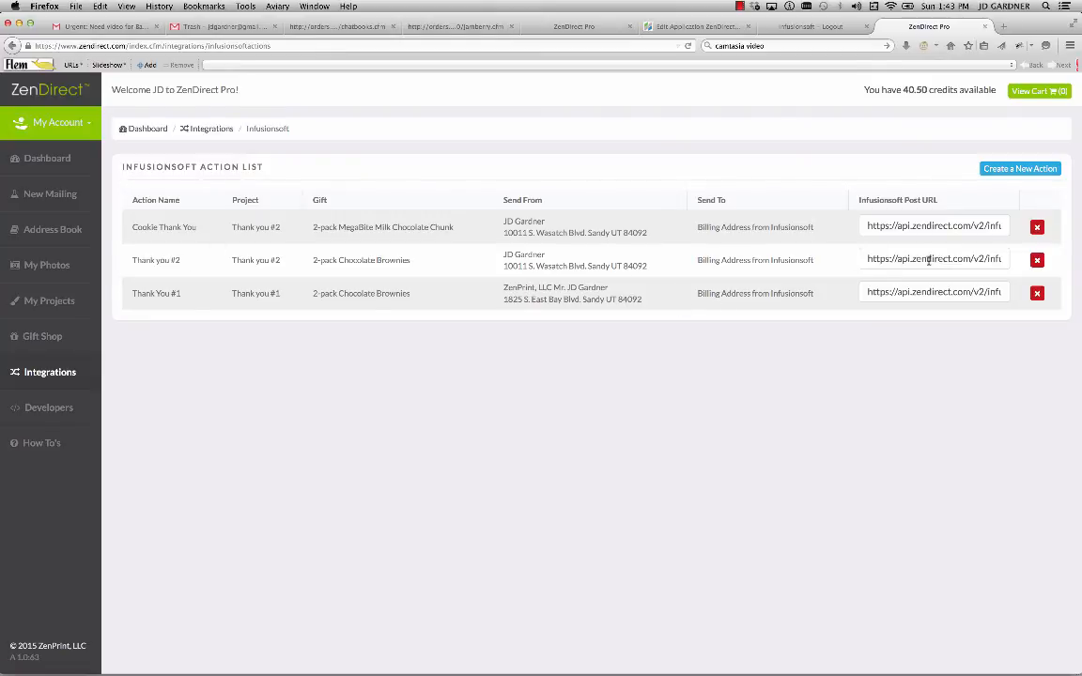
mouse_move(515, 263)
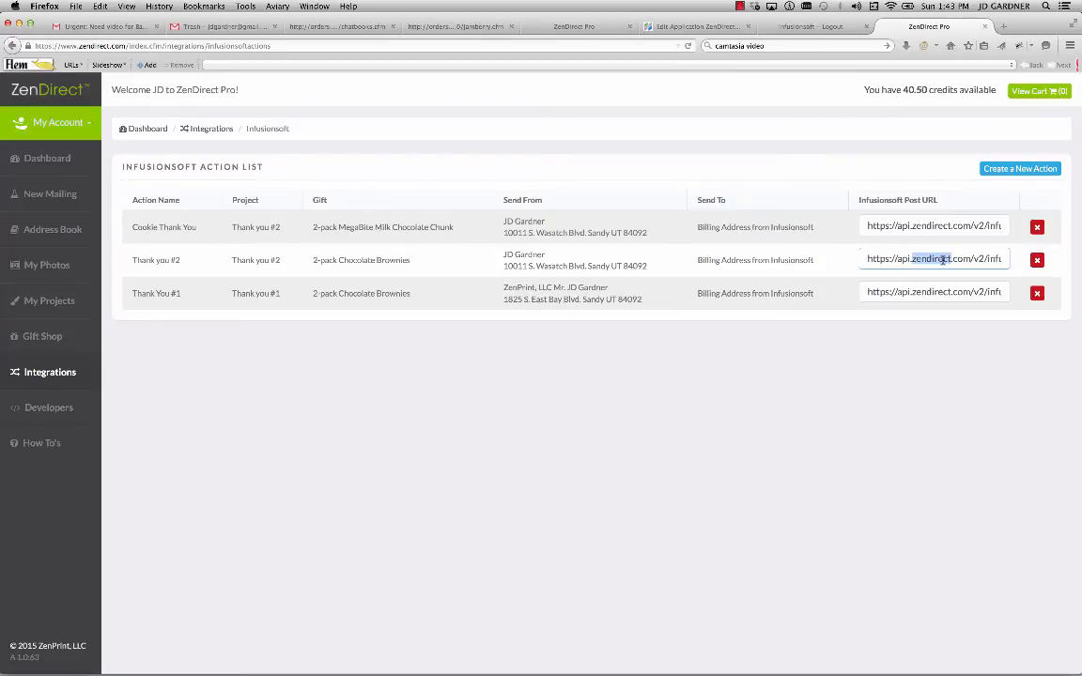
triple_click(932, 259)
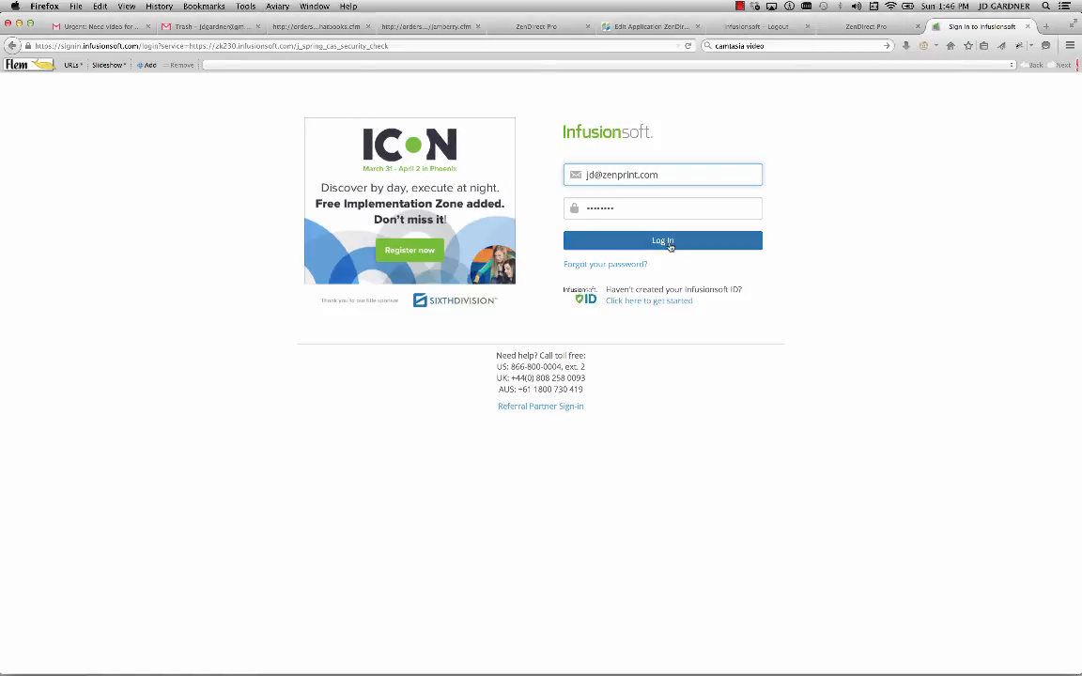
Sign in to the Infusionsoft account.
left_click(661, 240)
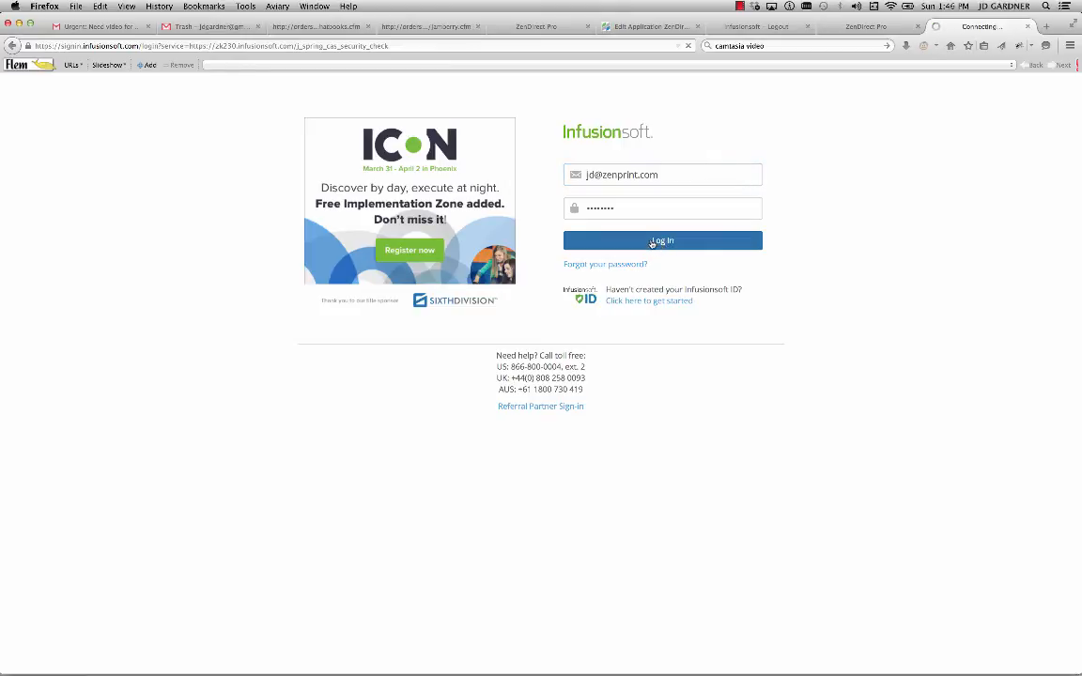
left_click(661, 241)
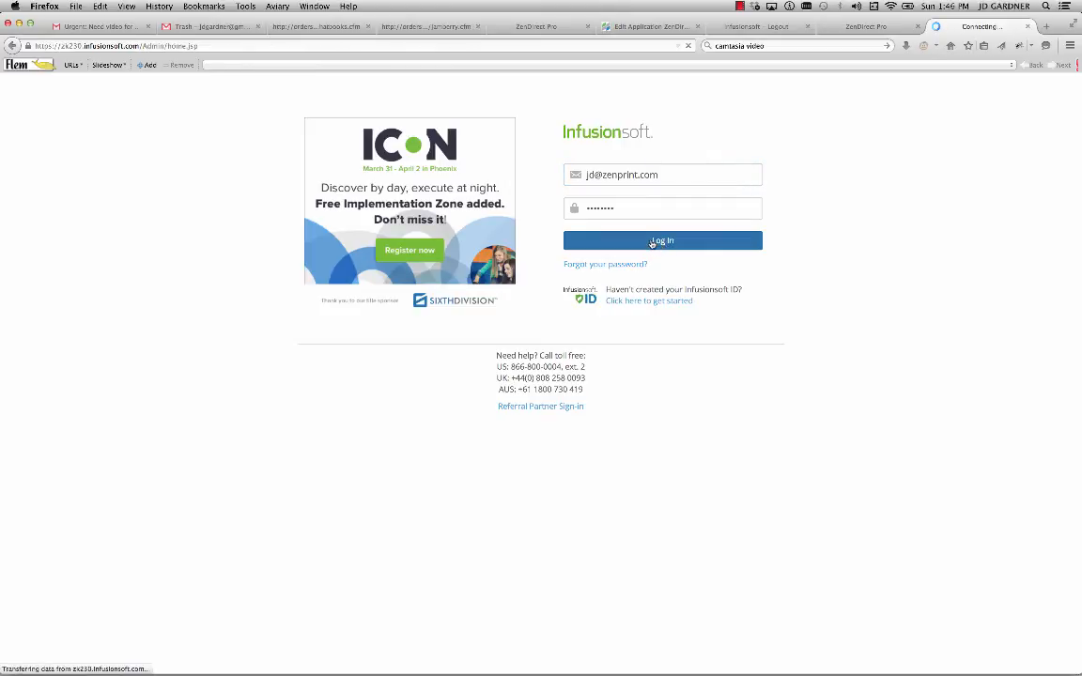
left_click(662, 241)
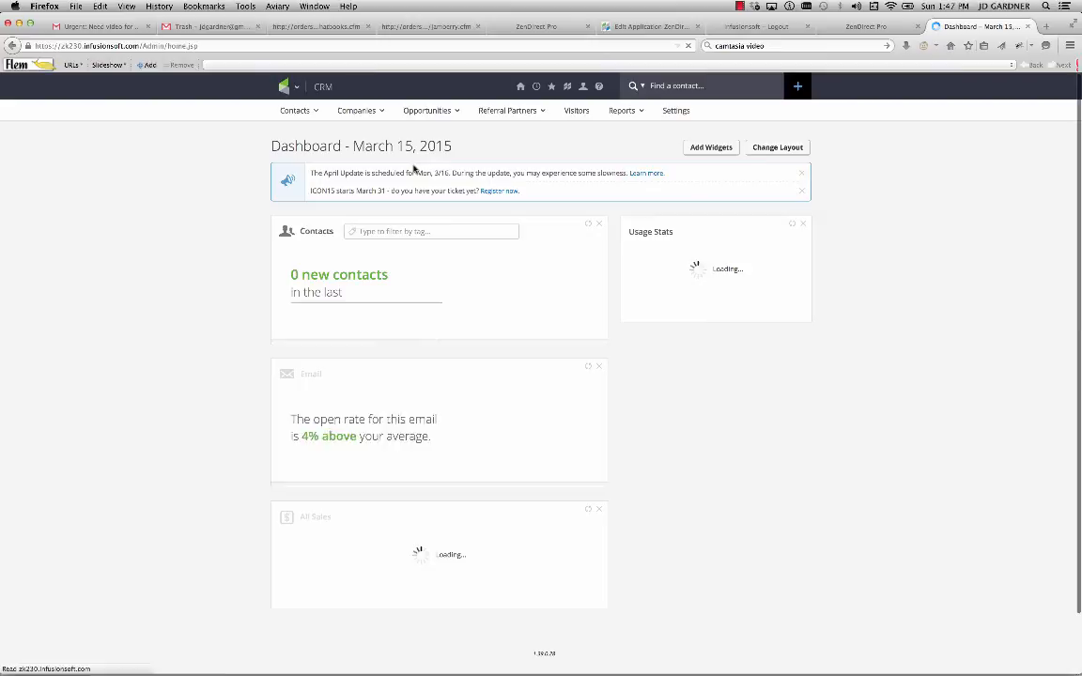
Go to Marketing > Campaign Builder and open the ZenDirect SendCard campaign.
left_click(286, 86)
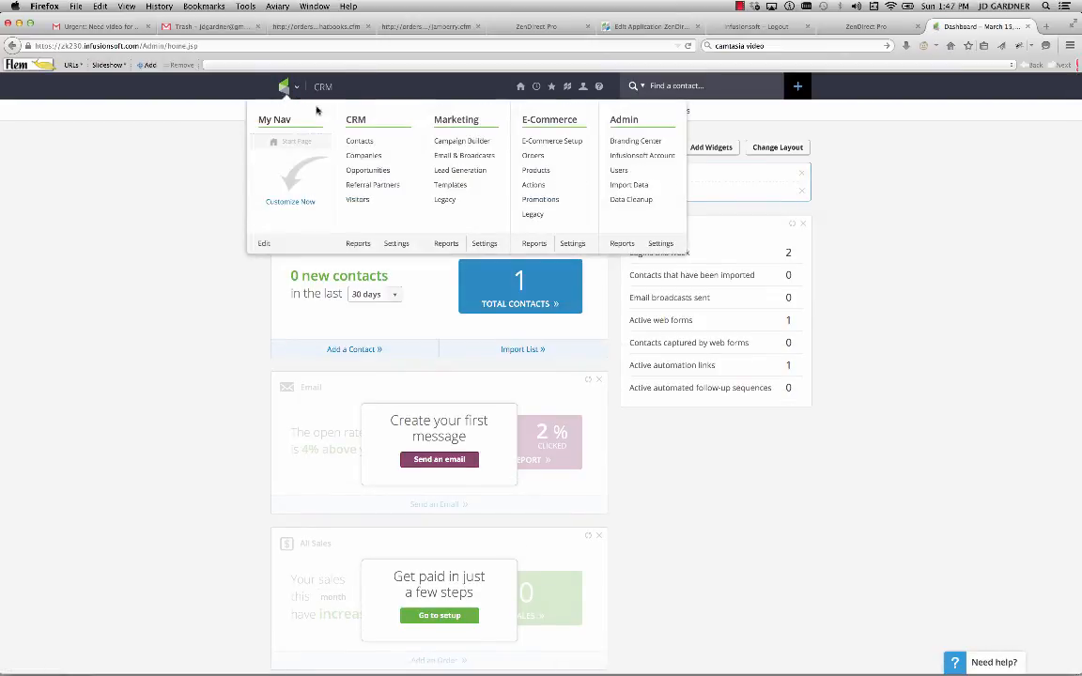
left_click(462, 139)
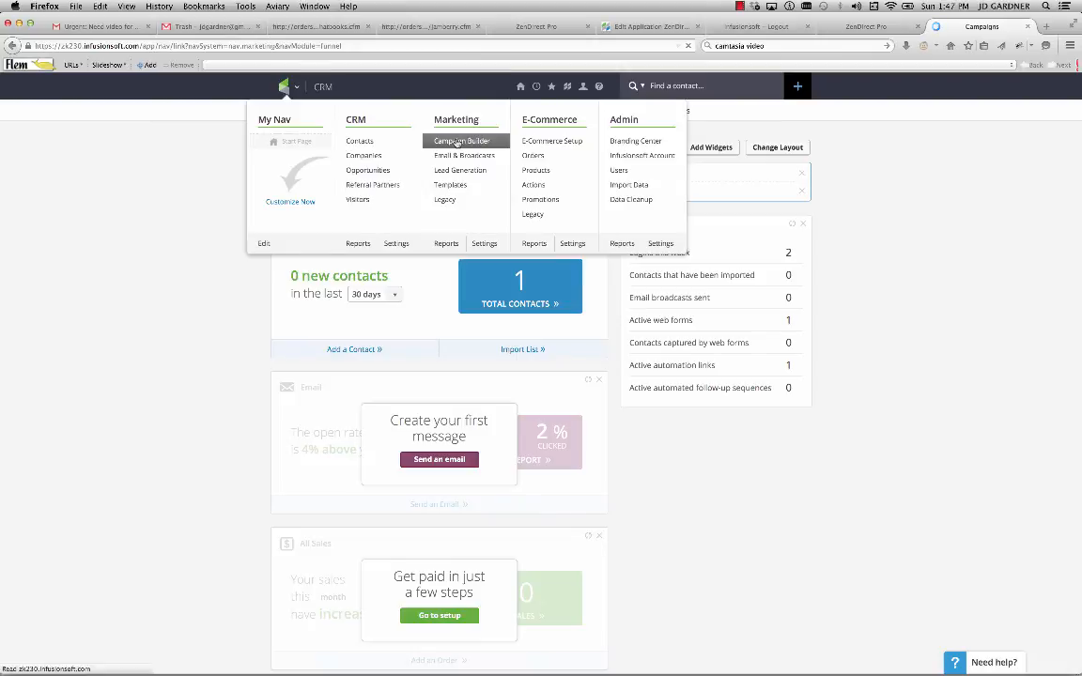
left_click(462, 139)
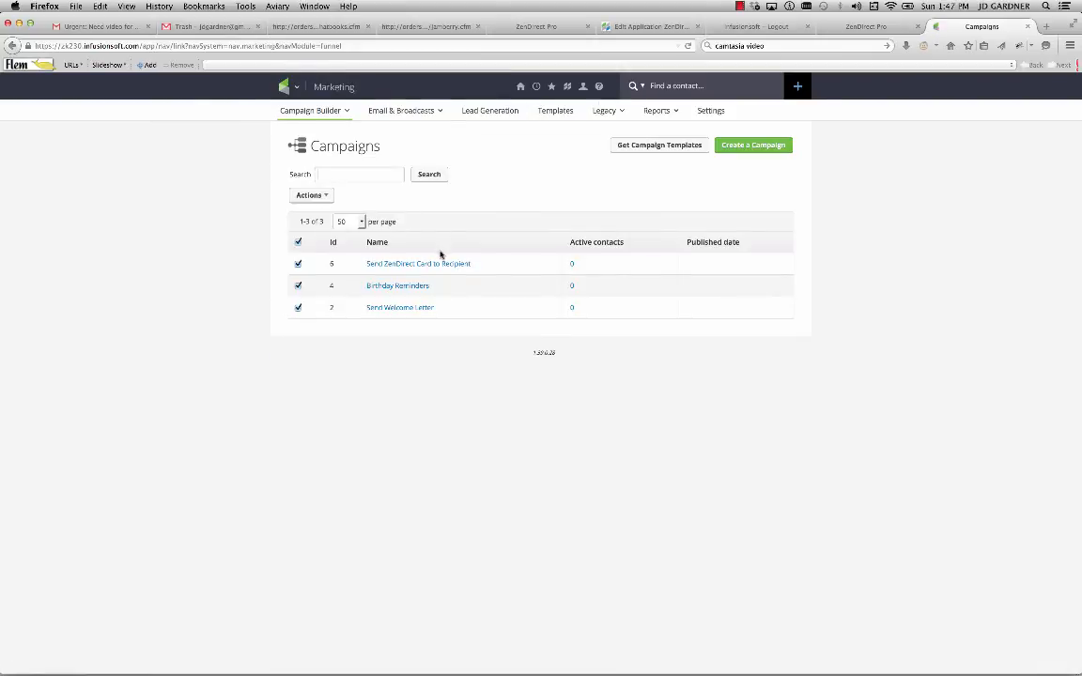
mouse_move(398, 308)
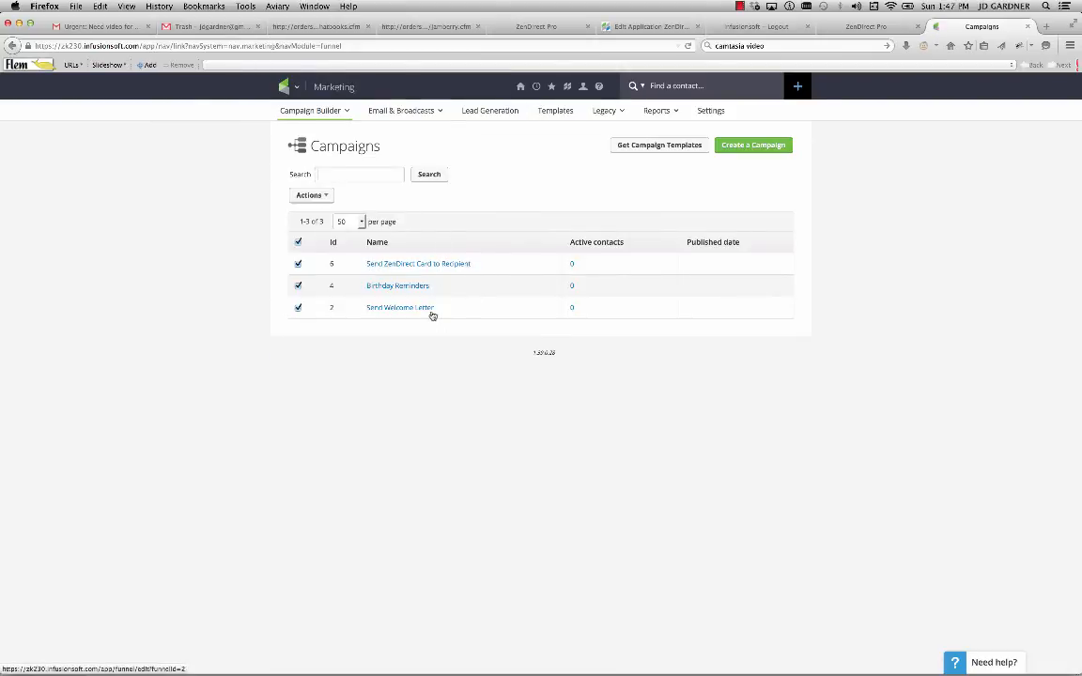
mouse_move(411, 266)
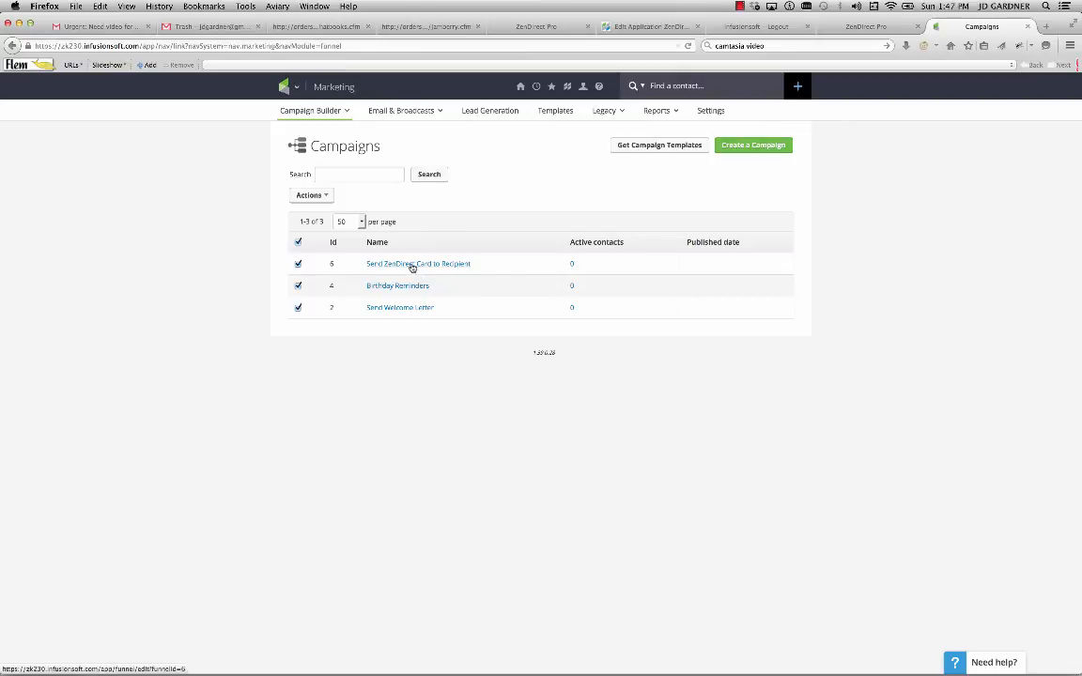
left_click(417, 263)
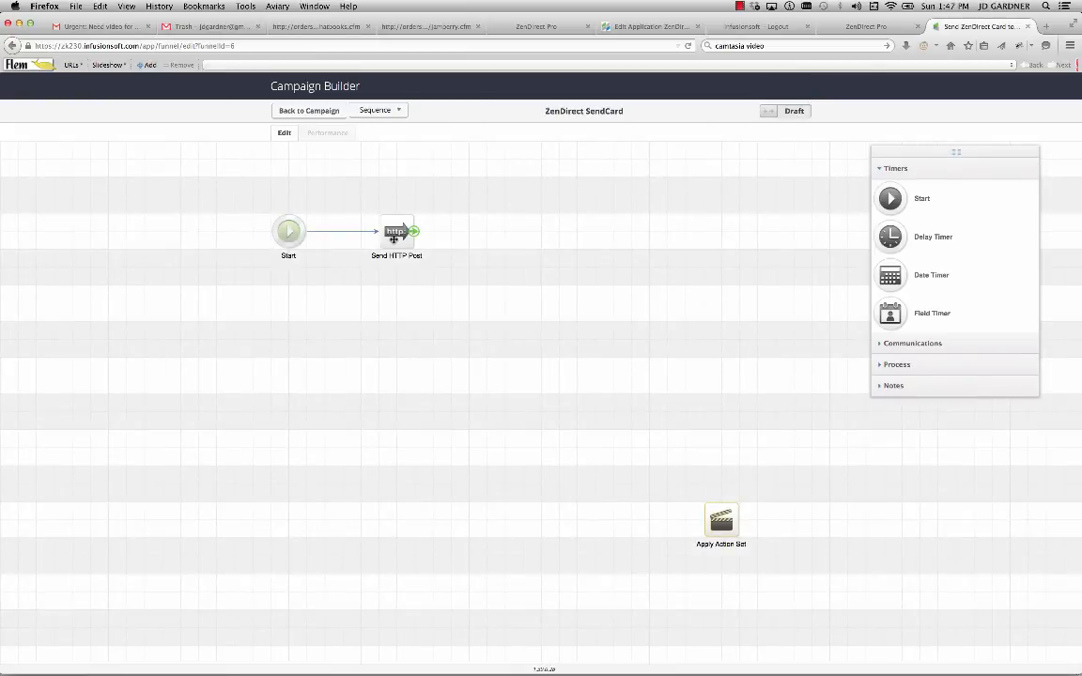
Give the Send HTTP Post step the ZenDirect post URL and review its merge fields.
left_click(397, 233)
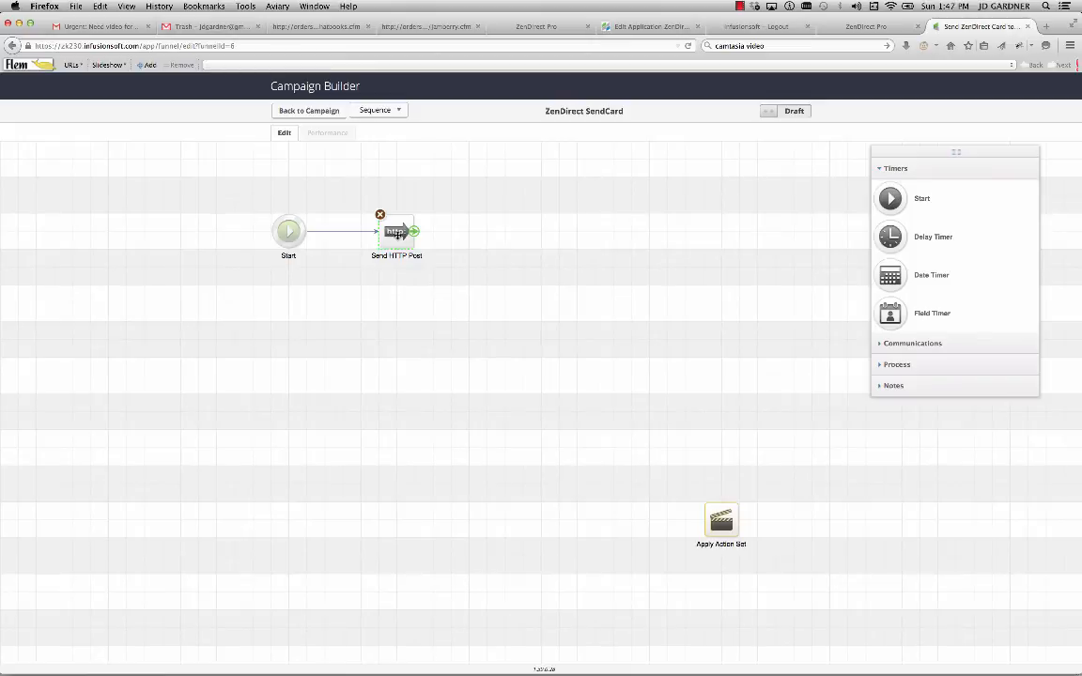
double_click(395, 233)
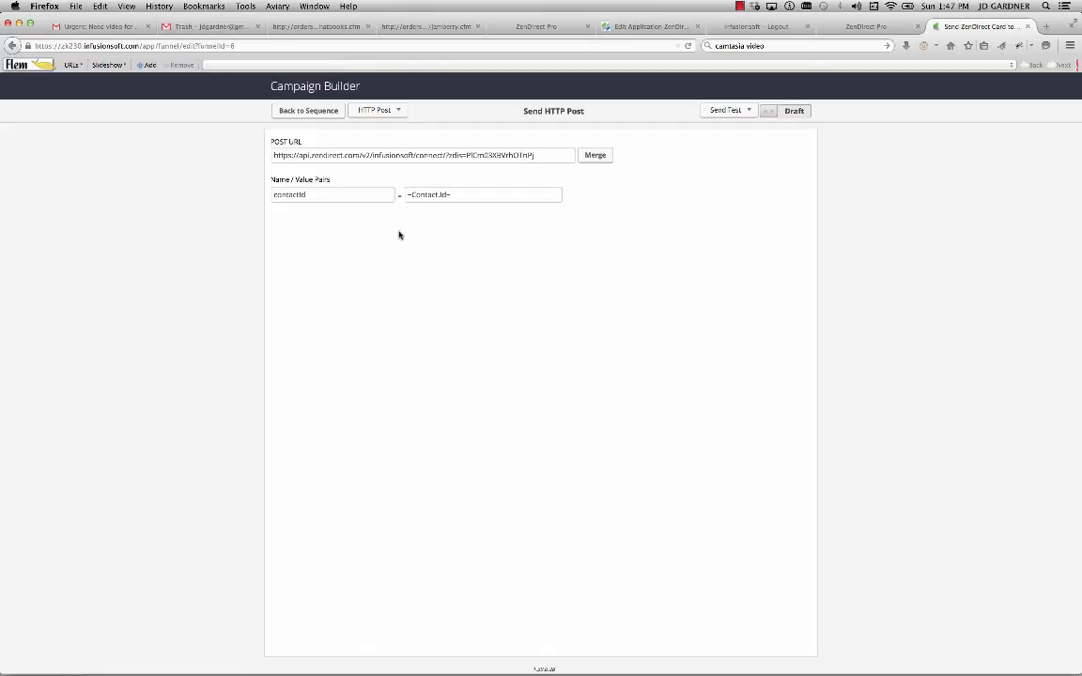
left_click(868, 27)
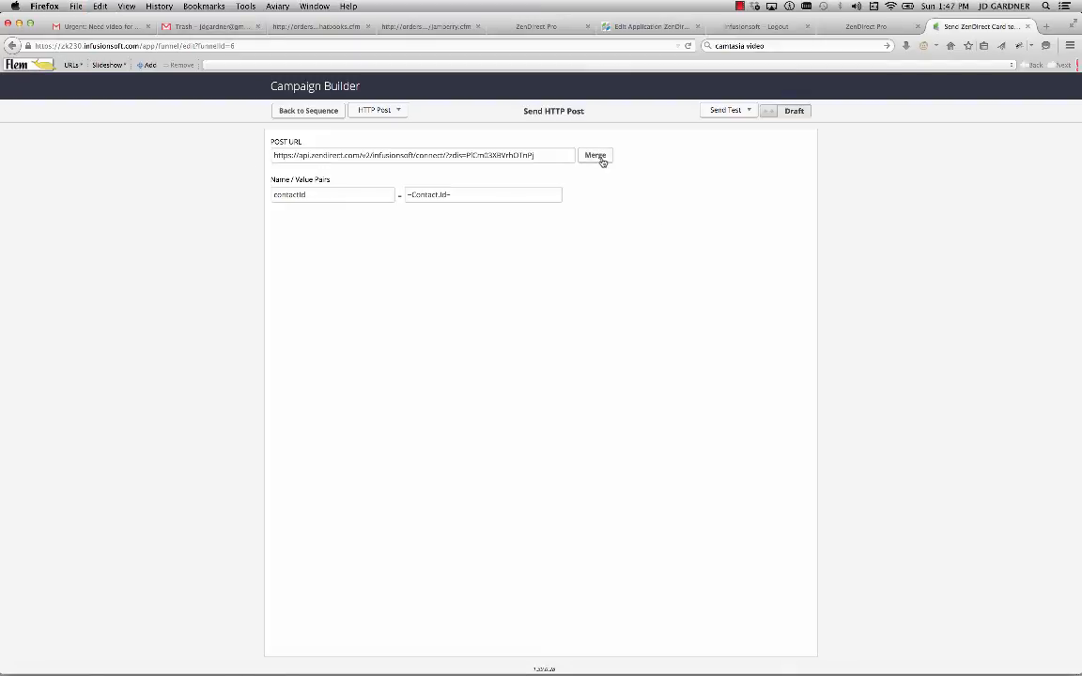
left_click(594, 156)
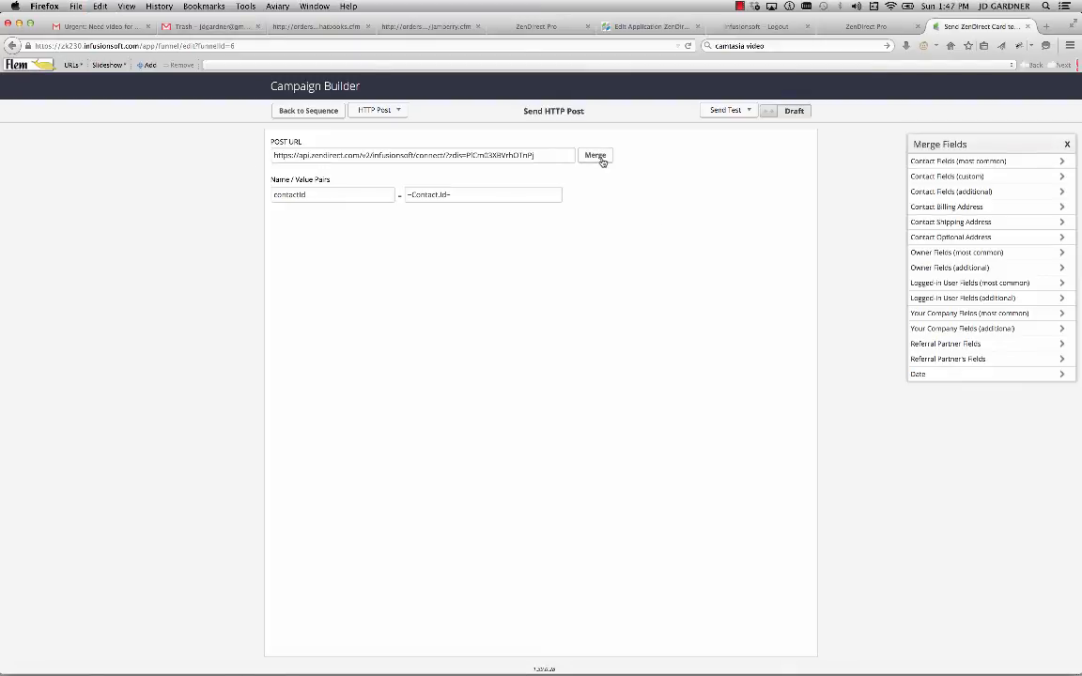
mouse_move(676, 180)
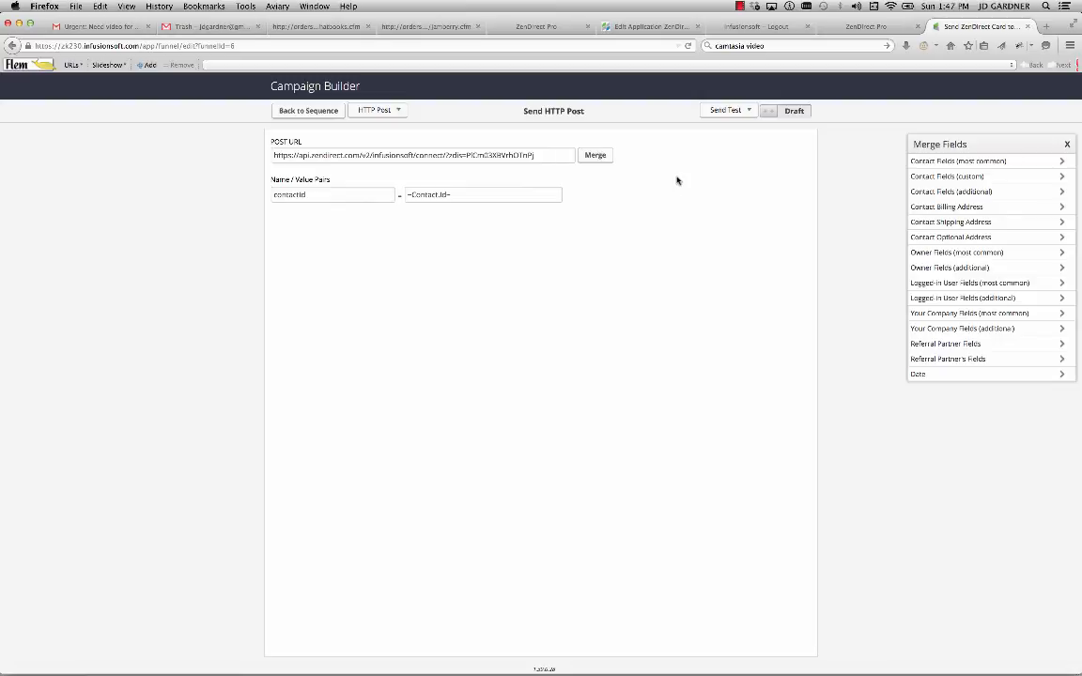
mouse_move(661, 189)
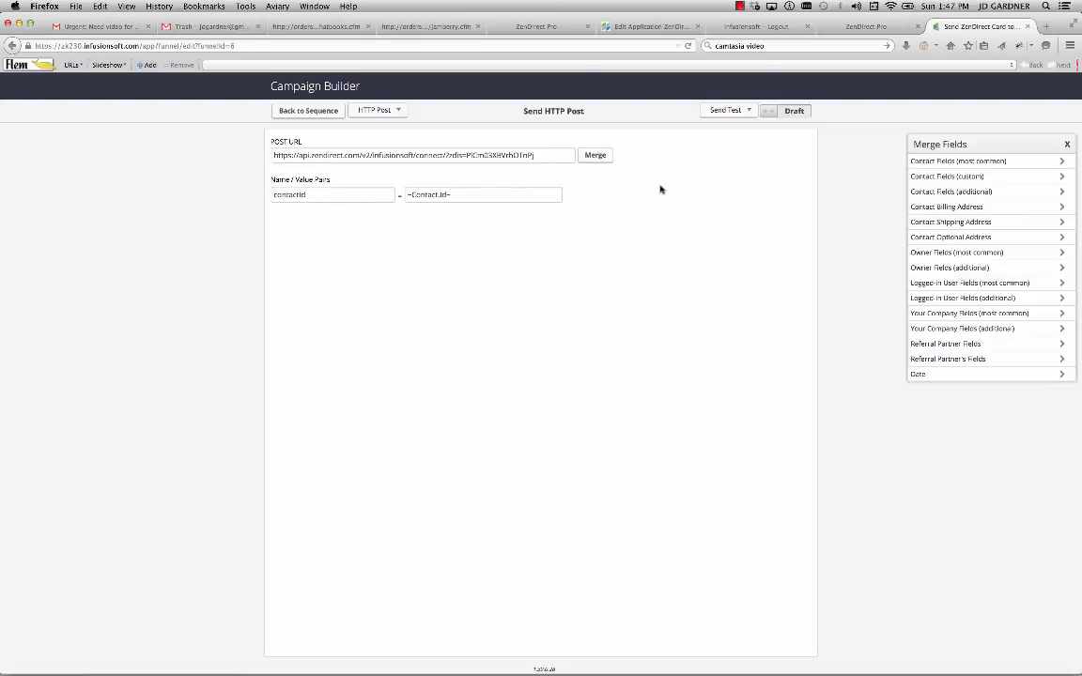
mouse_move(598, 178)
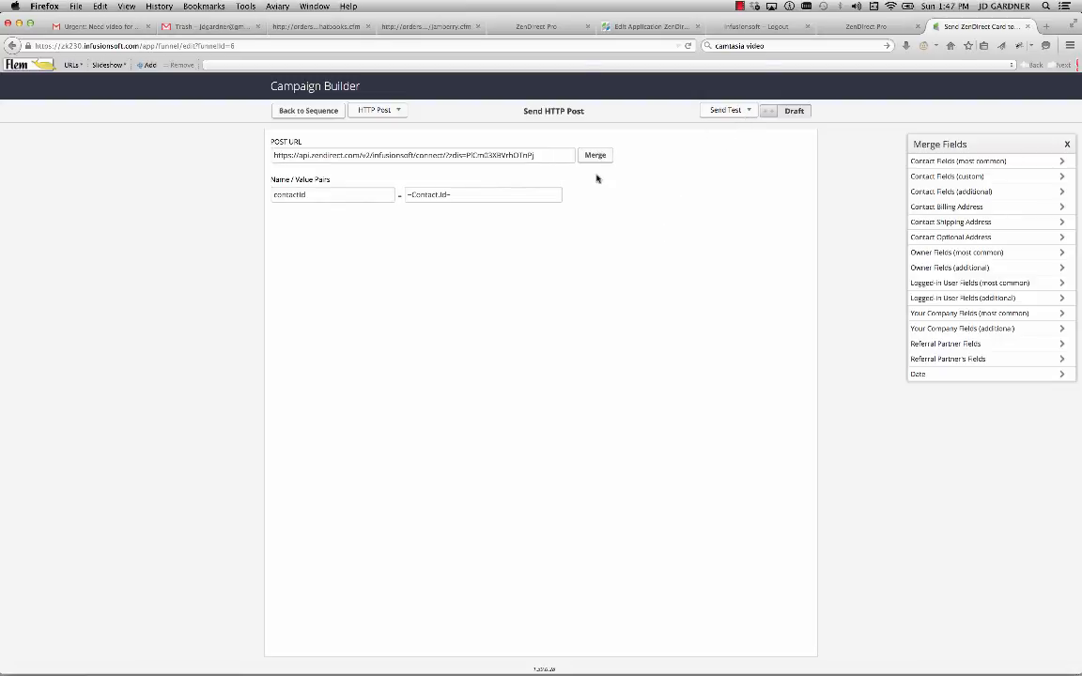
Save back to the campaign sequence and return to the ZenDirect action list.
left_click(308, 109)
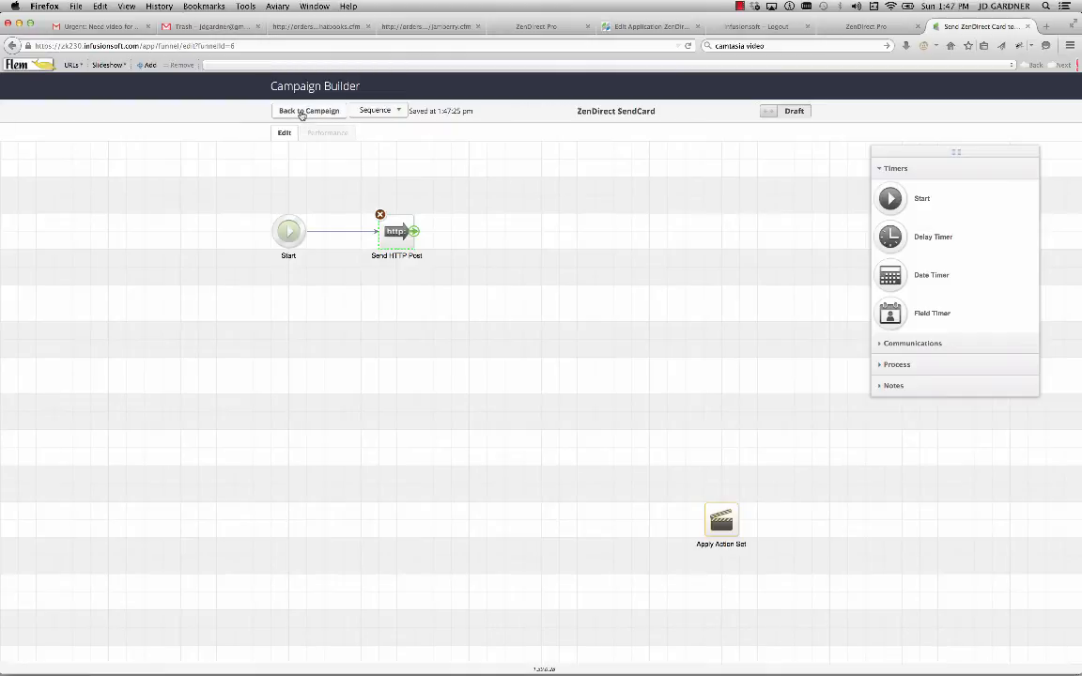
mouse_move(308, 319)
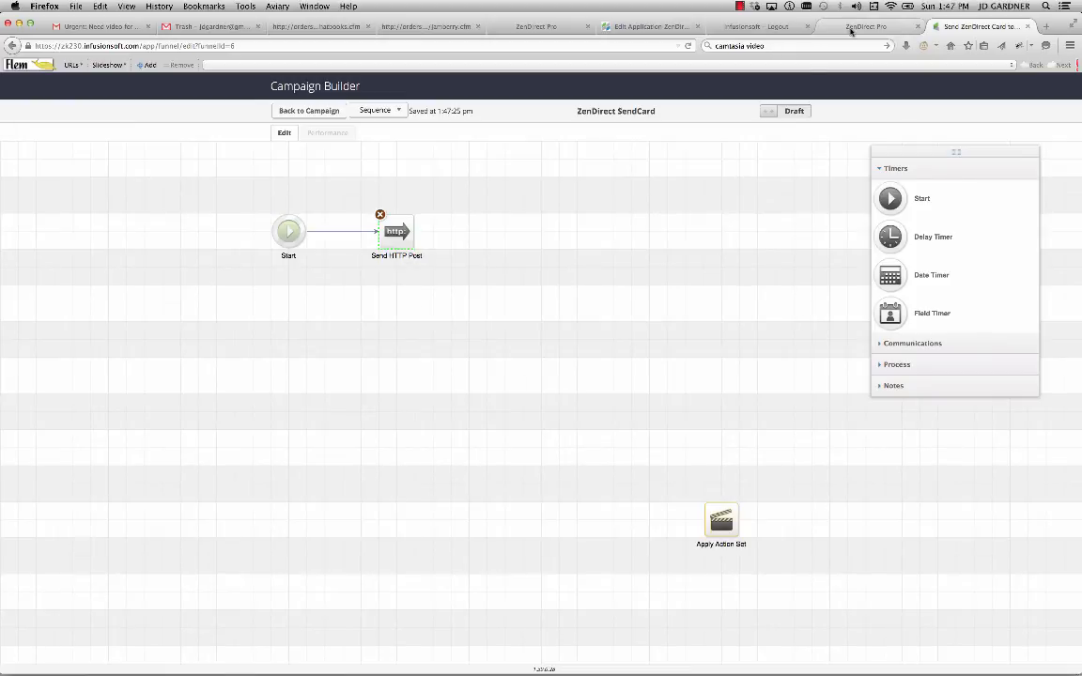
left_click(865, 26)
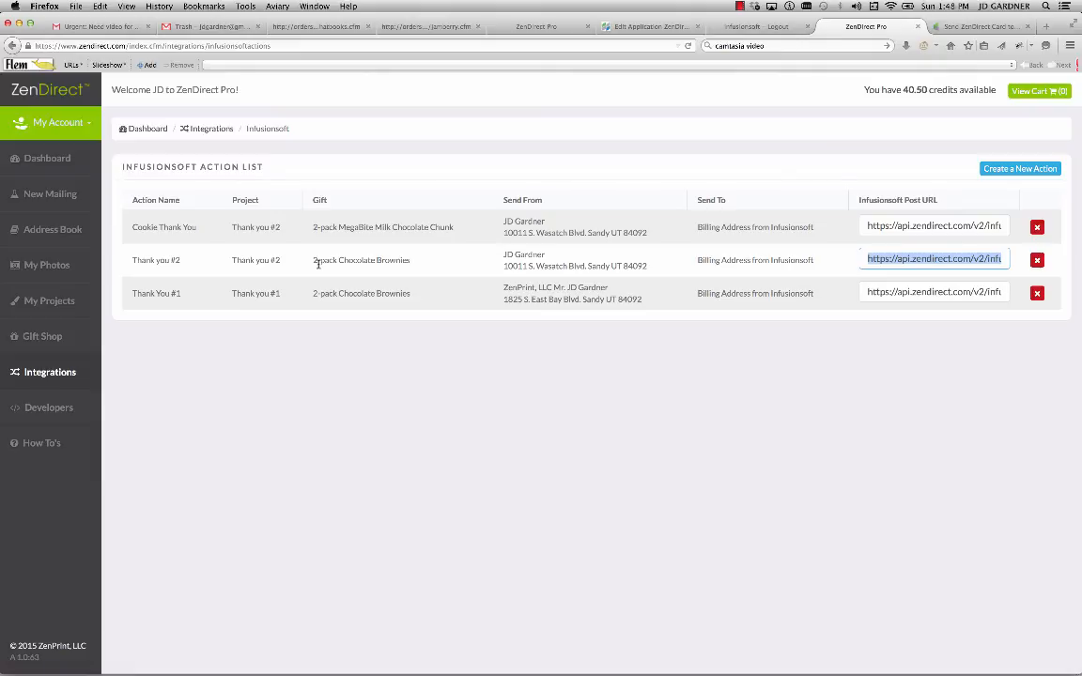
mouse_move(376, 406)
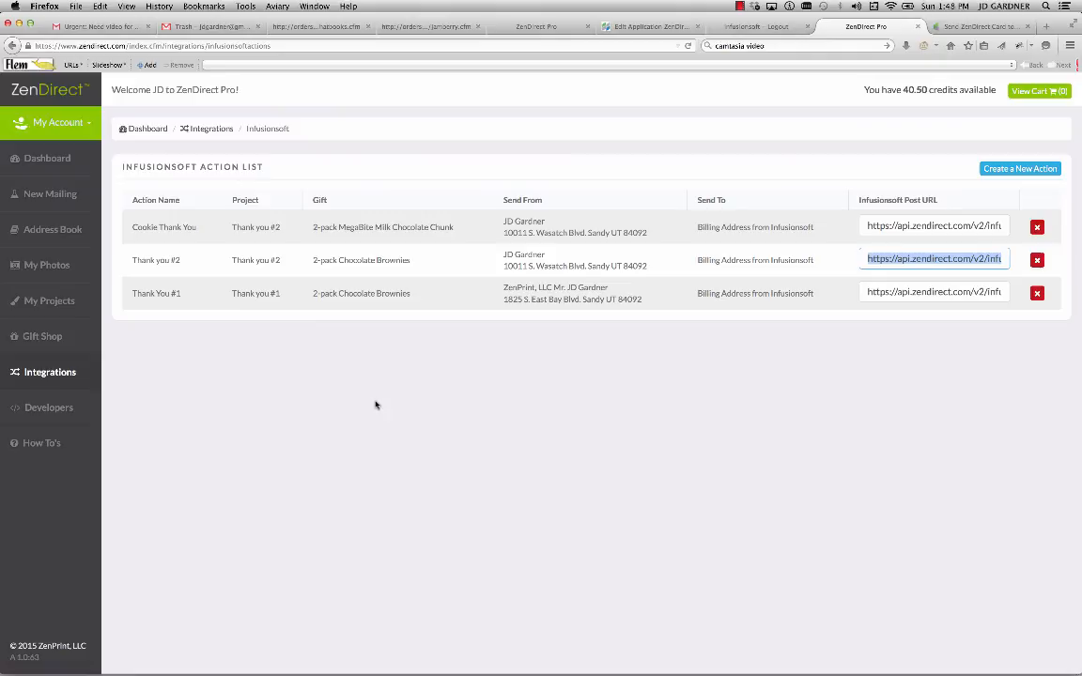
mouse_move(47, 158)
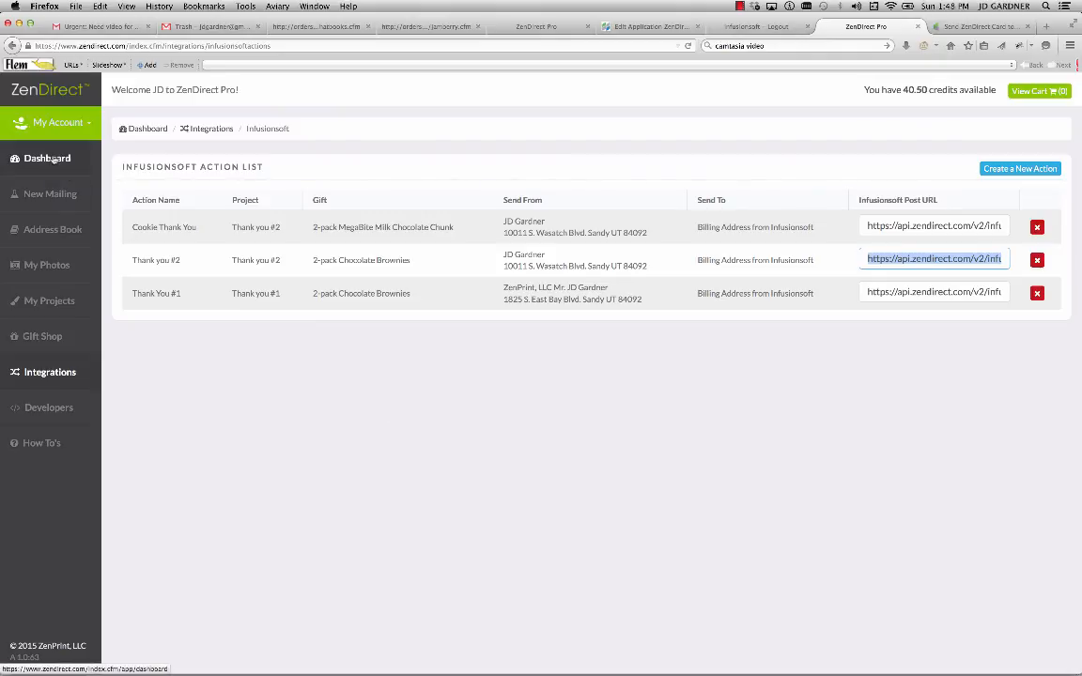